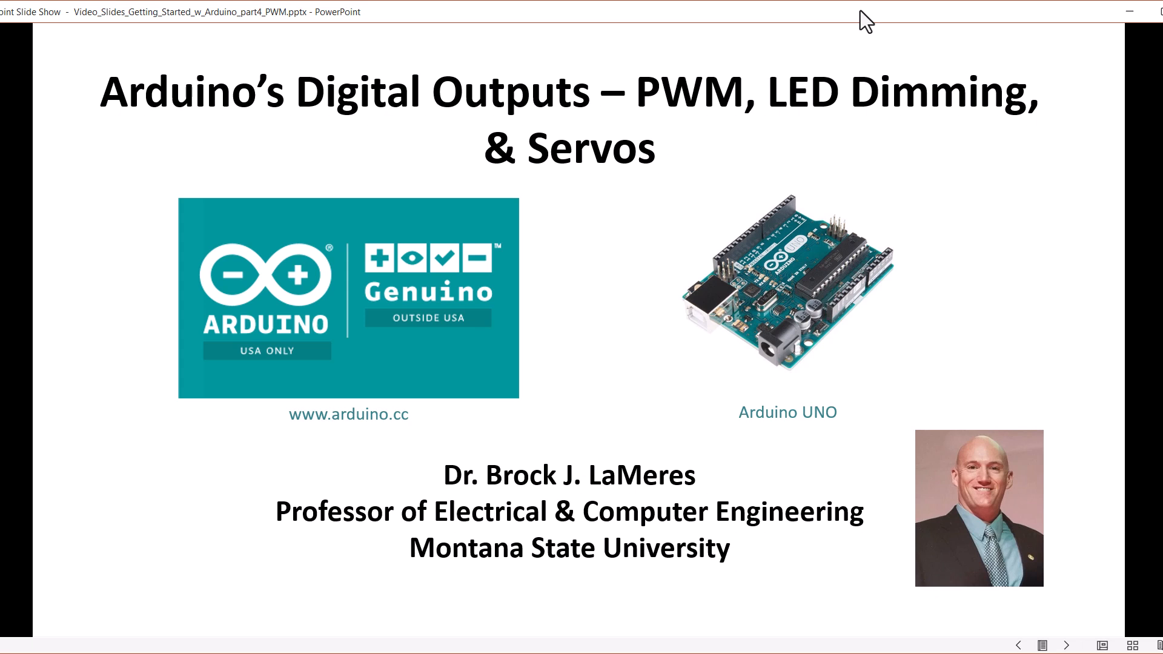
Advance the slide show from the title slide to the analogWrite PWM slide
key("right")
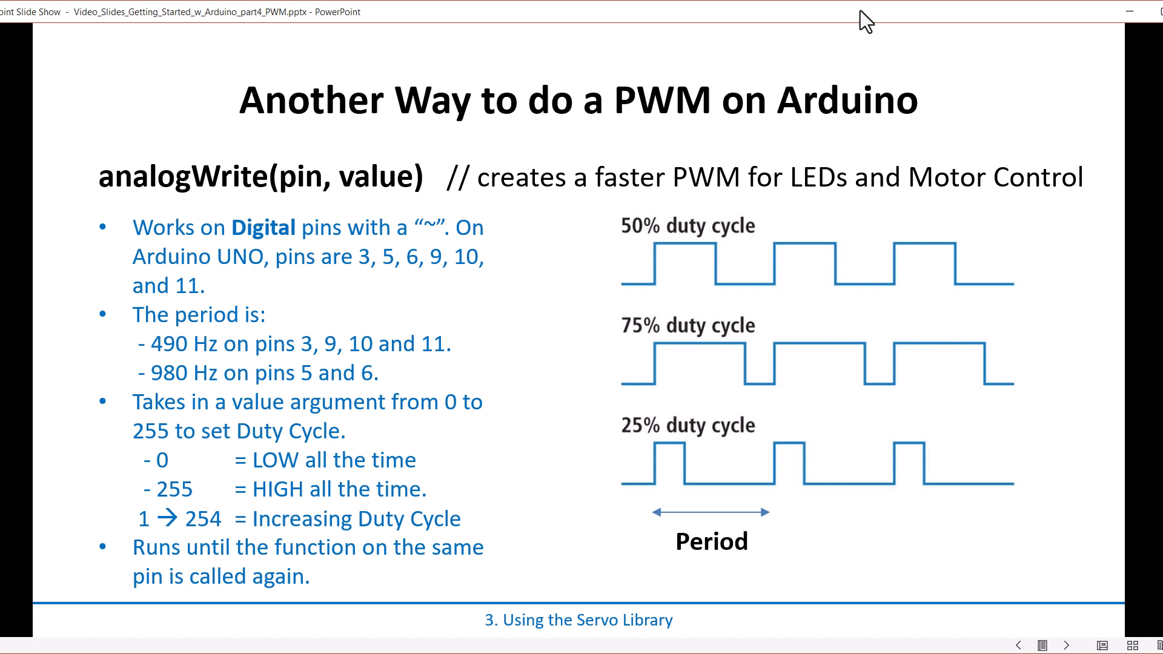
mouse_move(269, 192)
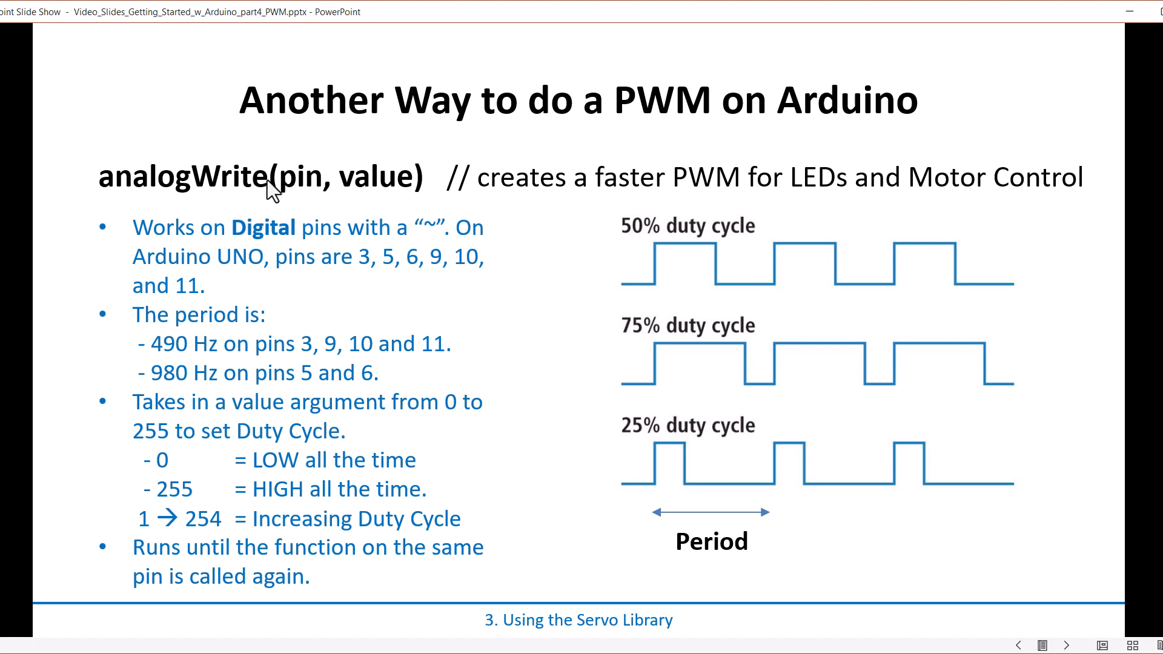
mouse_move(654, 307)
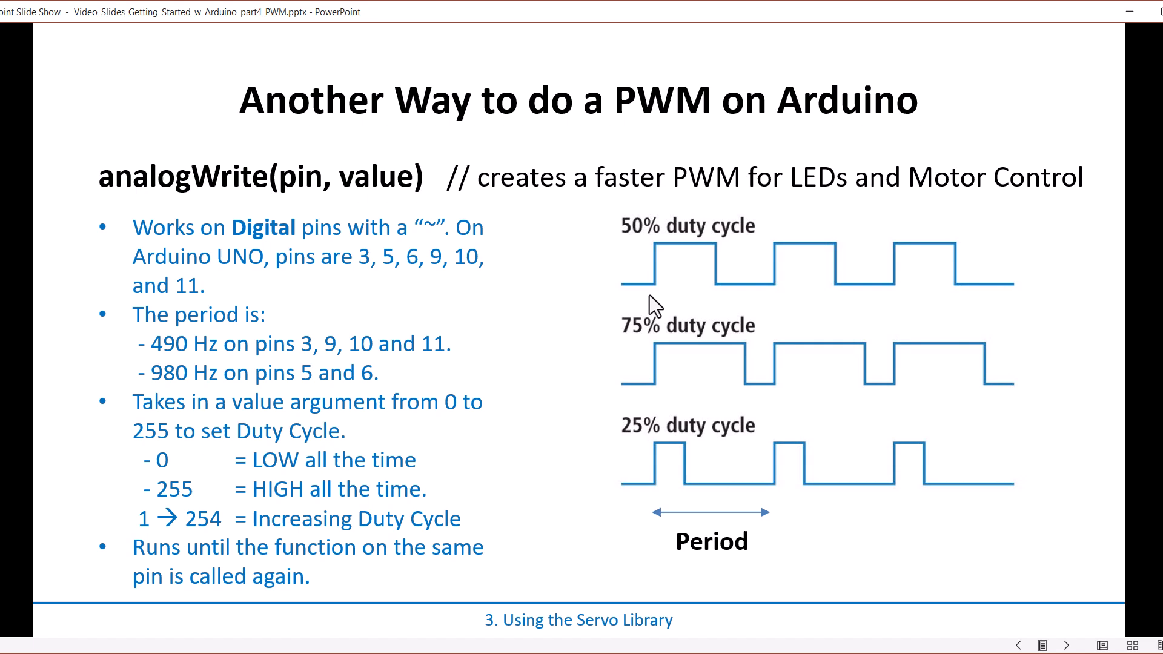
mouse_move(644, 295)
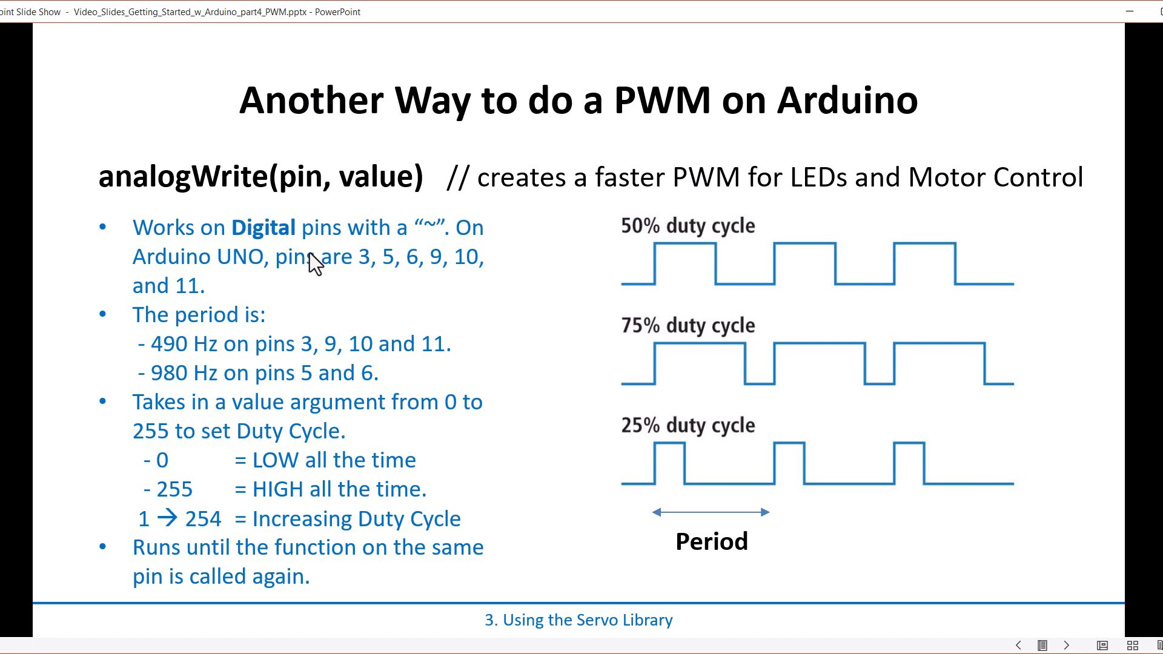
mouse_move(434, 241)
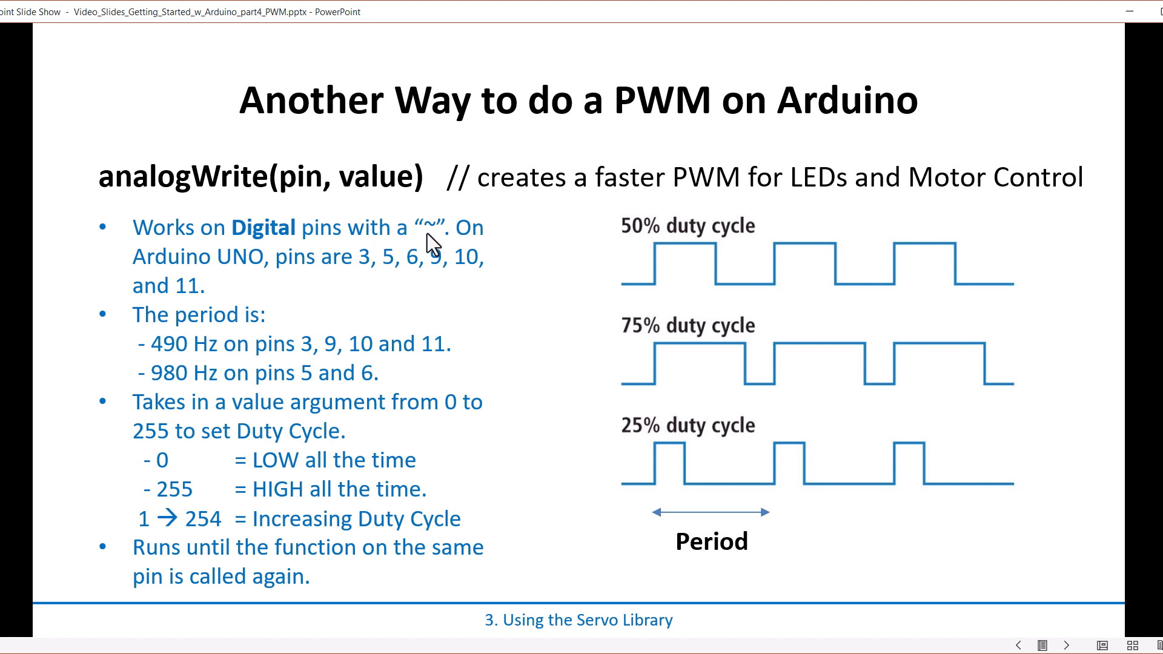
mouse_move(564, 288)
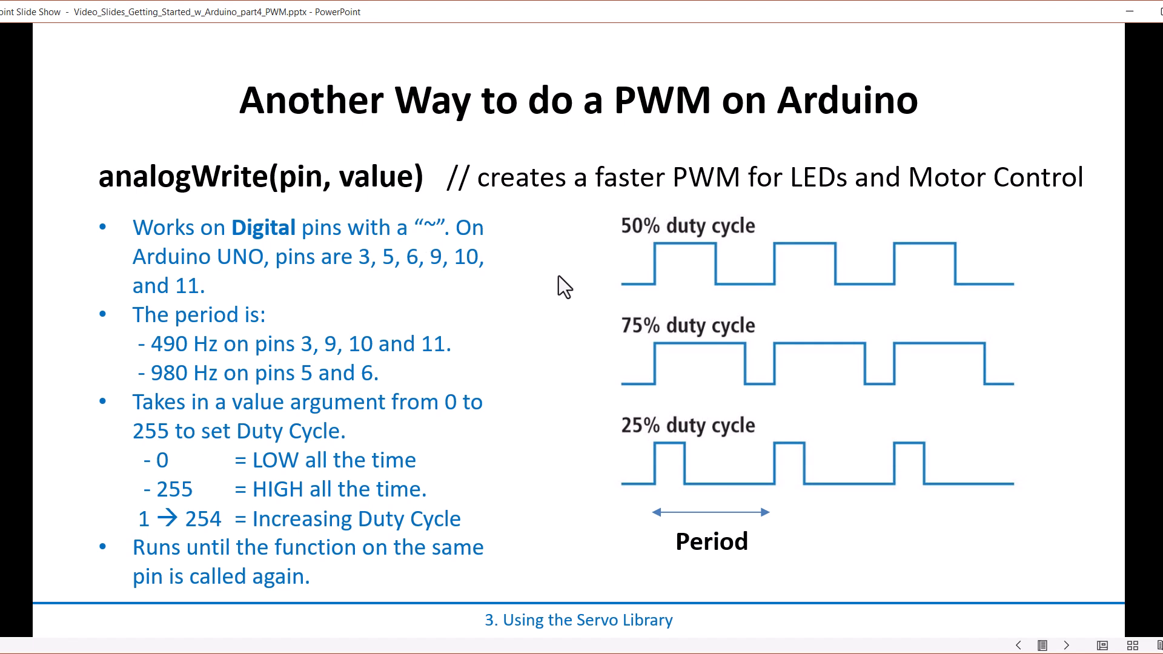
mouse_move(353, 249)
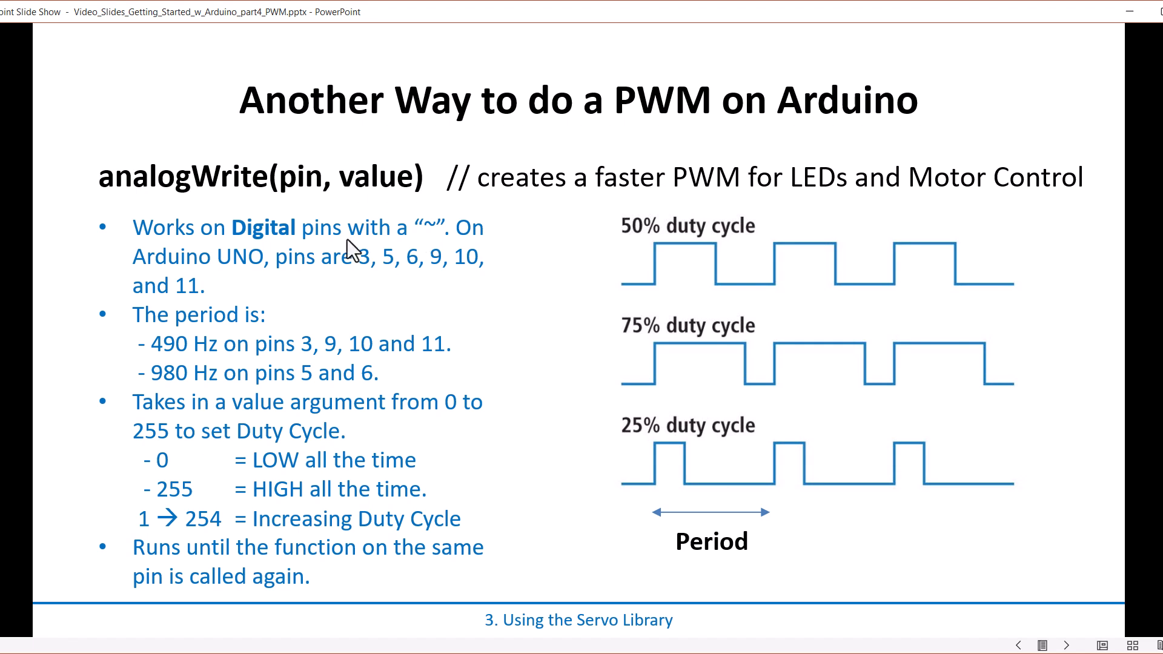
mouse_move(369, 206)
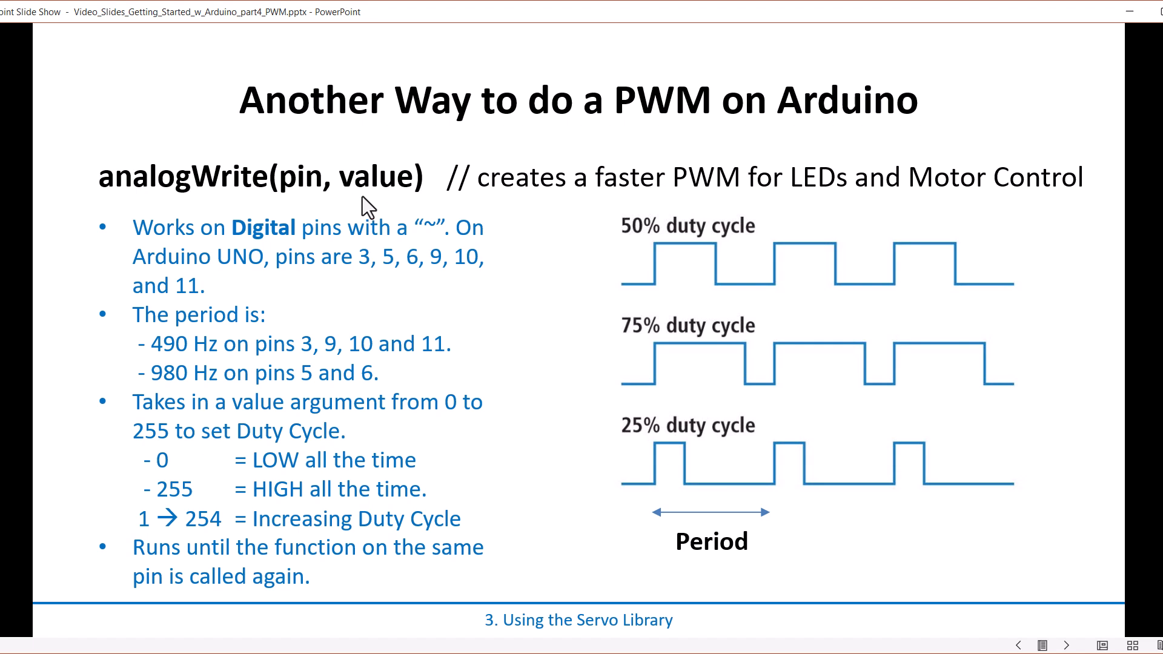
mouse_move(384, 194)
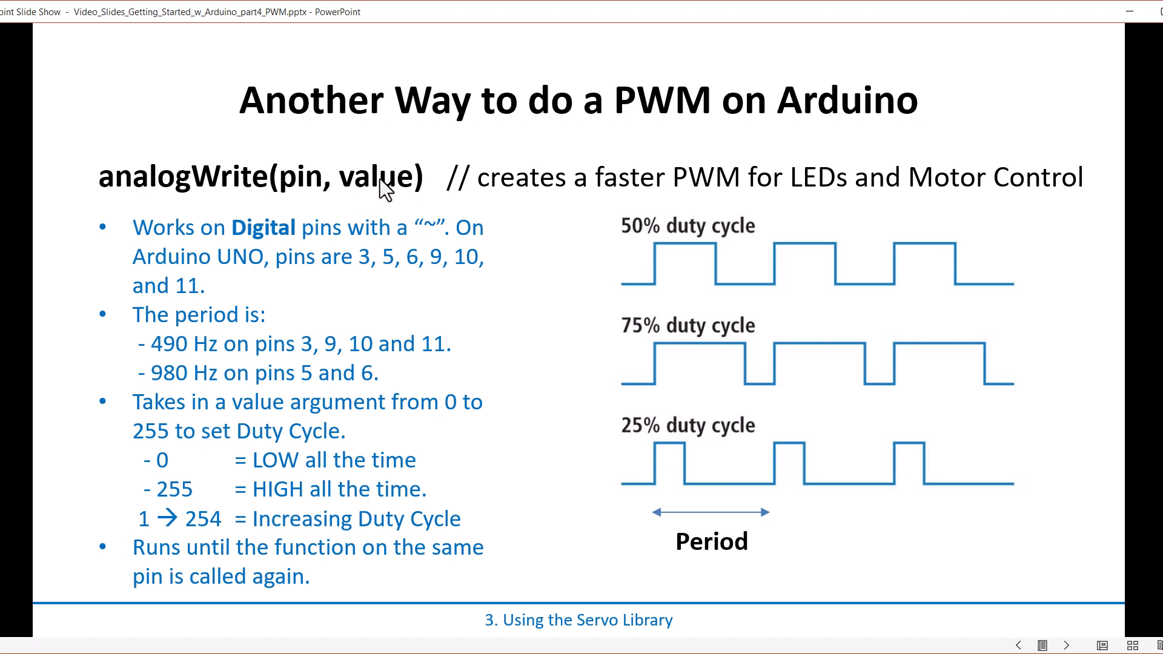
mouse_move(466, 206)
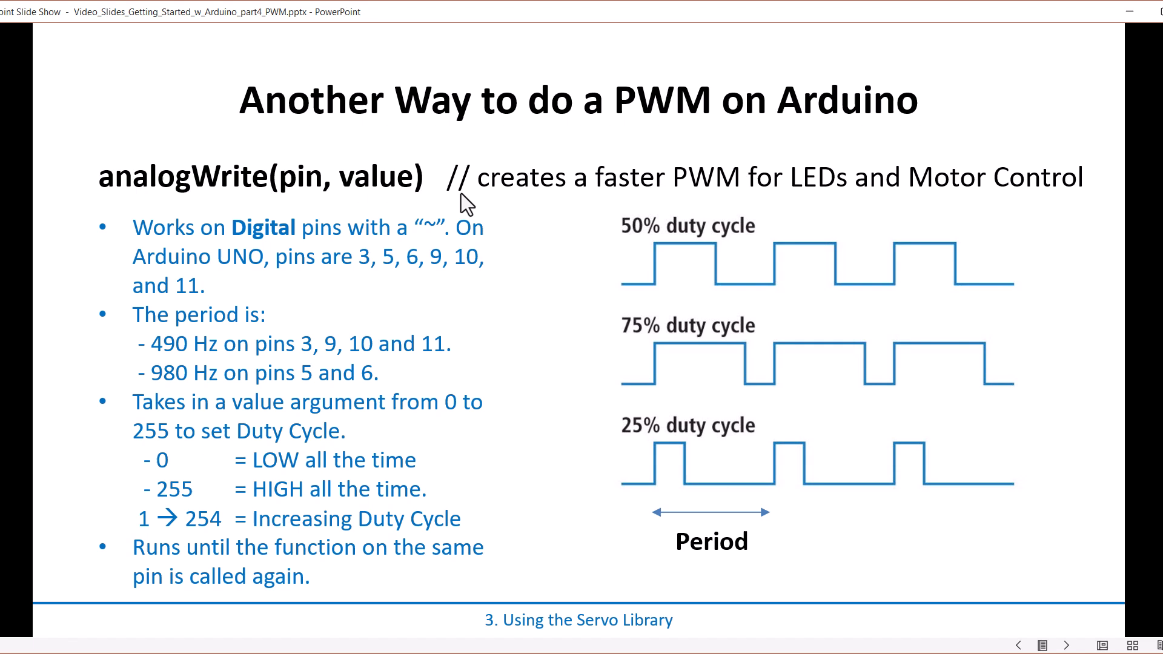
mouse_move(415, 287)
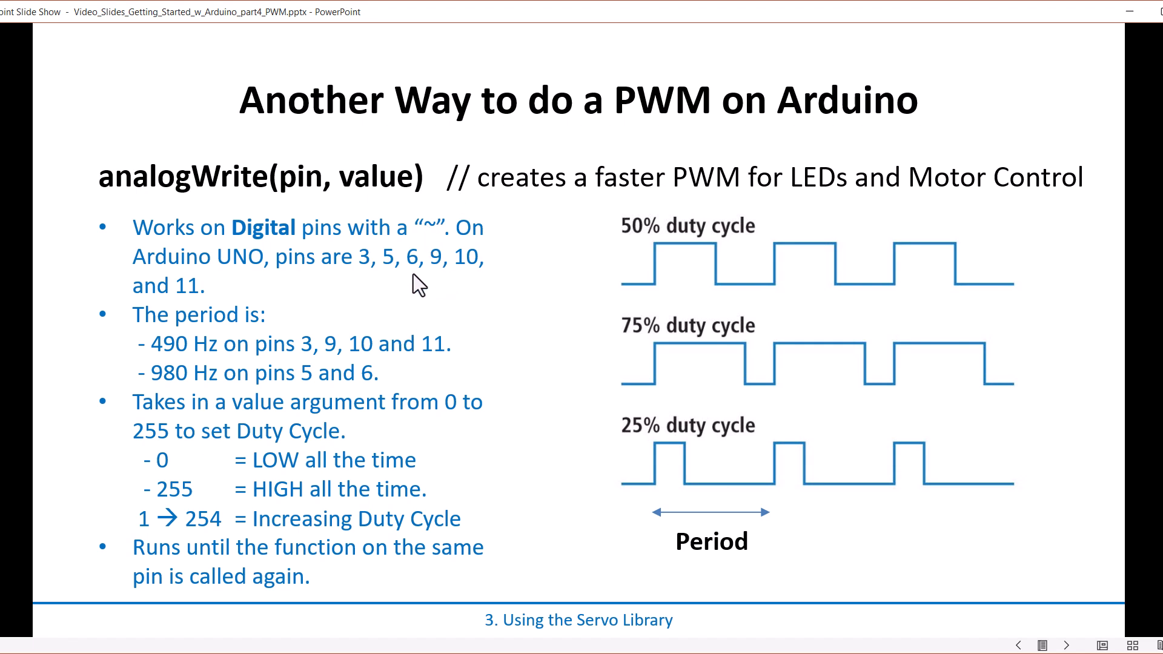
mouse_move(419, 274)
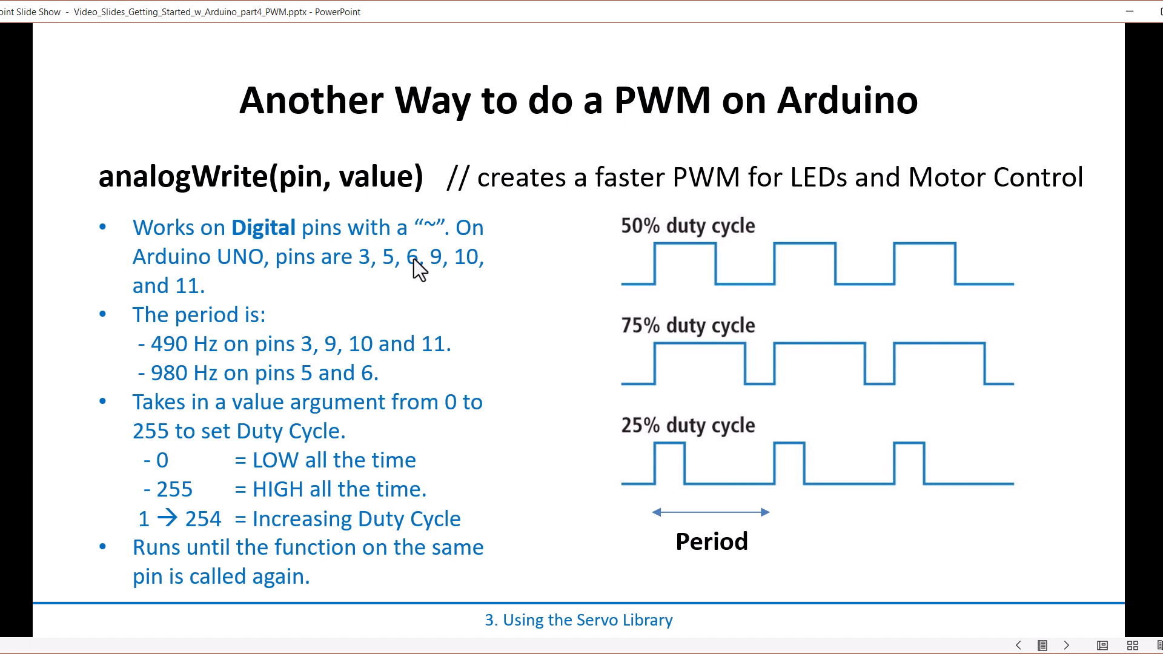
mouse_move(416, 330)
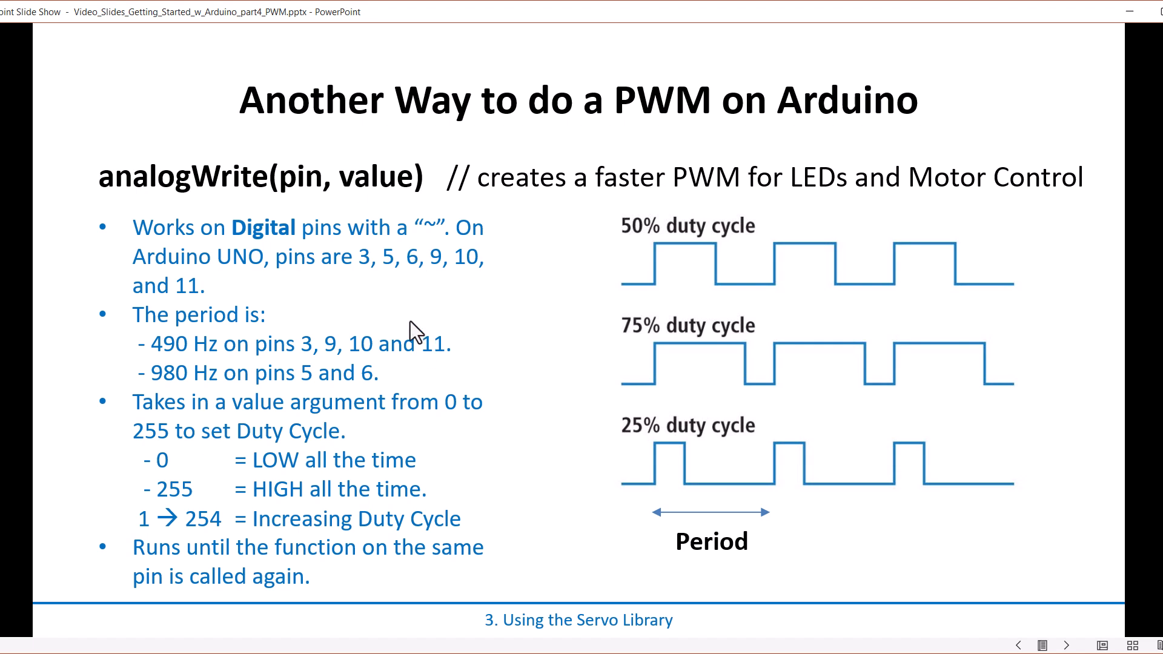
mouse_move(767, 489)
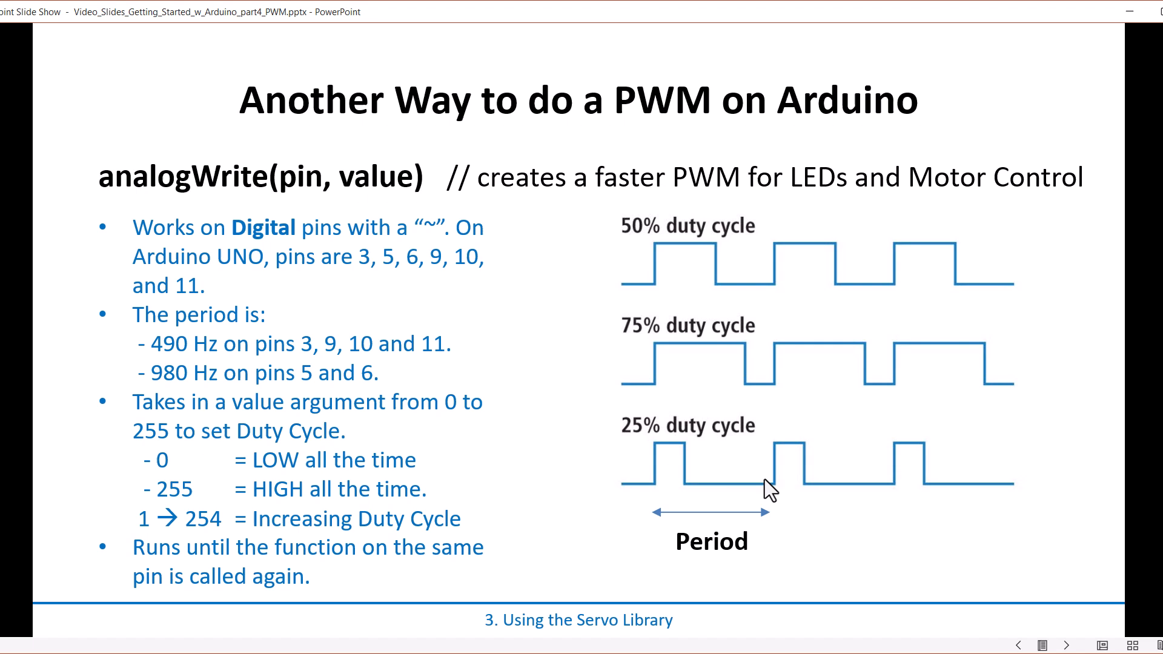
mouse_move(338, 373)
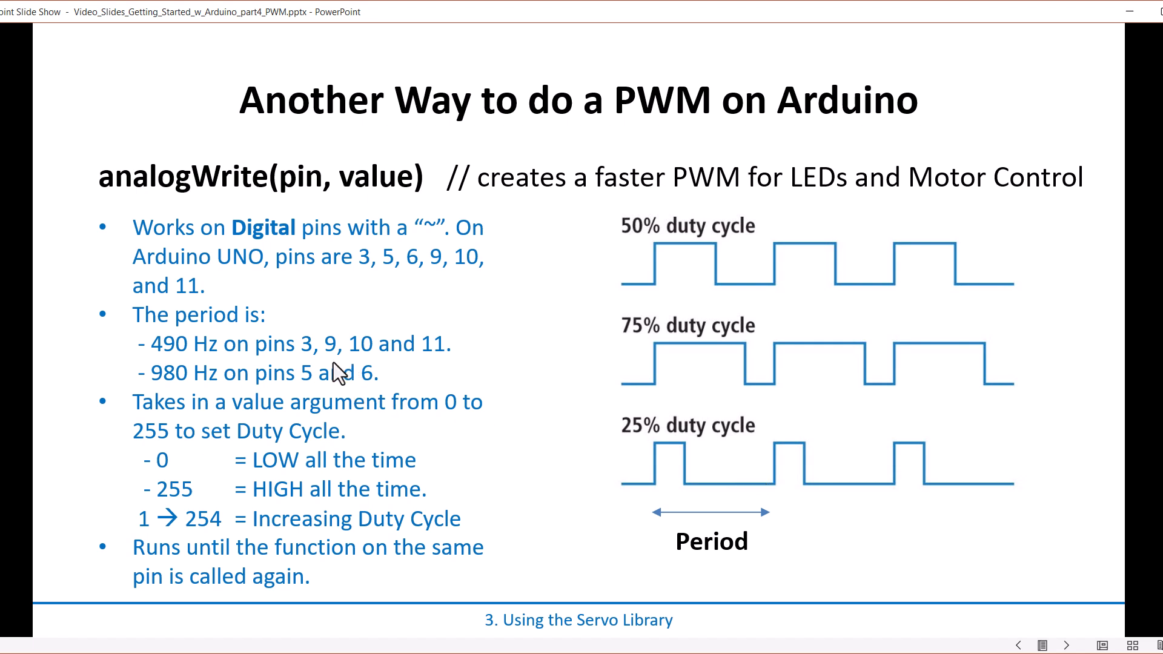
mouse_move(224, 365)
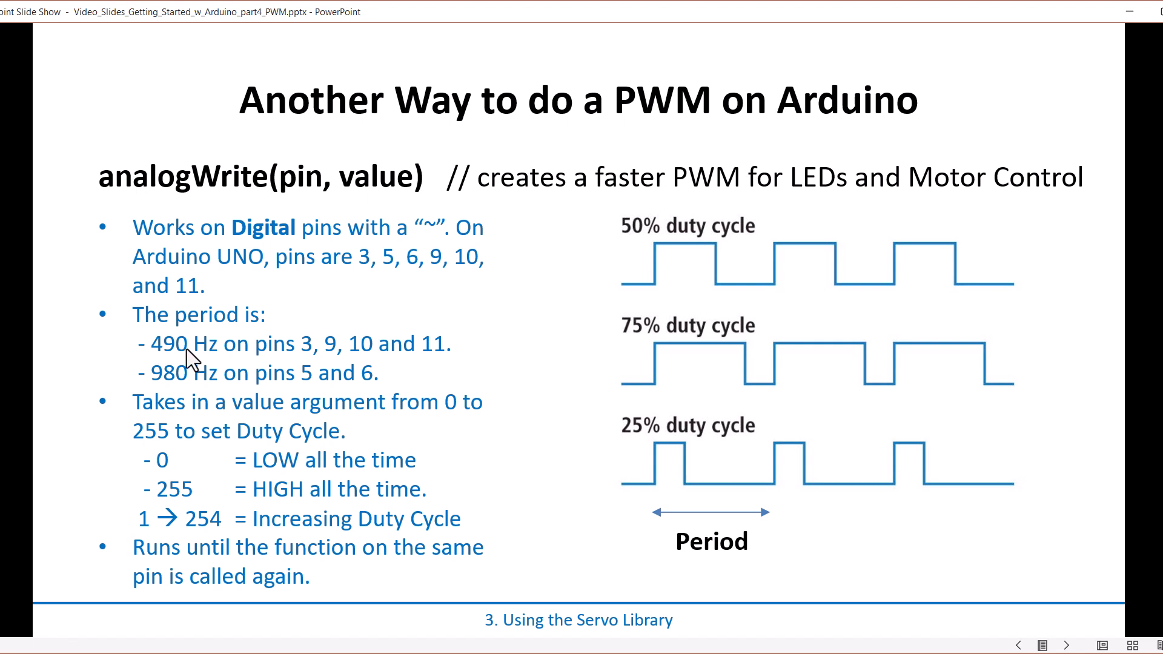
mouse_move(184, 382)
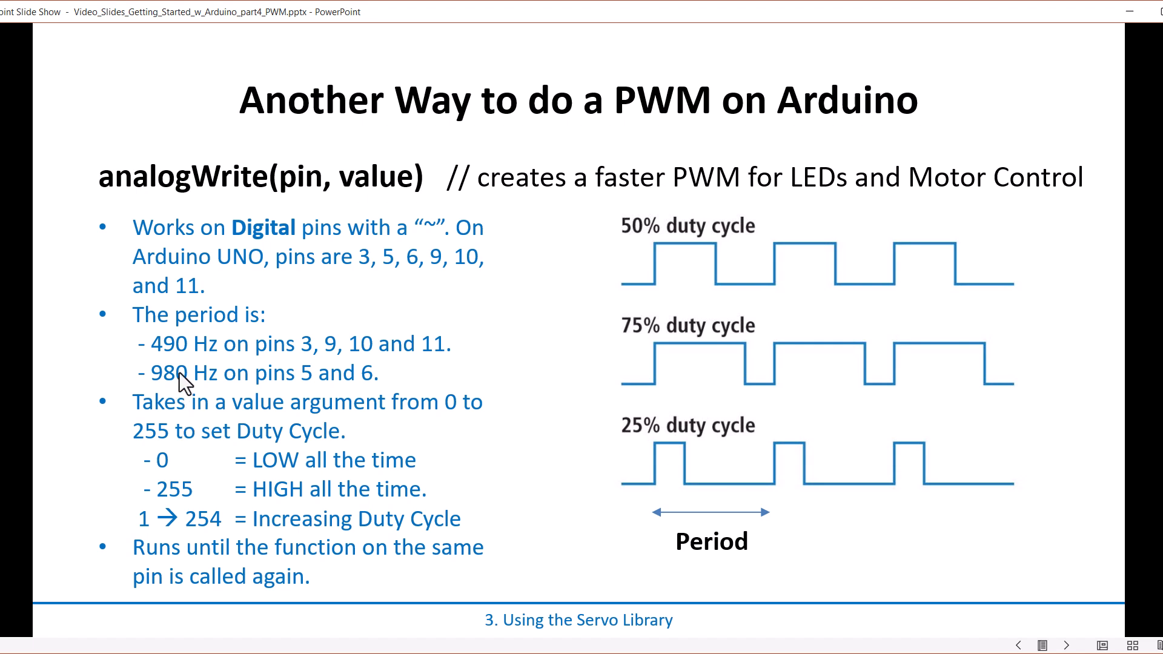
mouse_move(206, 384)
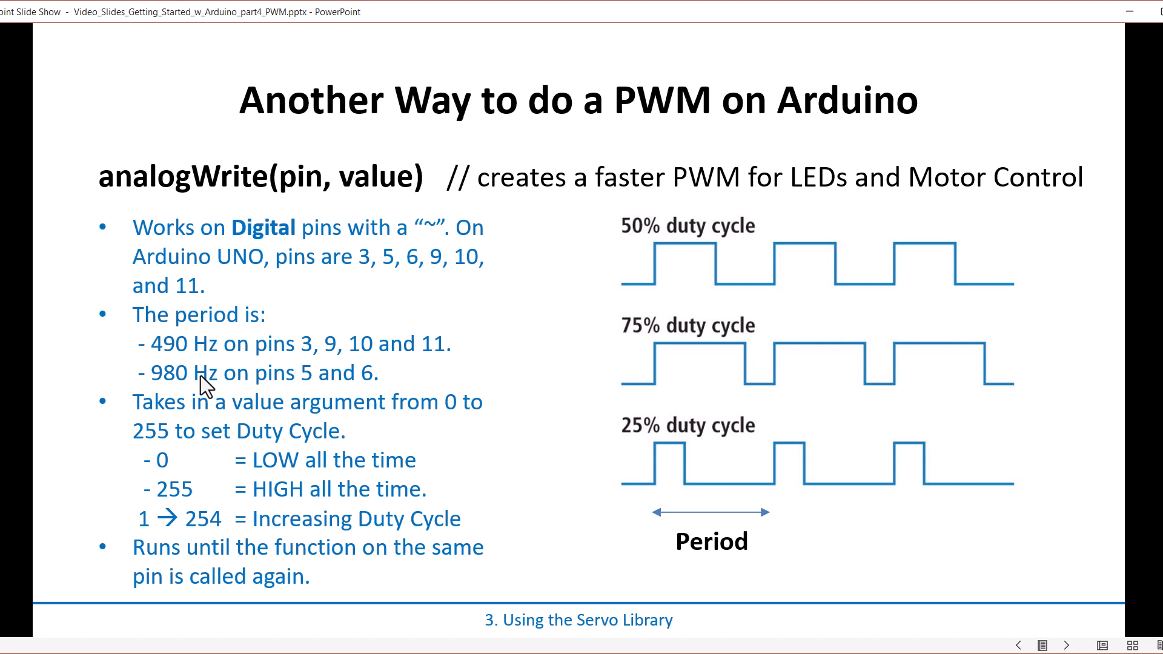
mouse_move(423, 263)
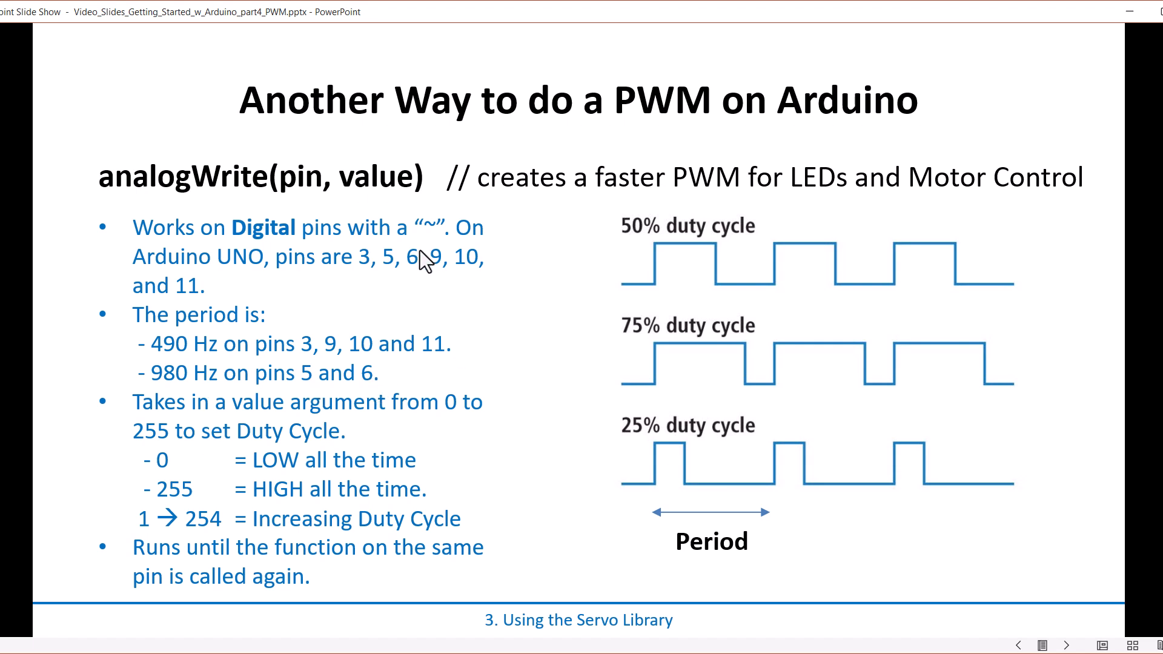
mouse_move(169, 297)
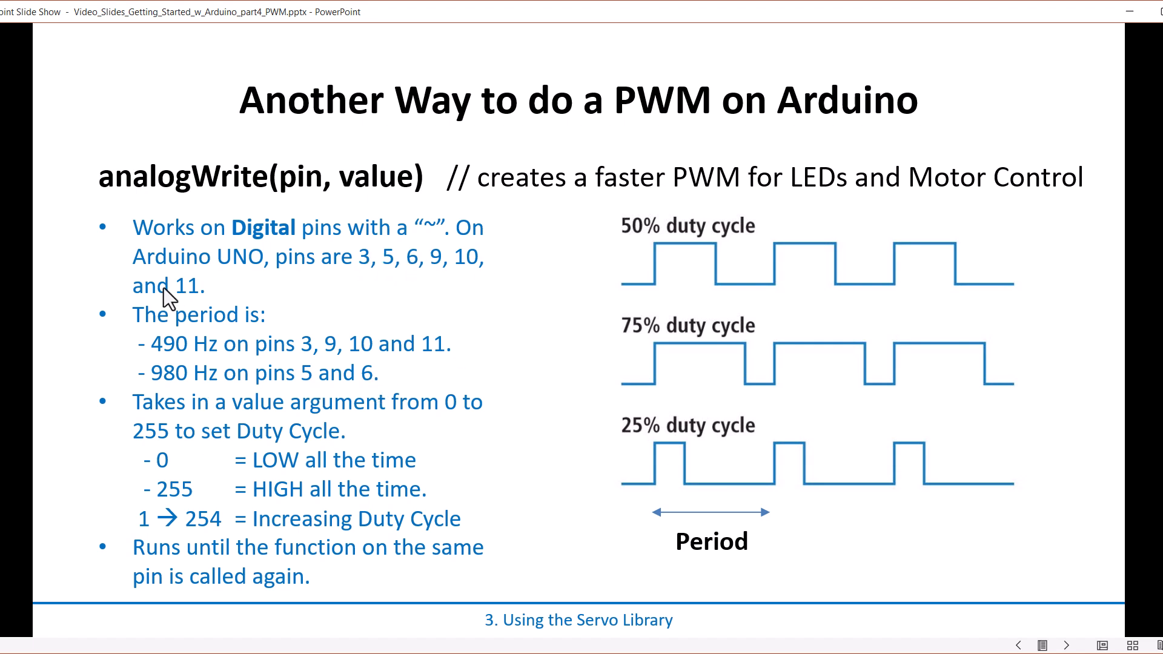
mouse_move(204, 228)
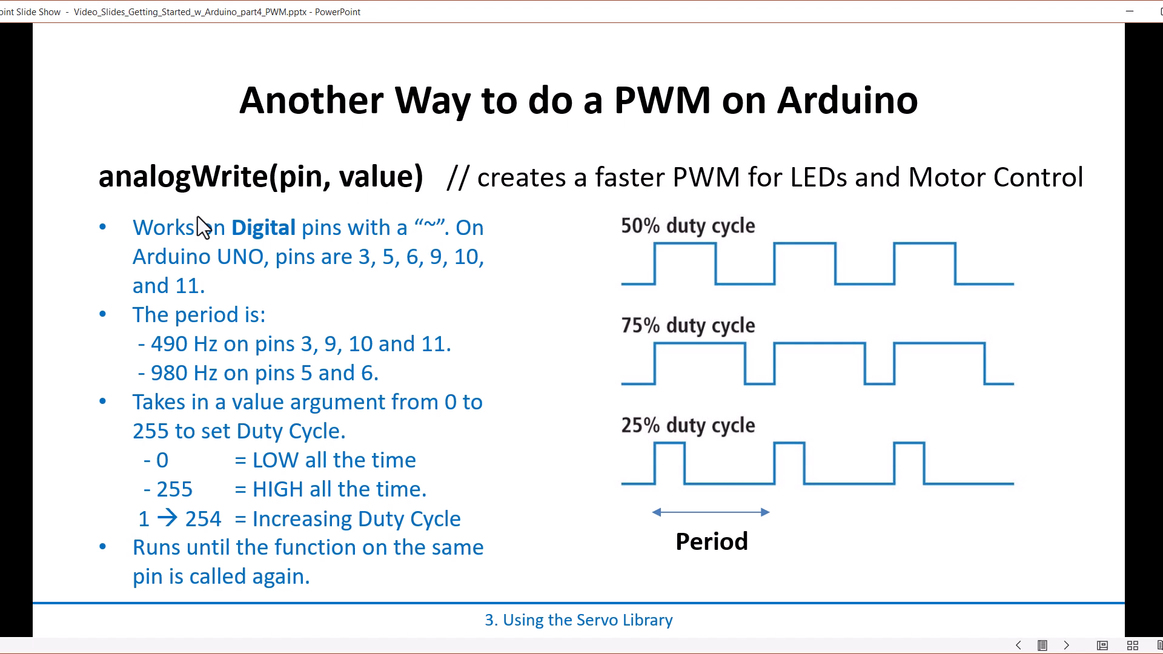
mouse_move(397, 333)
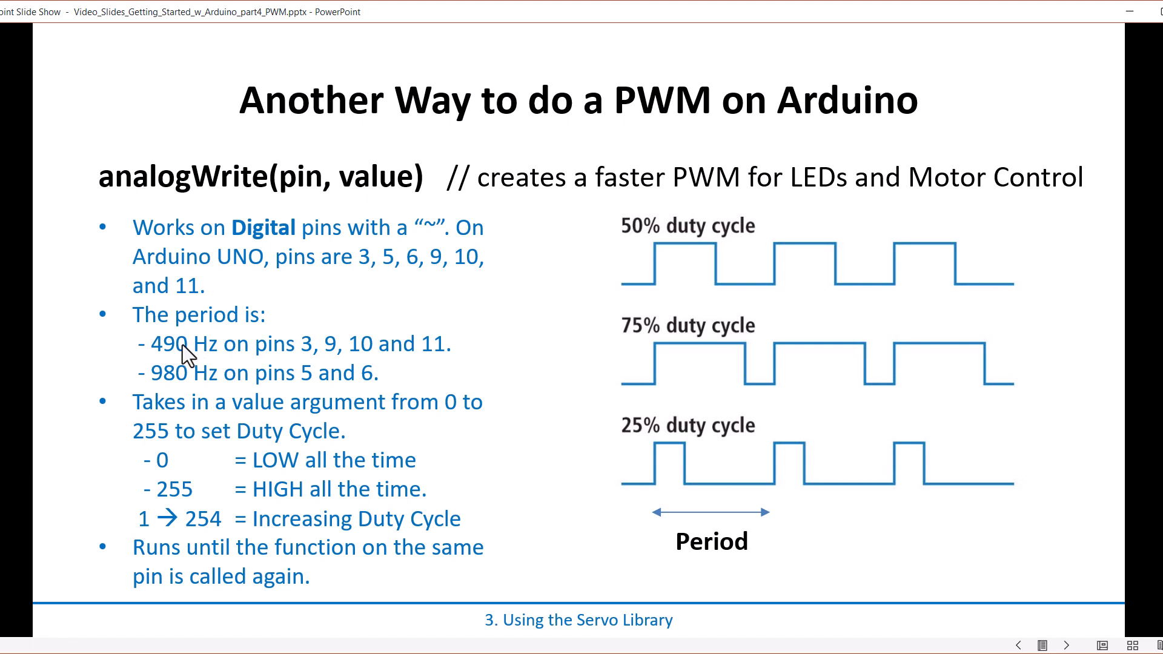
mouse_move(311, 390)
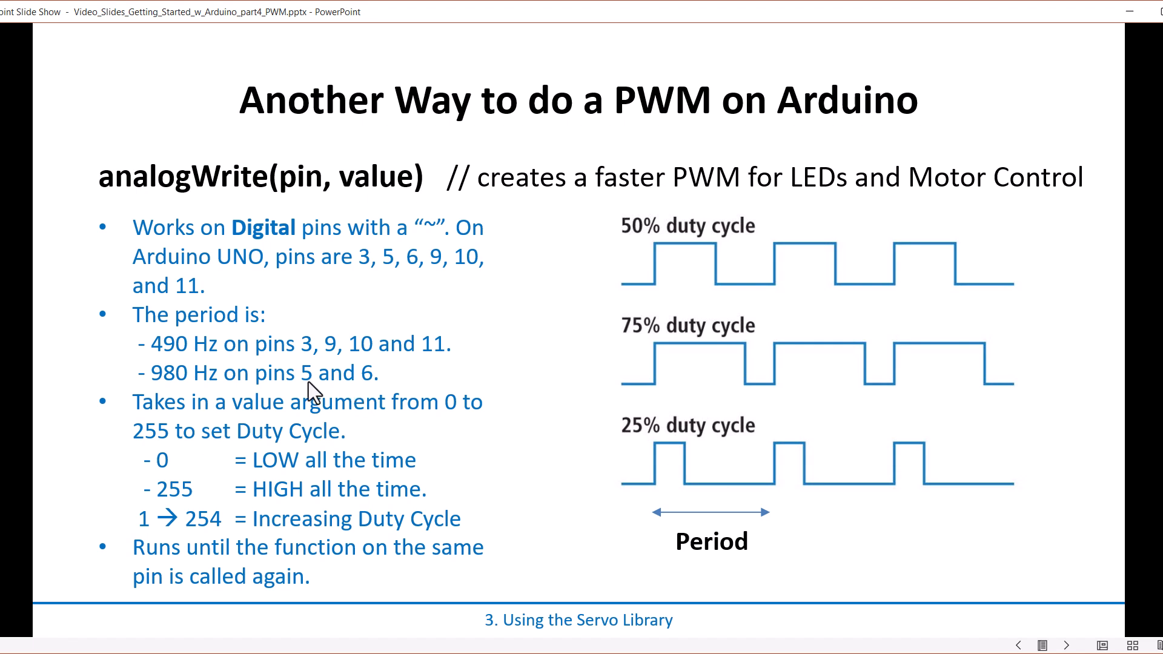
mouse_move(206, 350)
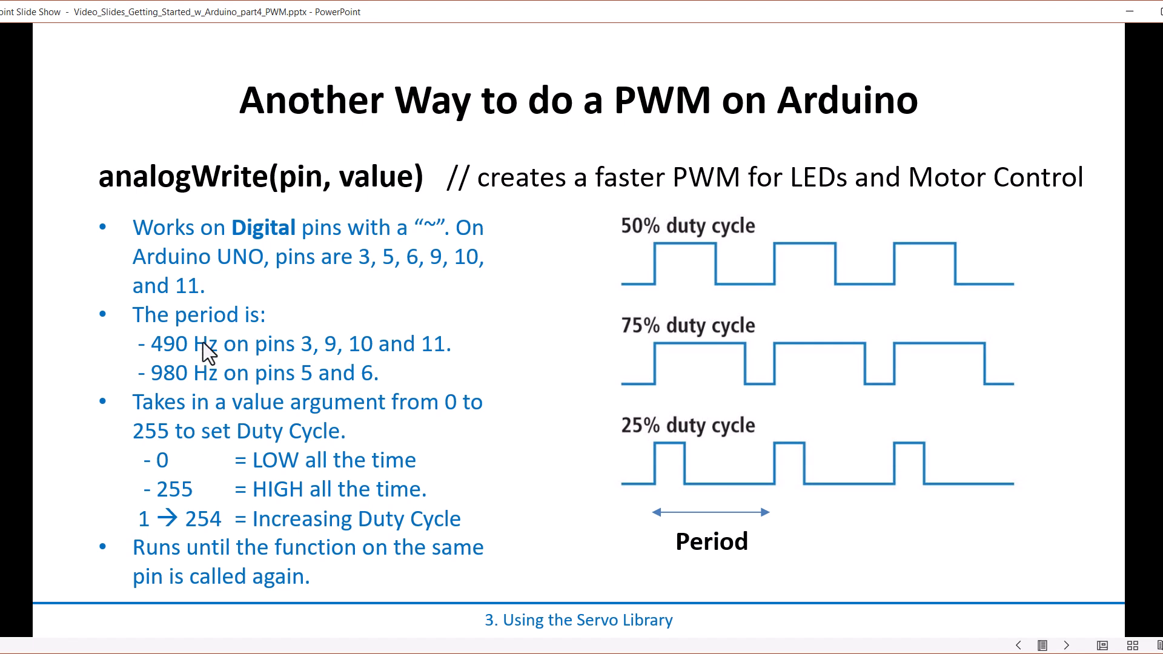
mouse_move(304, 397)
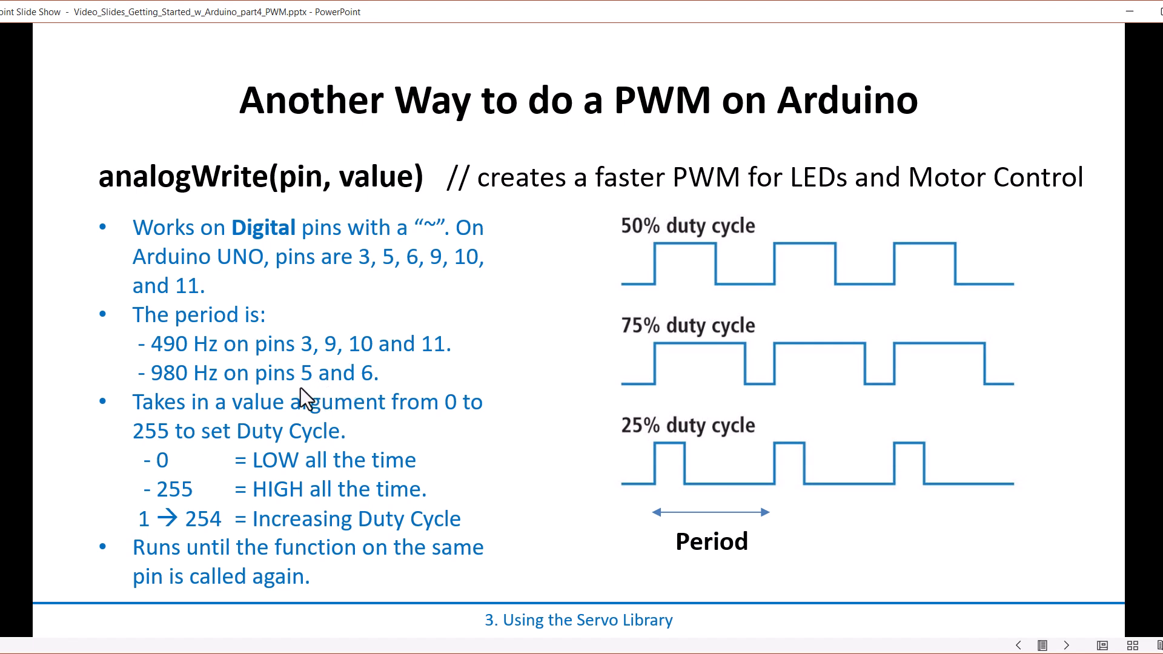
mouse_move(193, 400)
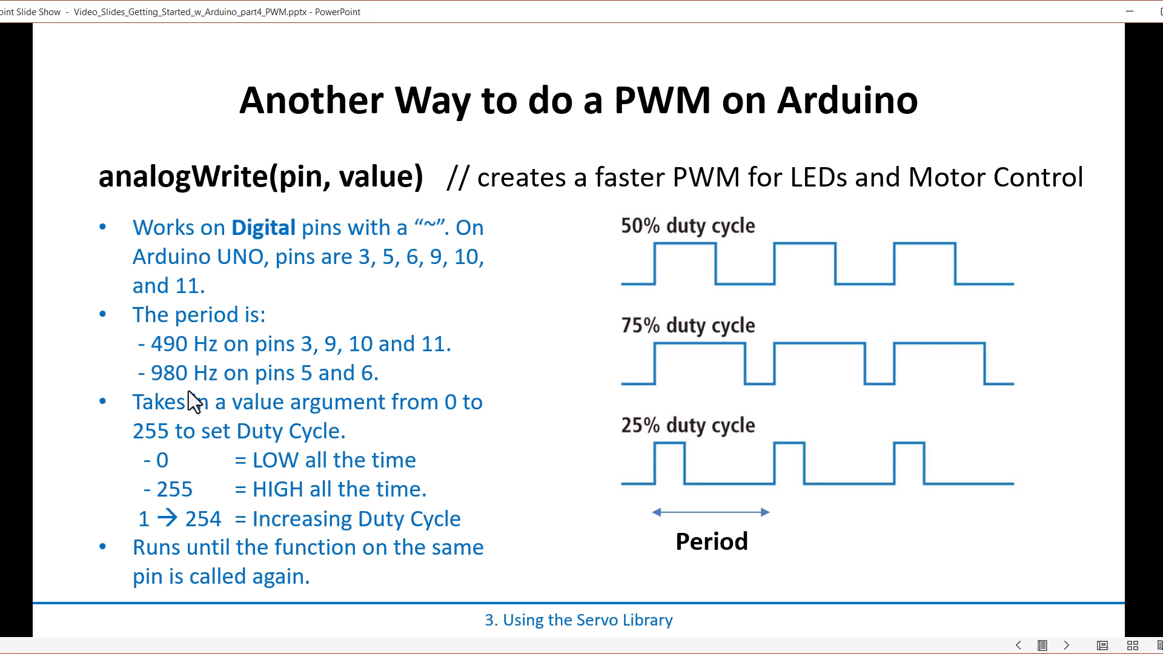
mouse_move(608, 277)
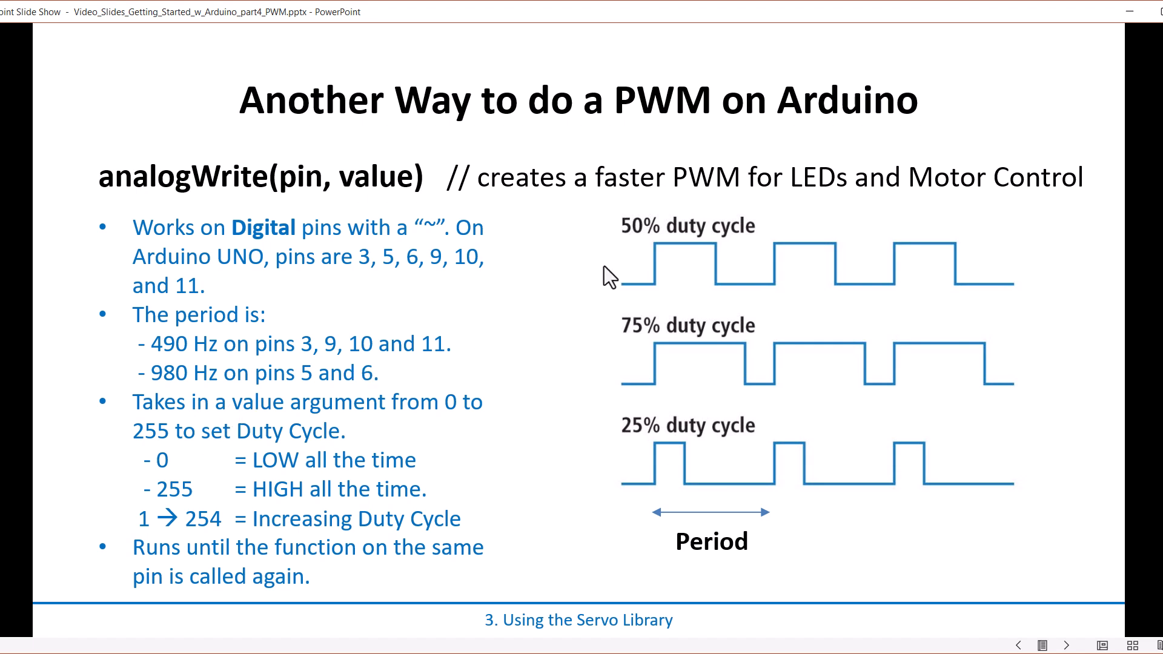
mouse_move(159, 199)
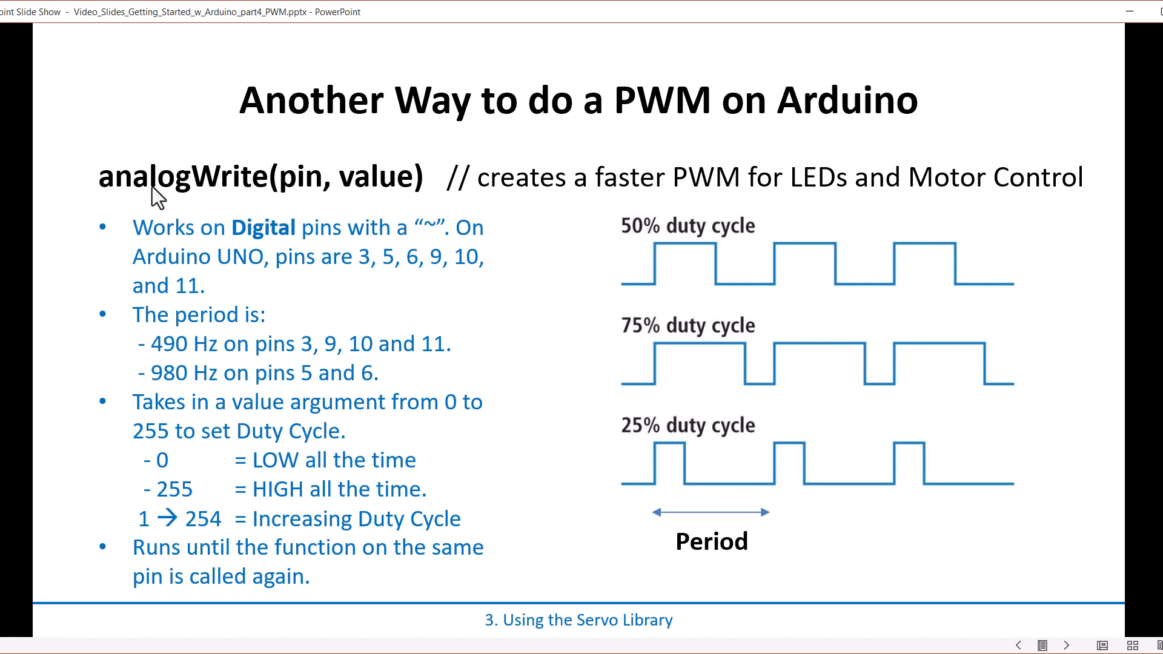
mouse_move(202, 198)
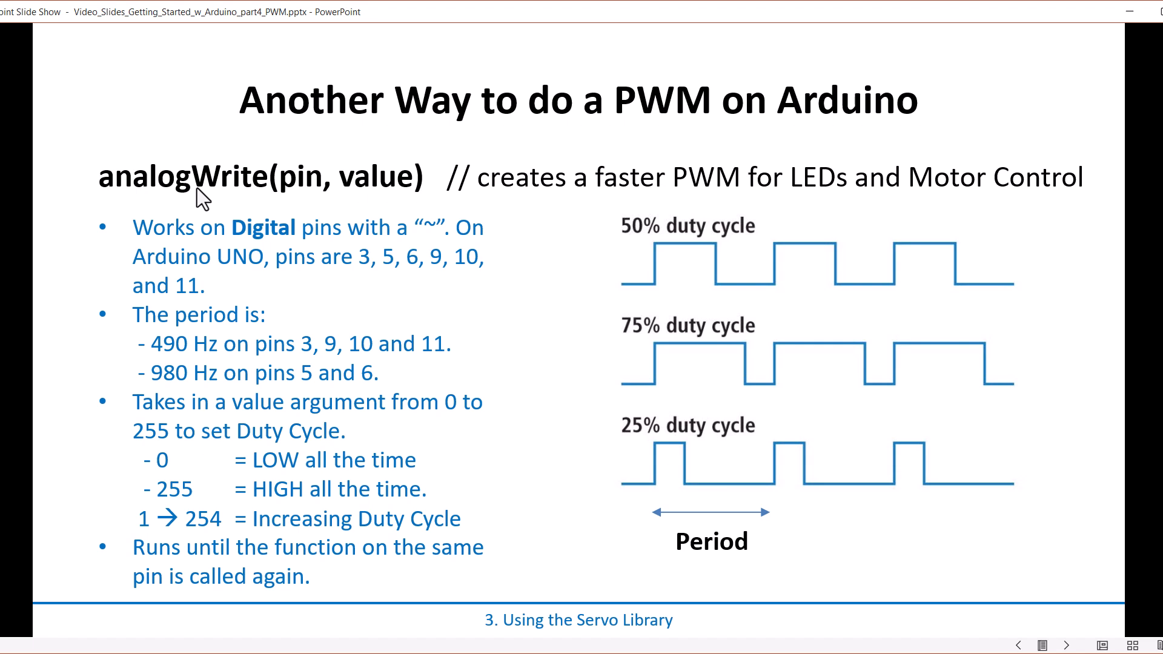
mouse_move(638, 298)
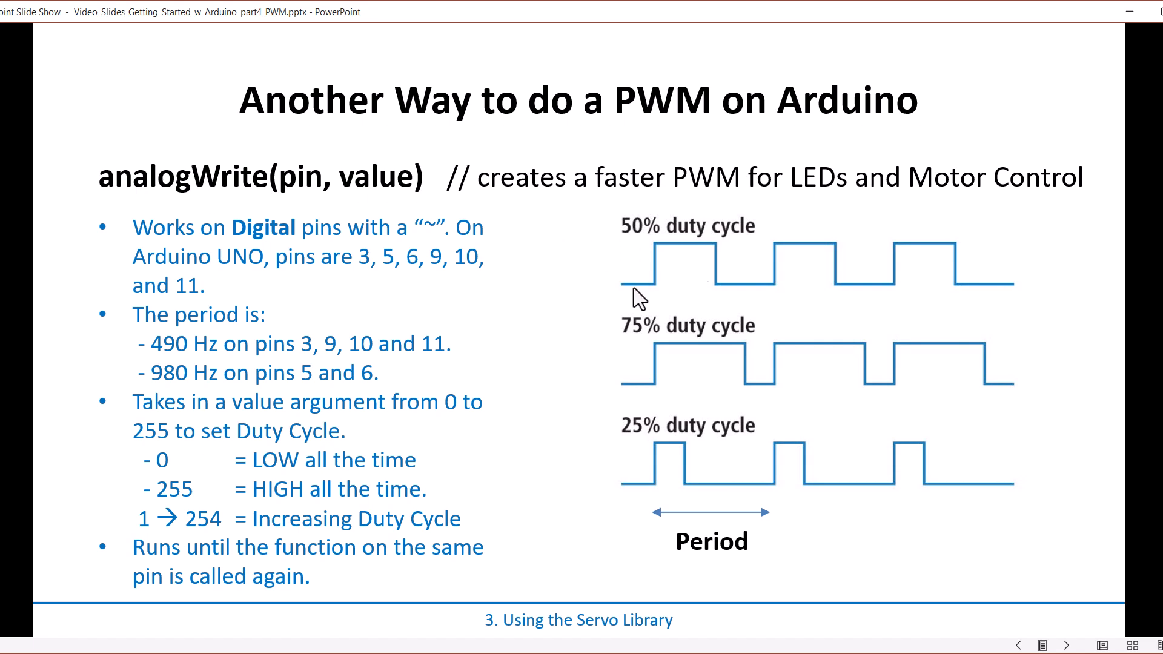
mouse_move(634, 295)
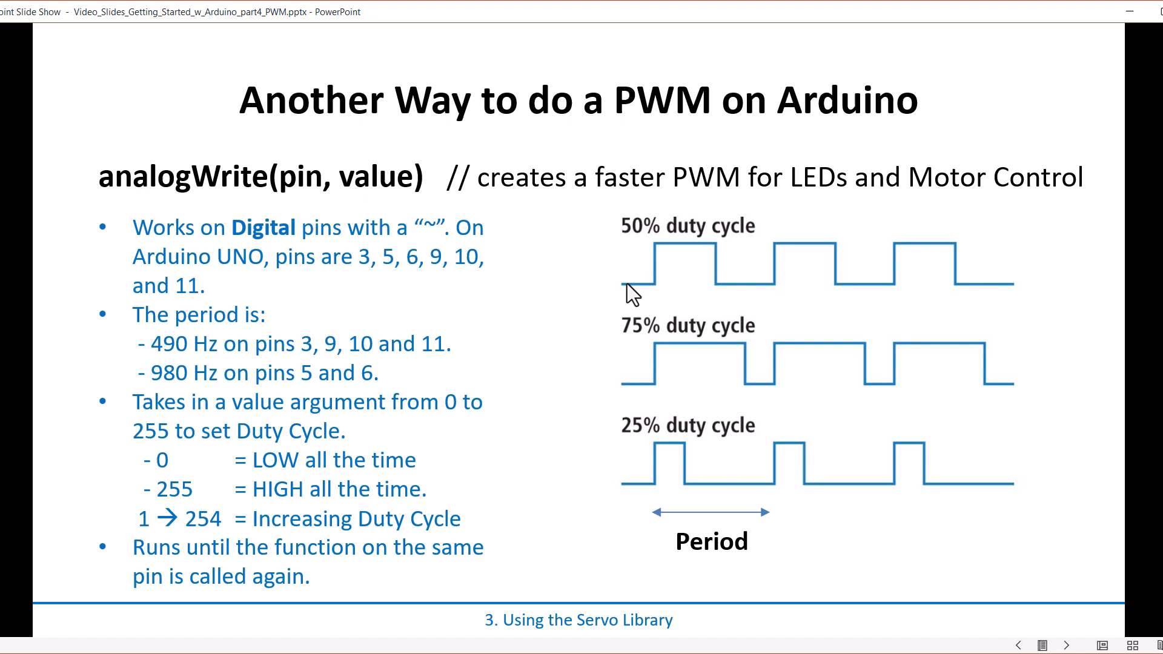
mouse_move(654, 255)
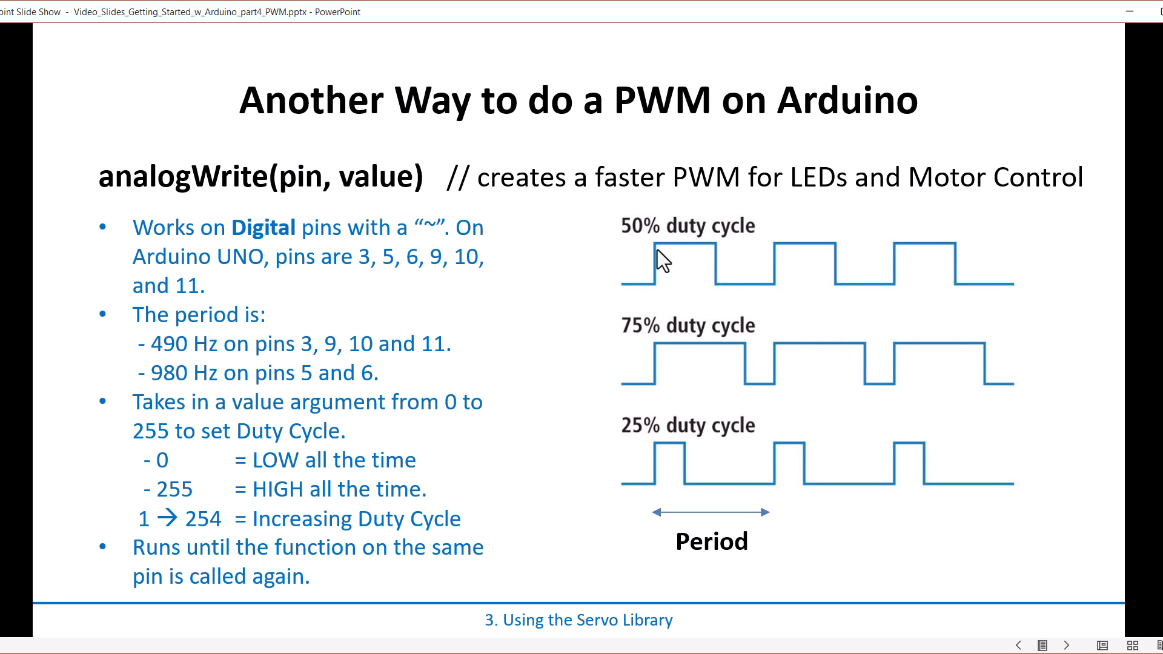
mouse_move(338, 238)
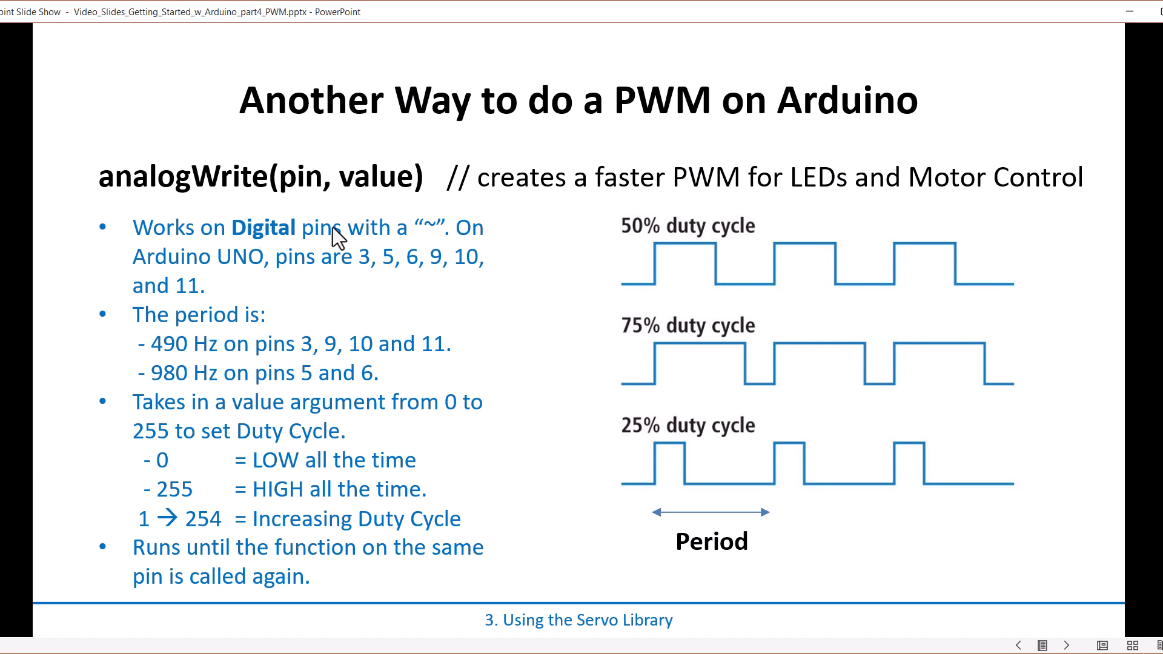
mouse_move(579, 245)
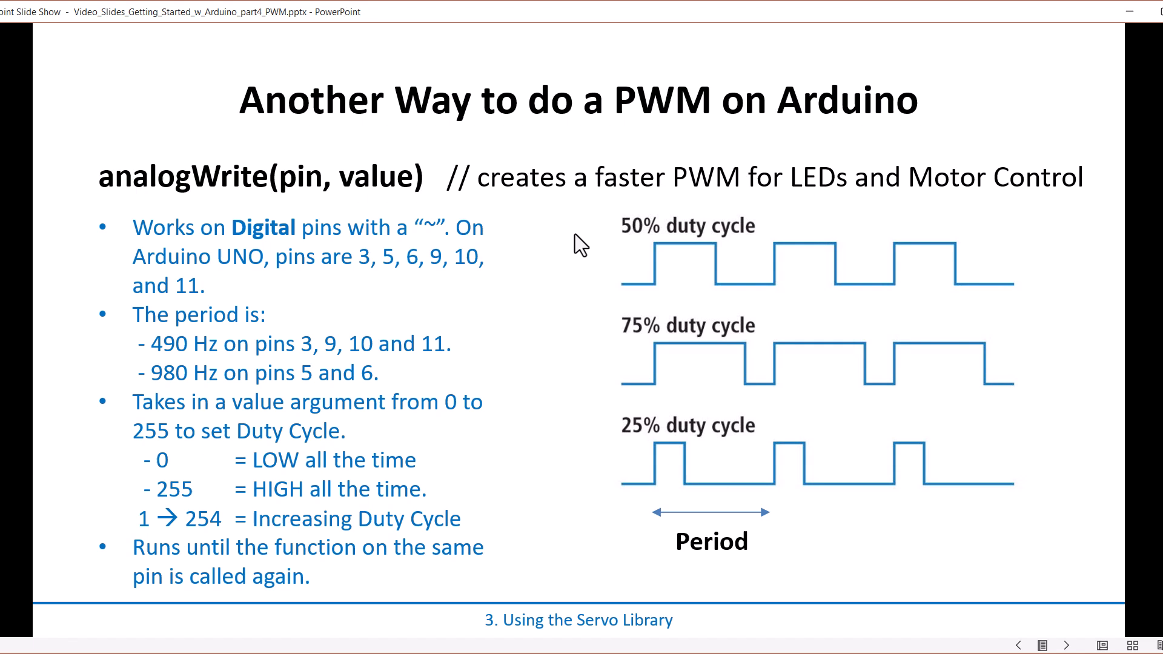
mouse_move(826, 195)
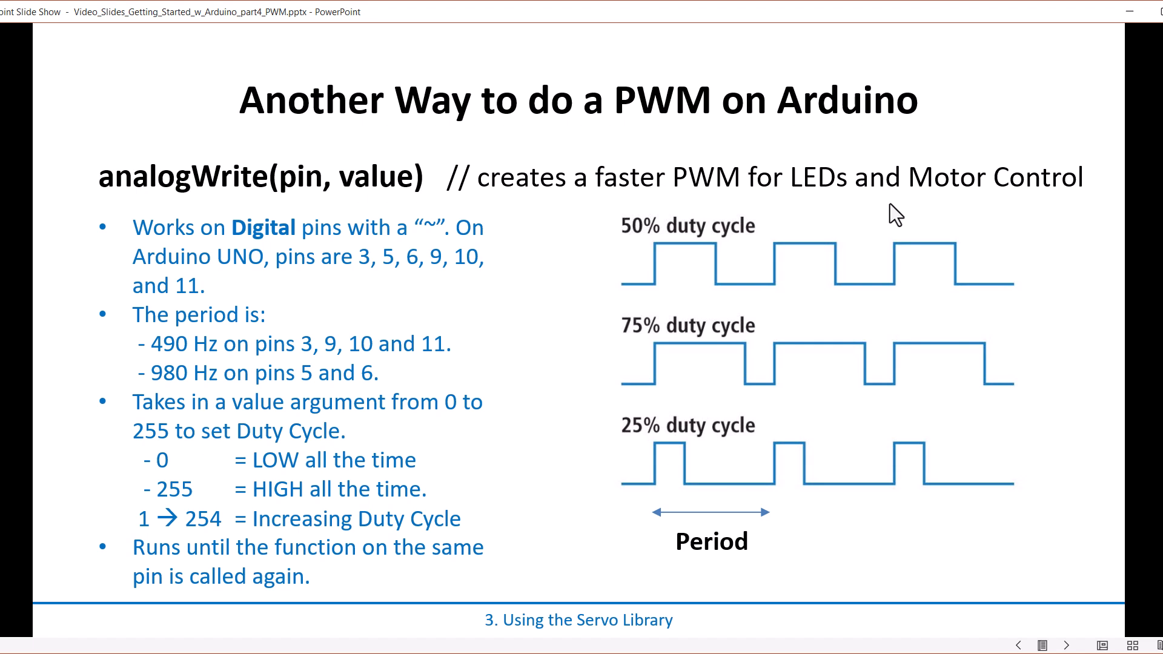
mouse_move(953, 181)
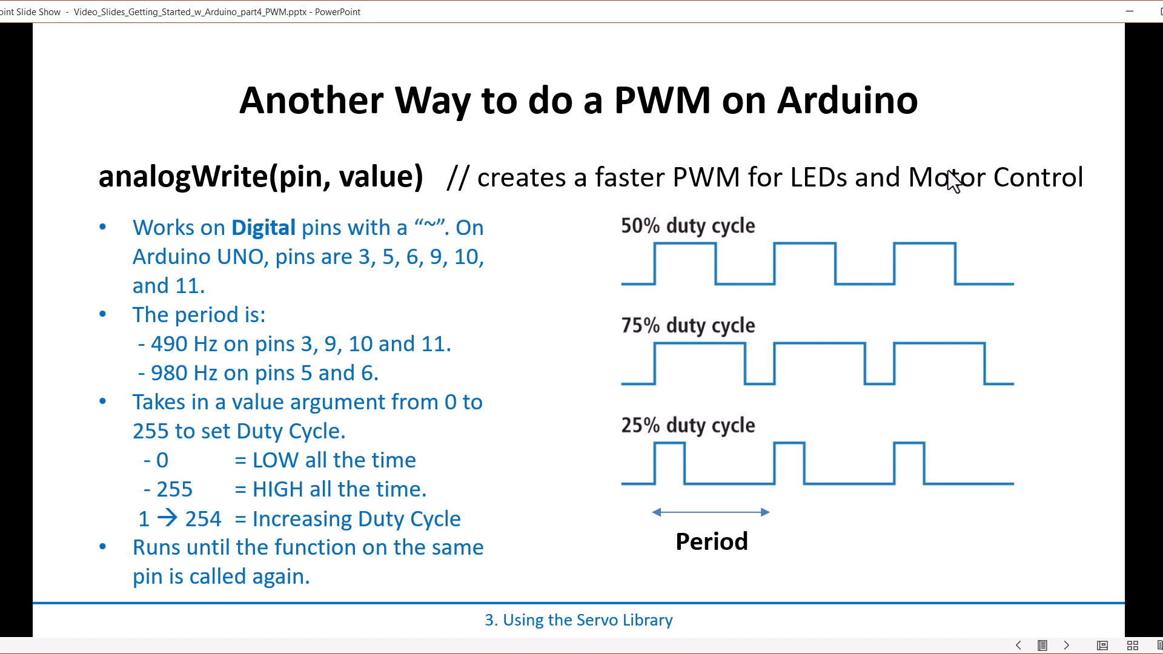
mouse_move(940, 171)
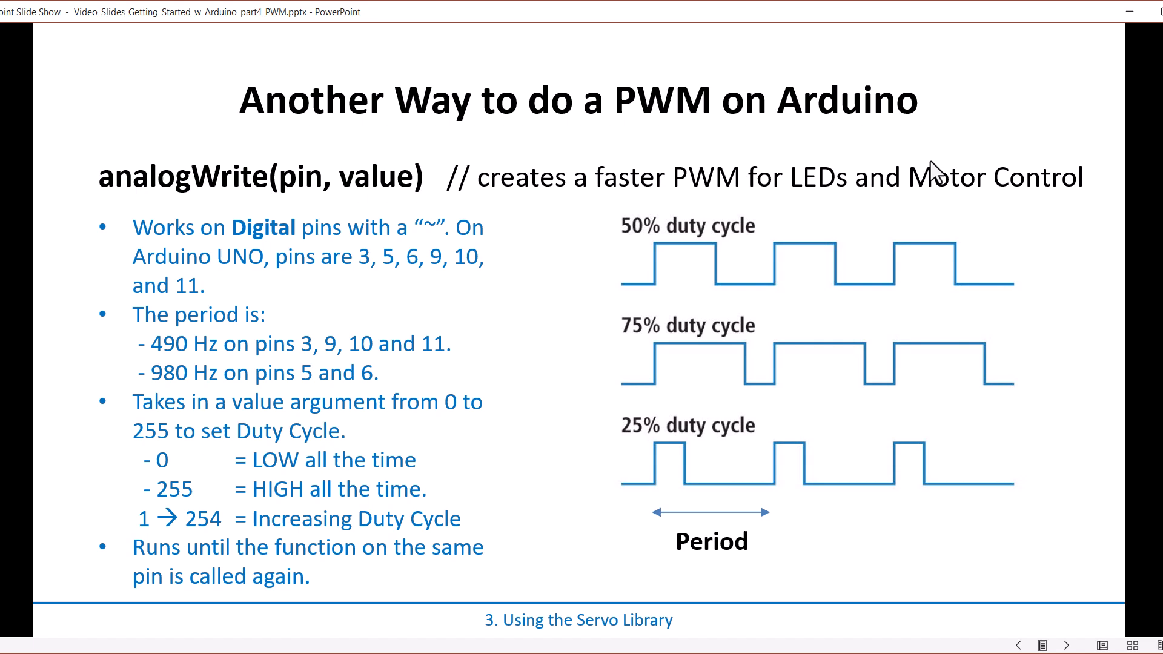
mouse_move(887, 268)
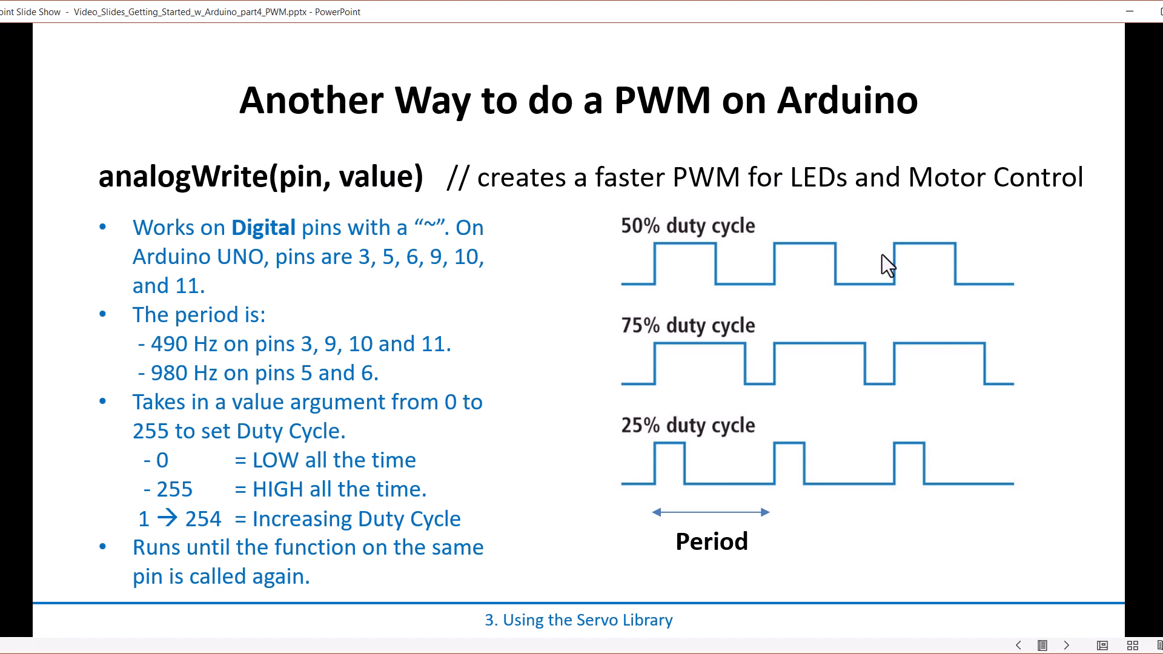
mouse_move(748, 274)
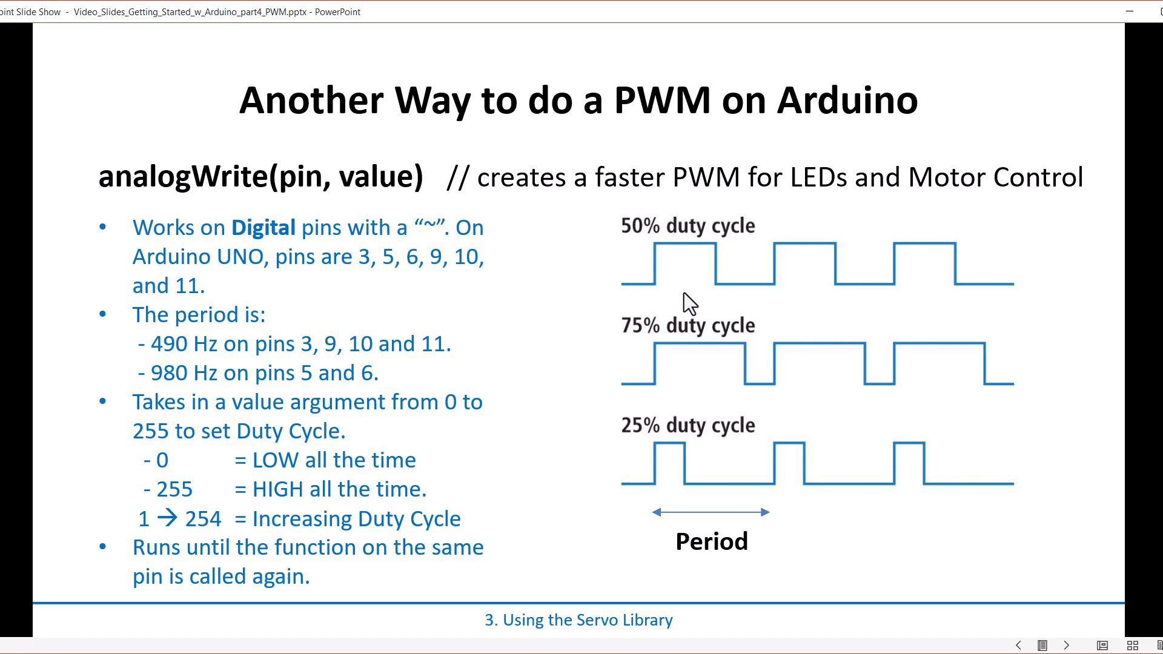
mouse_move(631, 426)
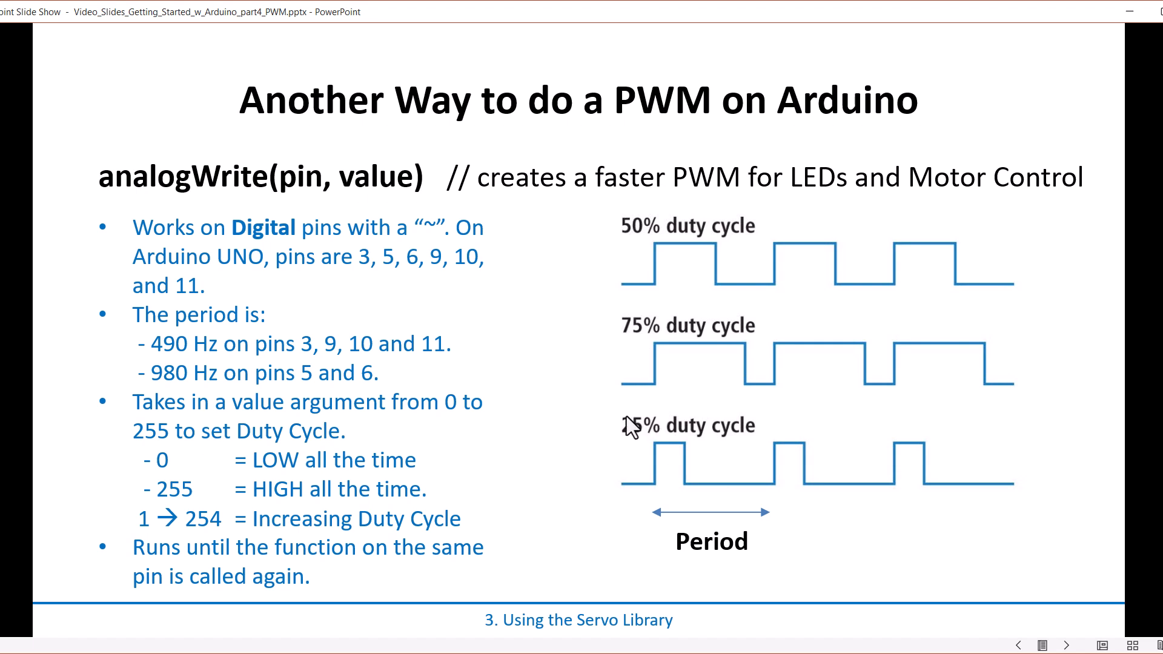
mouse_move(370, 206)
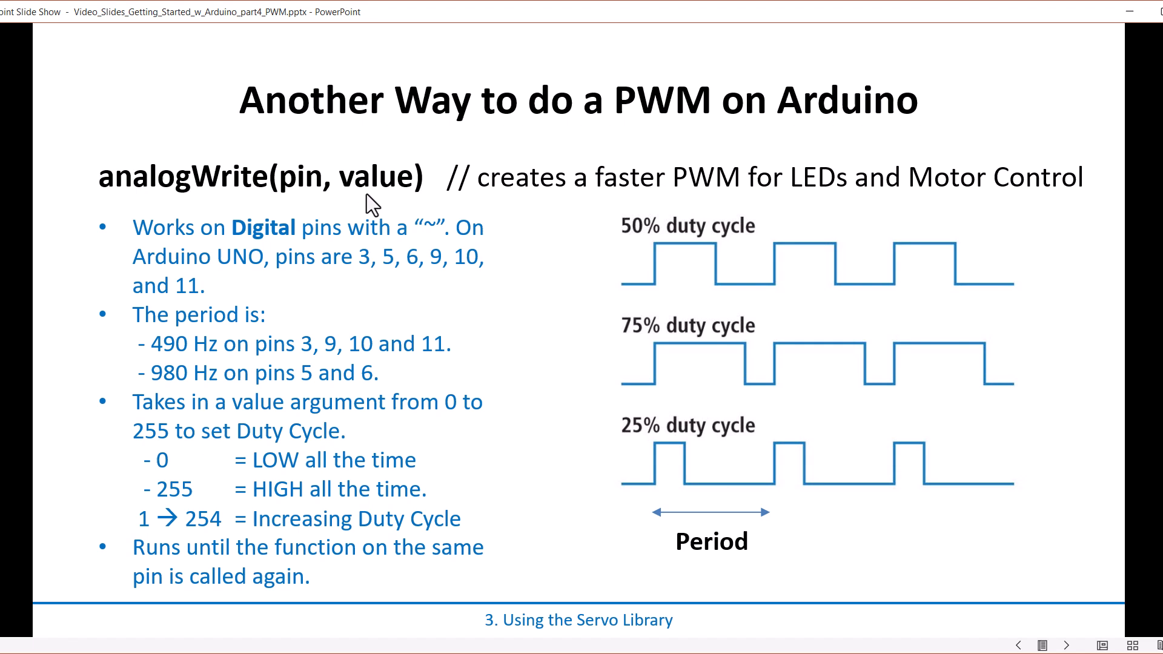
mouse_move(178, 471)
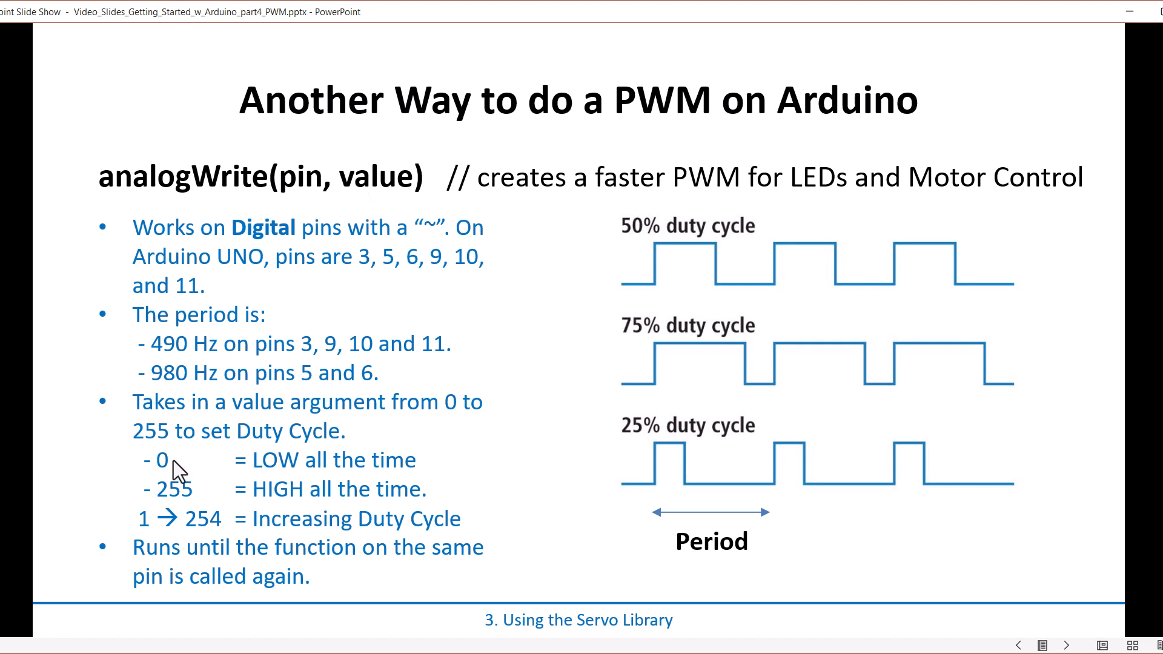
mouse_move(175, 471)
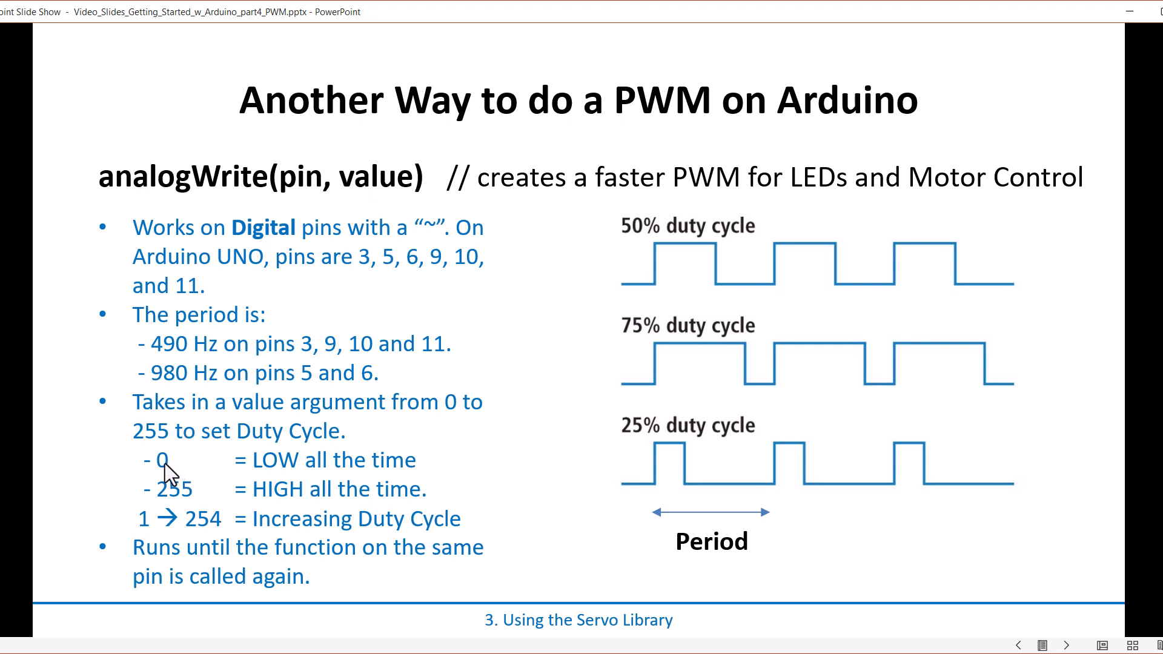
mouse_move(181, 467)
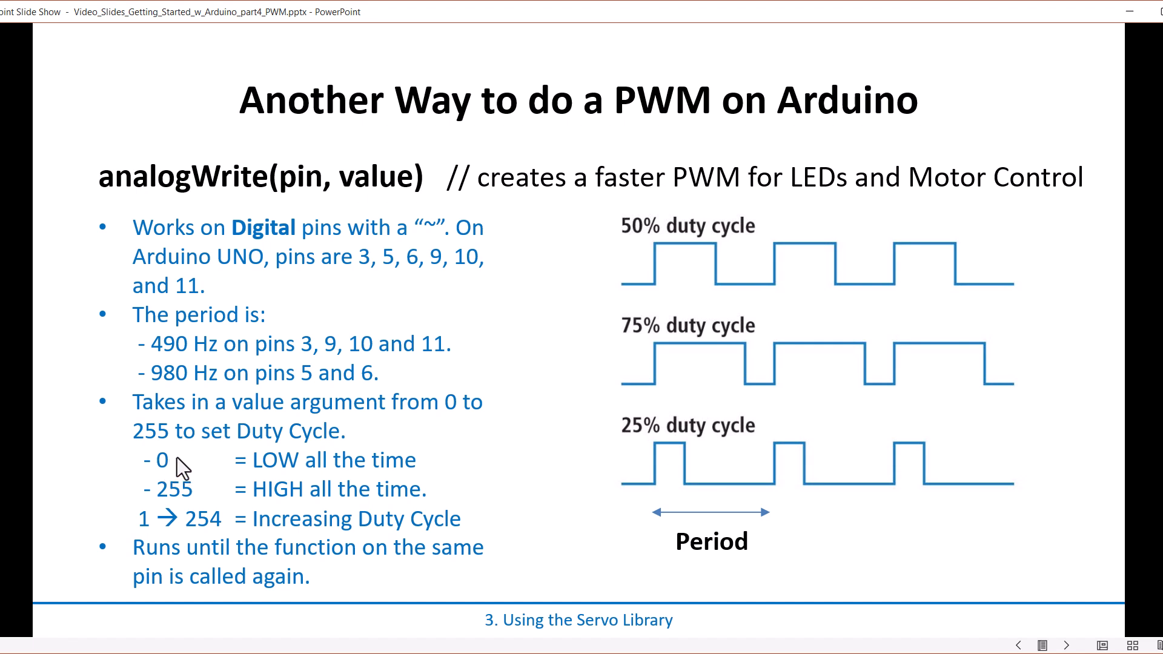
mouse_move(311, 468)
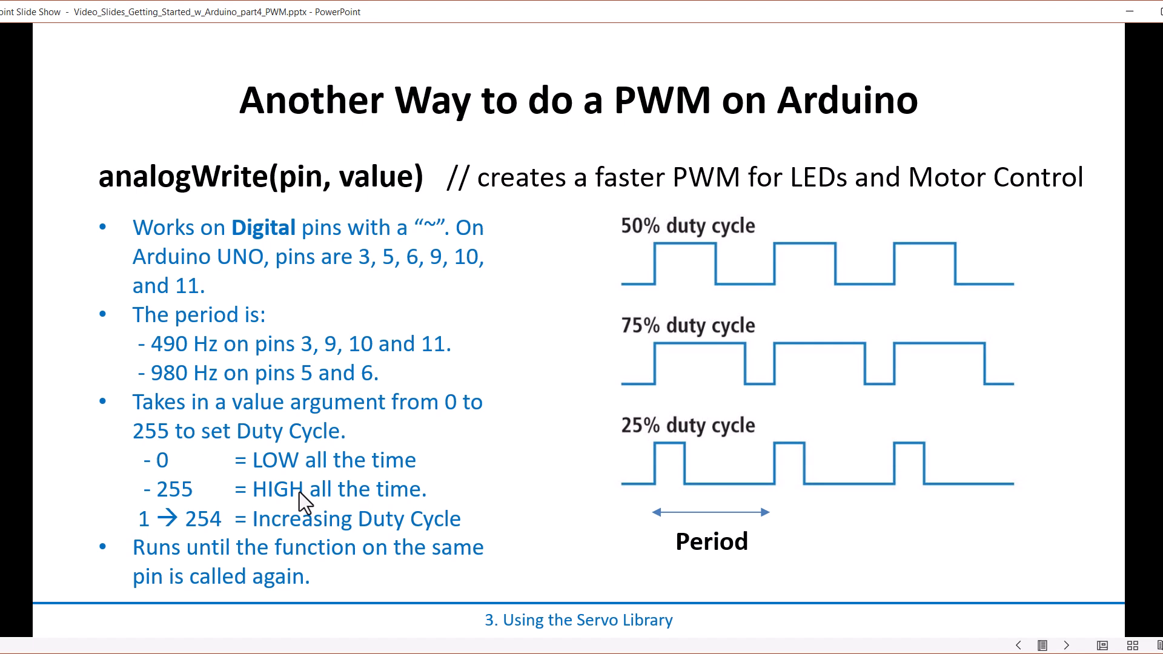
mouse_move(233, 528)
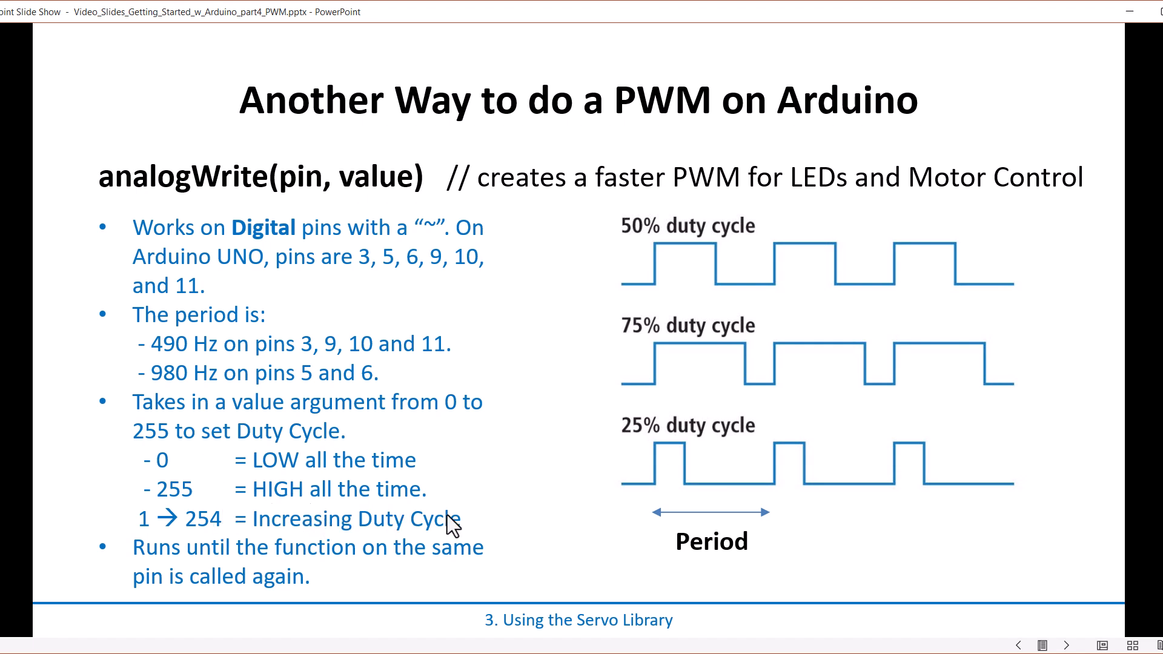
mouse_move(145, 490)
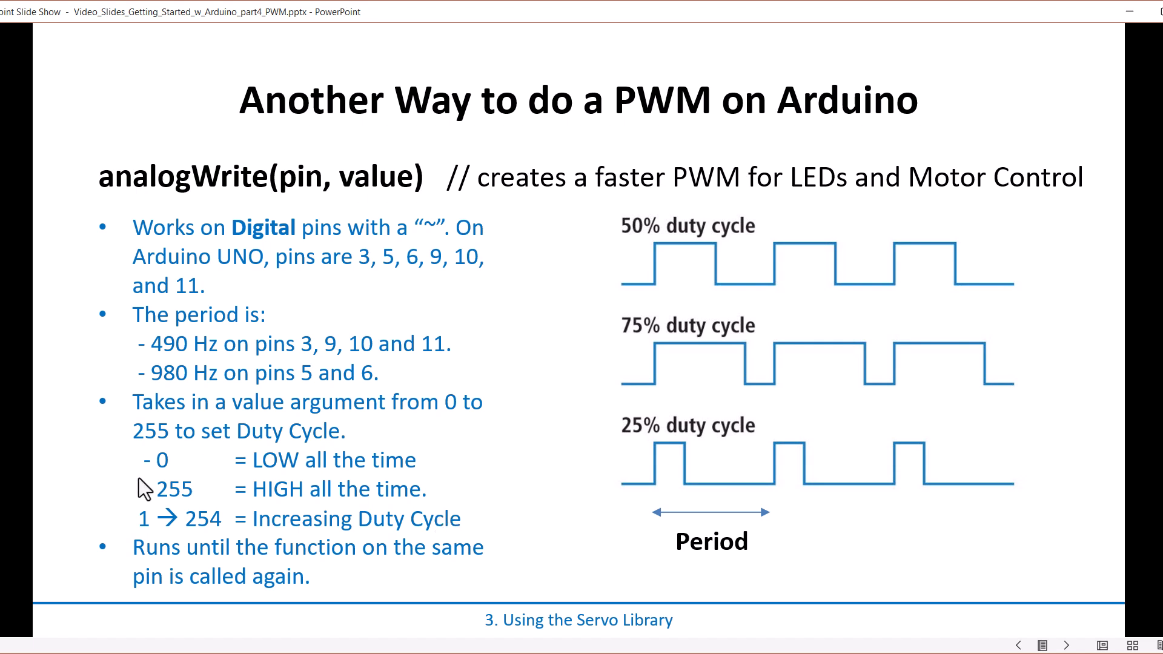
mouse_move(256, 536)
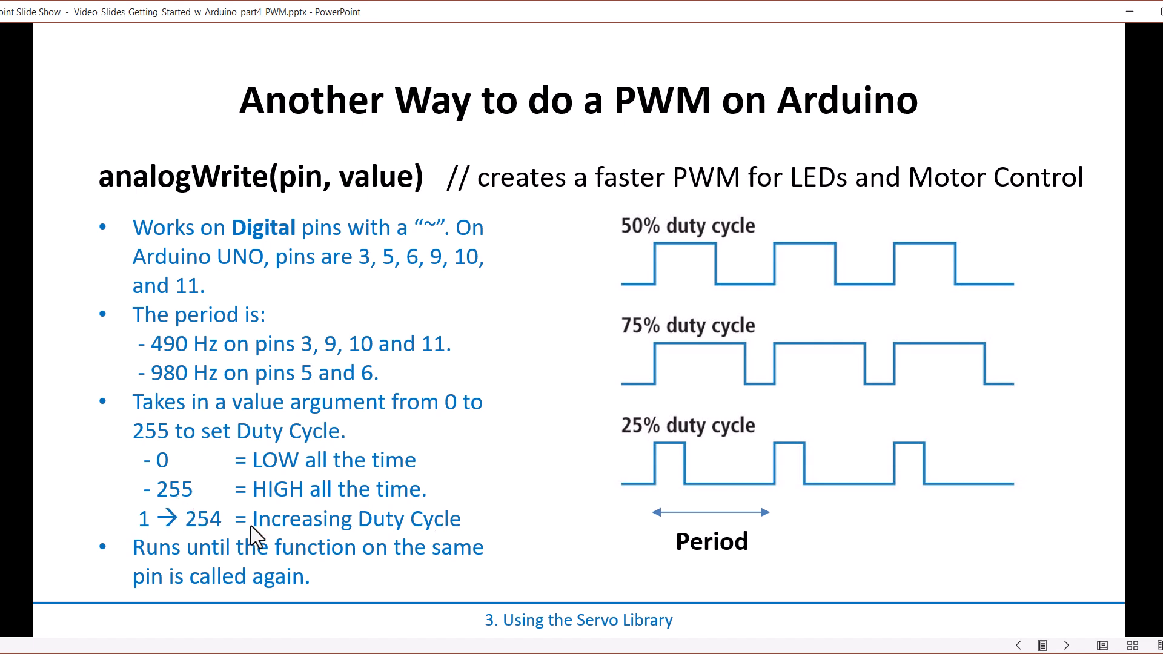
mouse_move(226, 559)
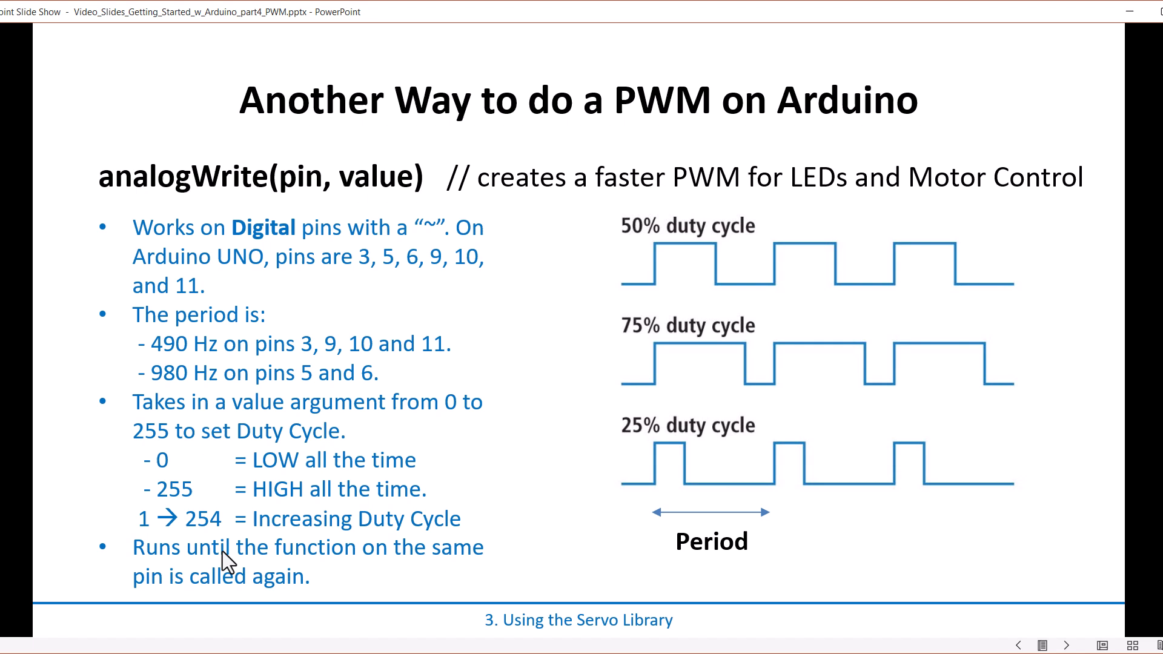
mouse_move(378, 487)
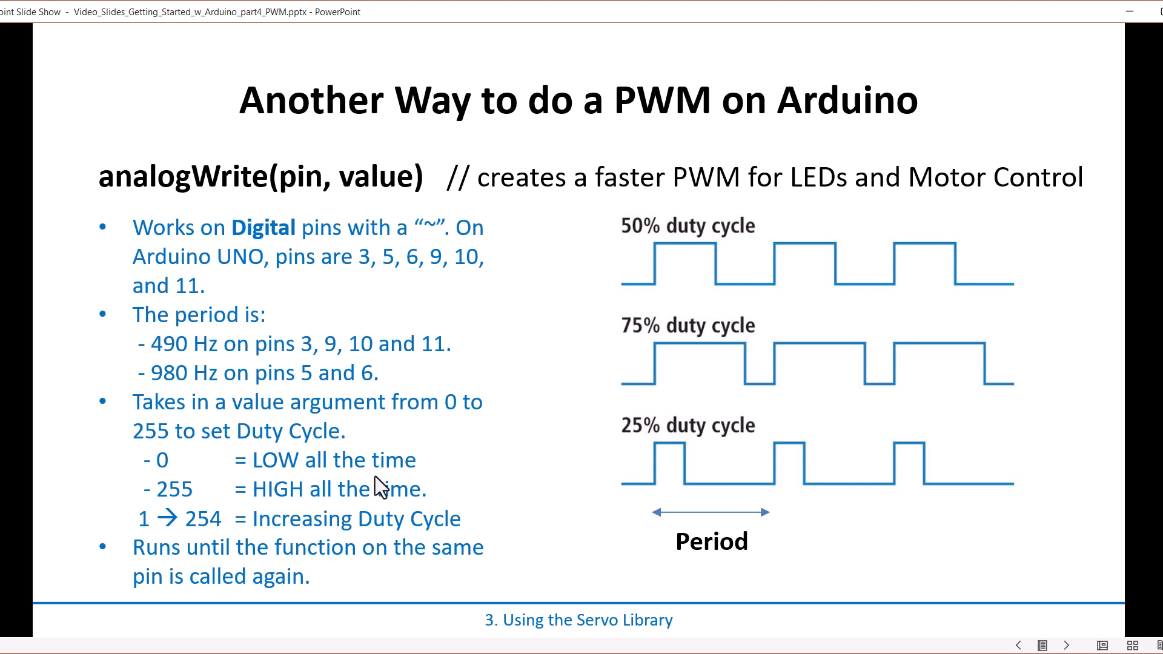
mouse_move(391, 568)
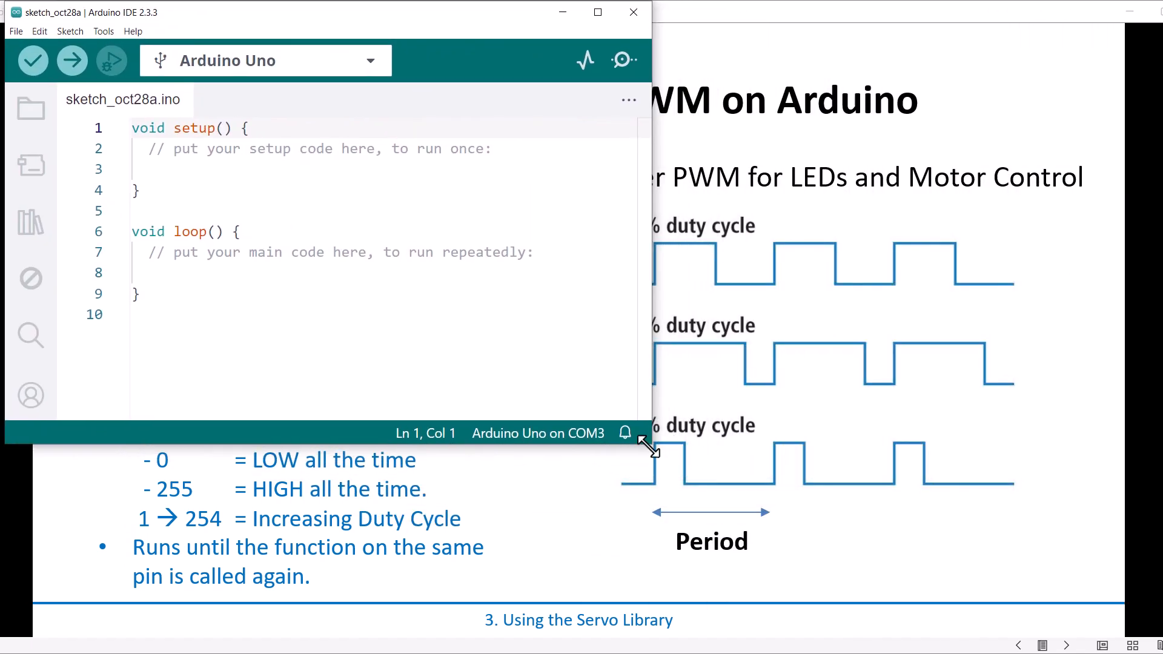
Maximize the IDE window and add Serial.begin(9600); to setup()
left_click(597, 13)
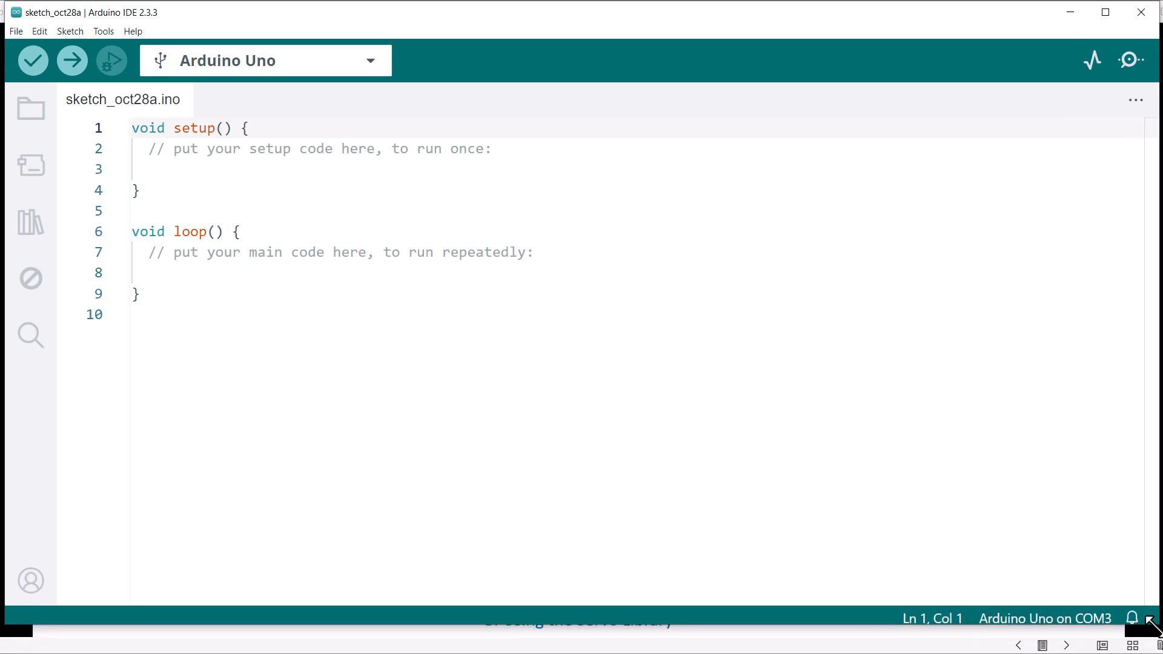
left_click(137, 190)
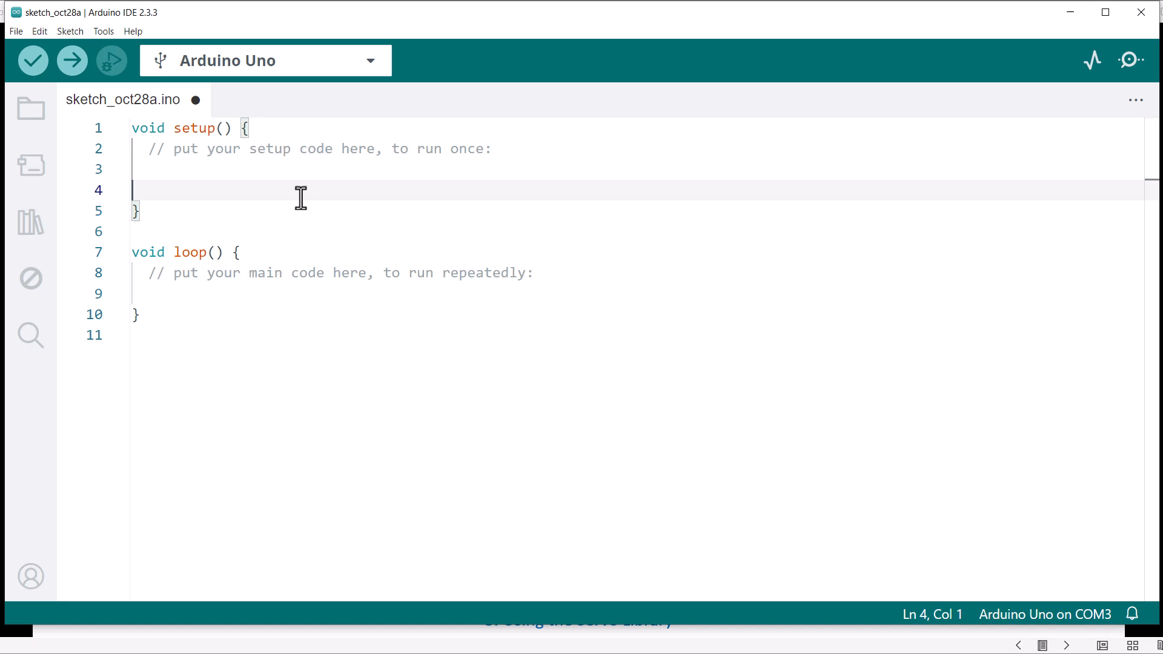
type("Serial")
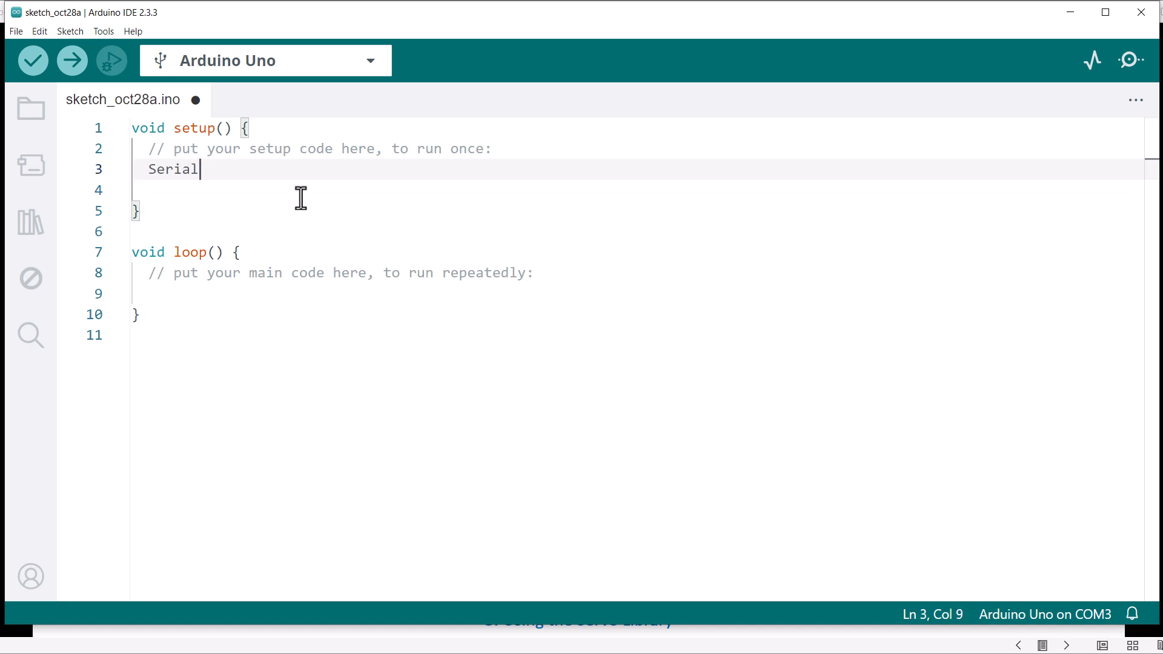
type(".begin()")
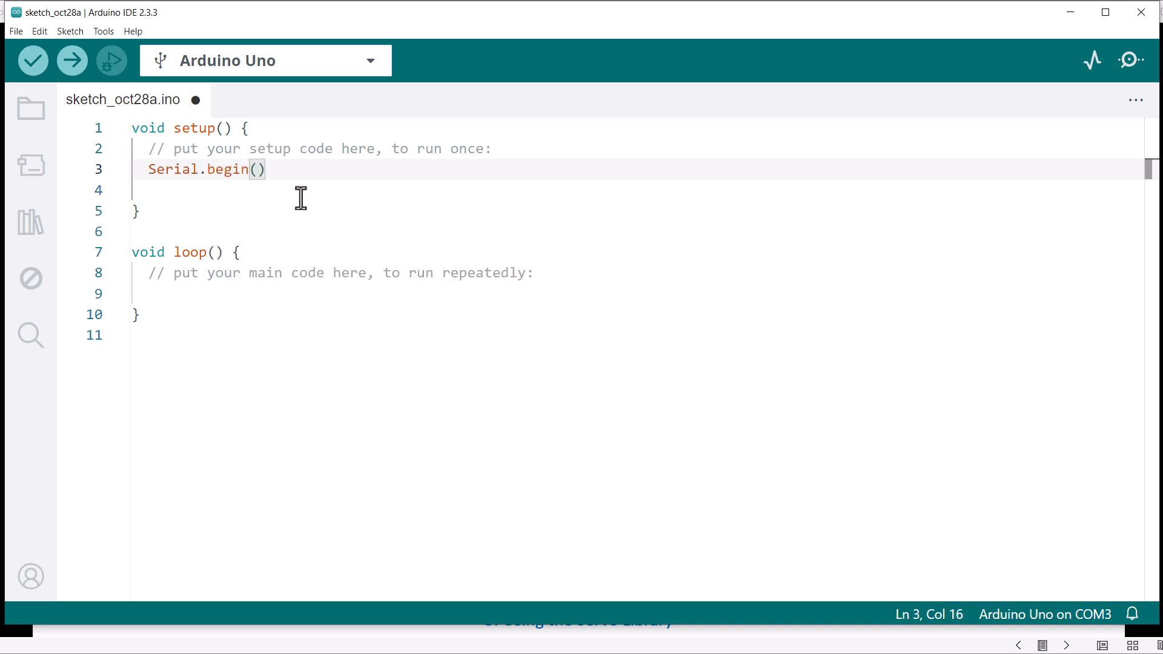
type("9600;")
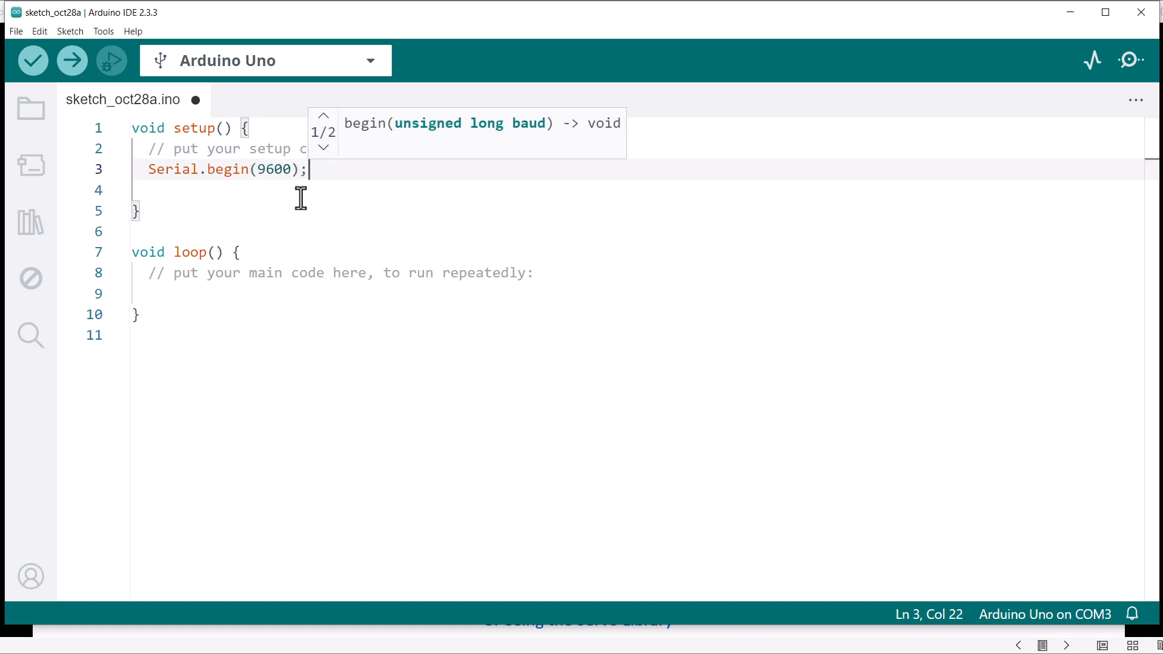
Print "Testing analogWrite Function for PWMs" over serial in setup()
type("Serial.b")
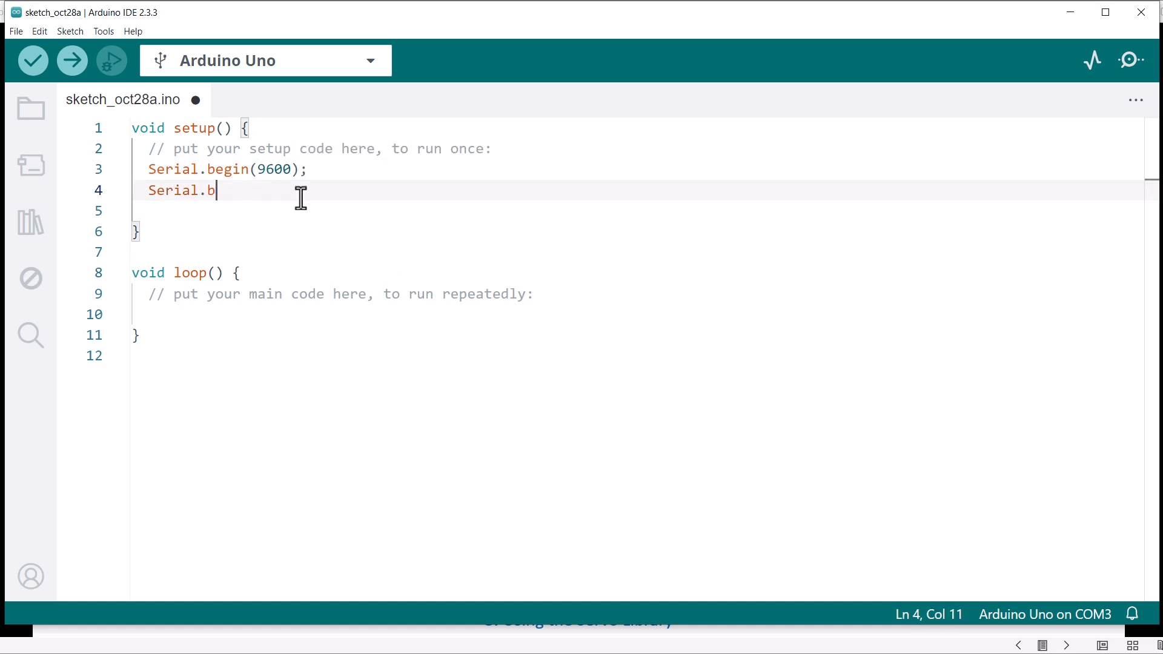
type("print(\"\")")
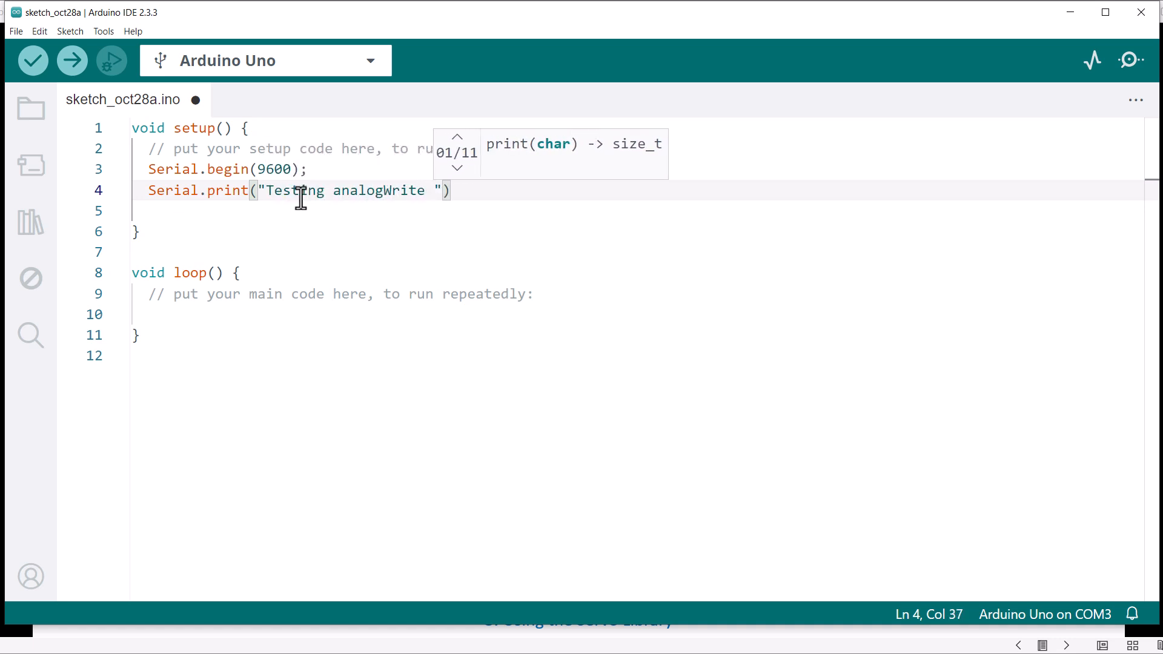
type("Function for P")
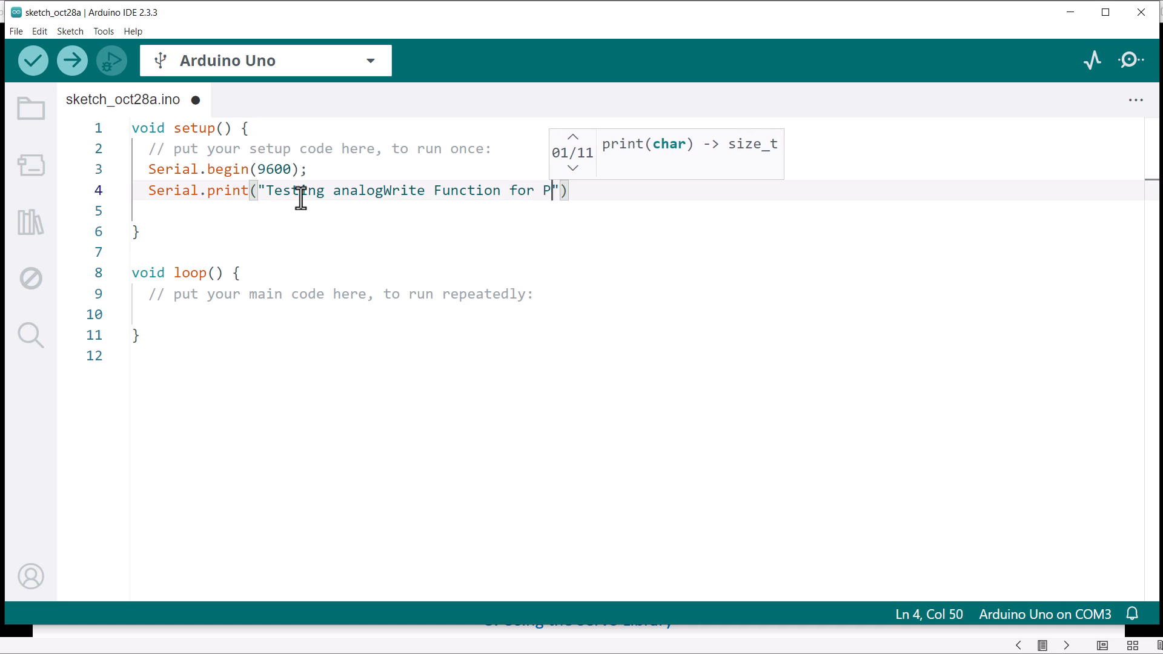
type("WMs \\n")
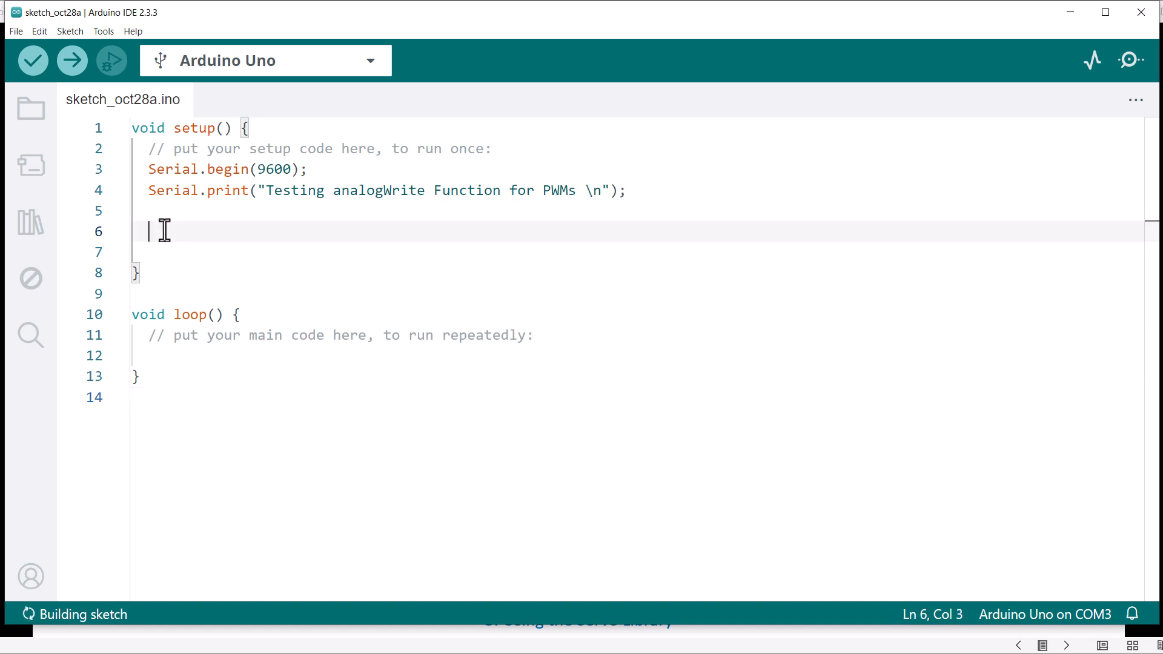
Add analogWrite(9, 127); to setup() to output a mid duty cycle on pin 9
type("analog")
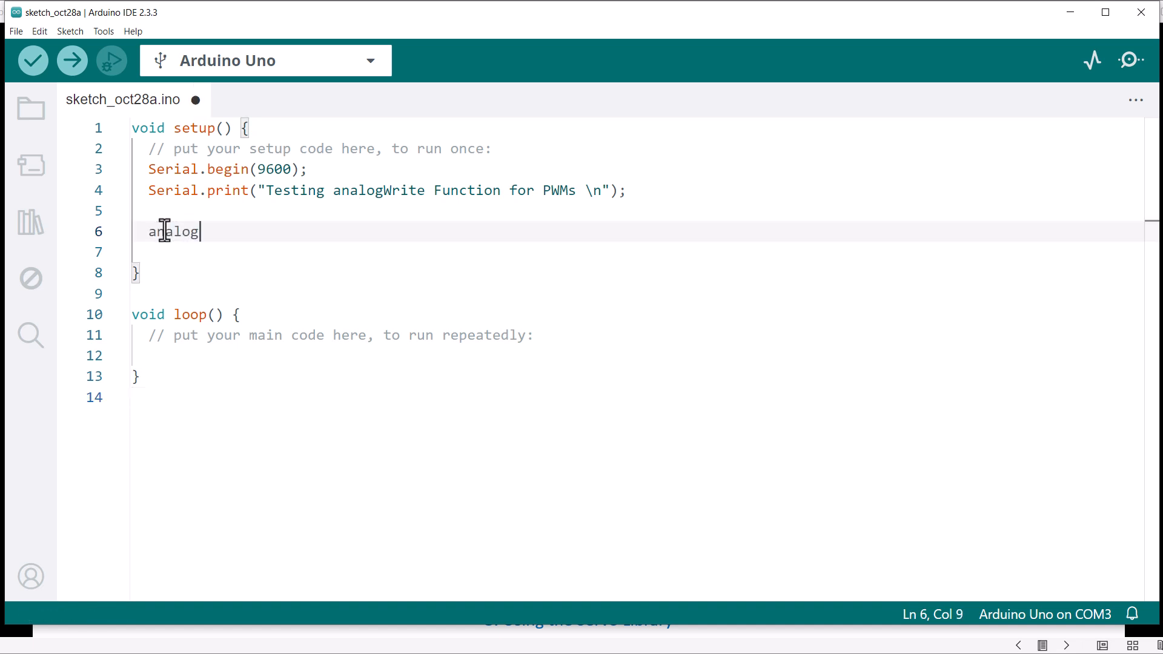
type("Write")
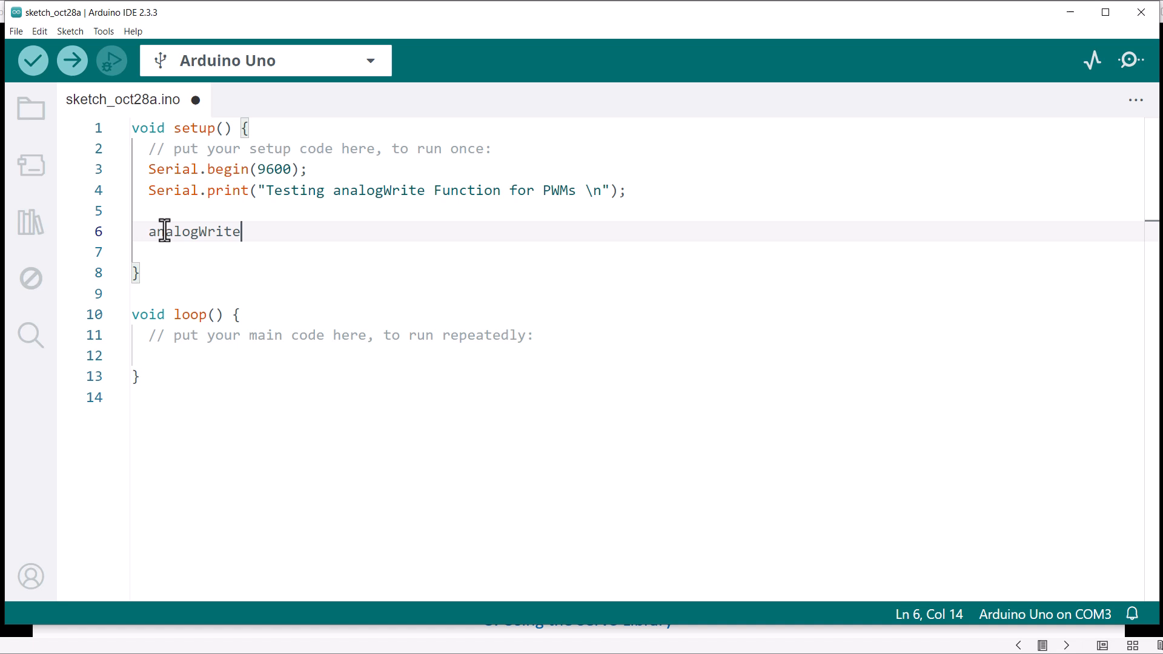
type("(")
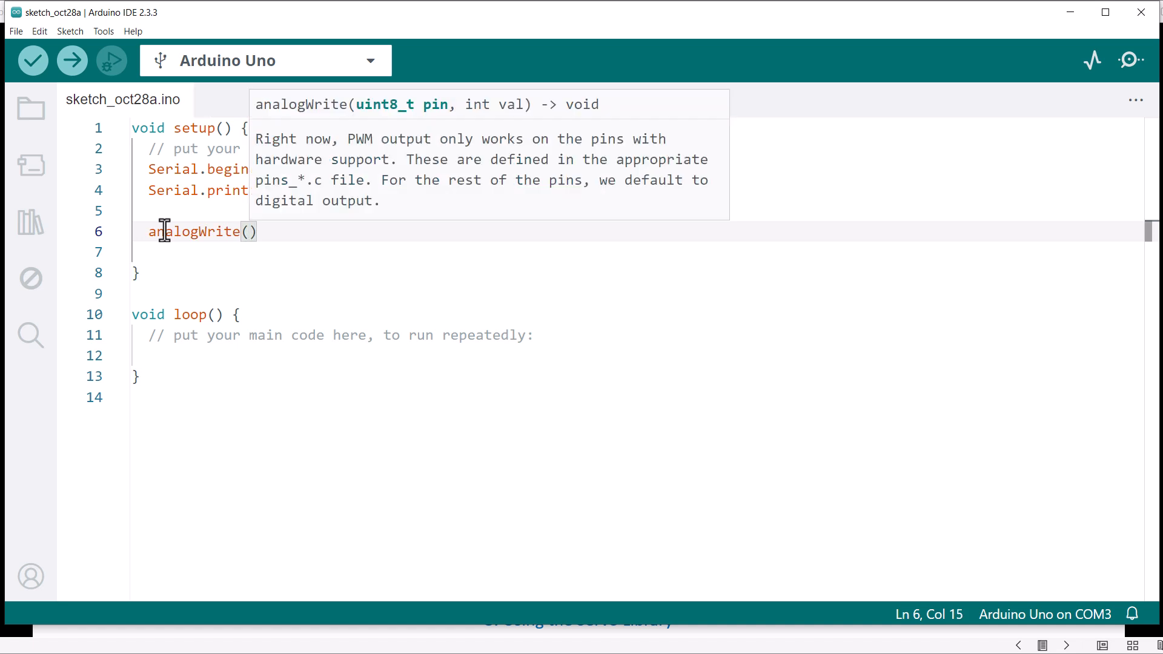
type("9,")
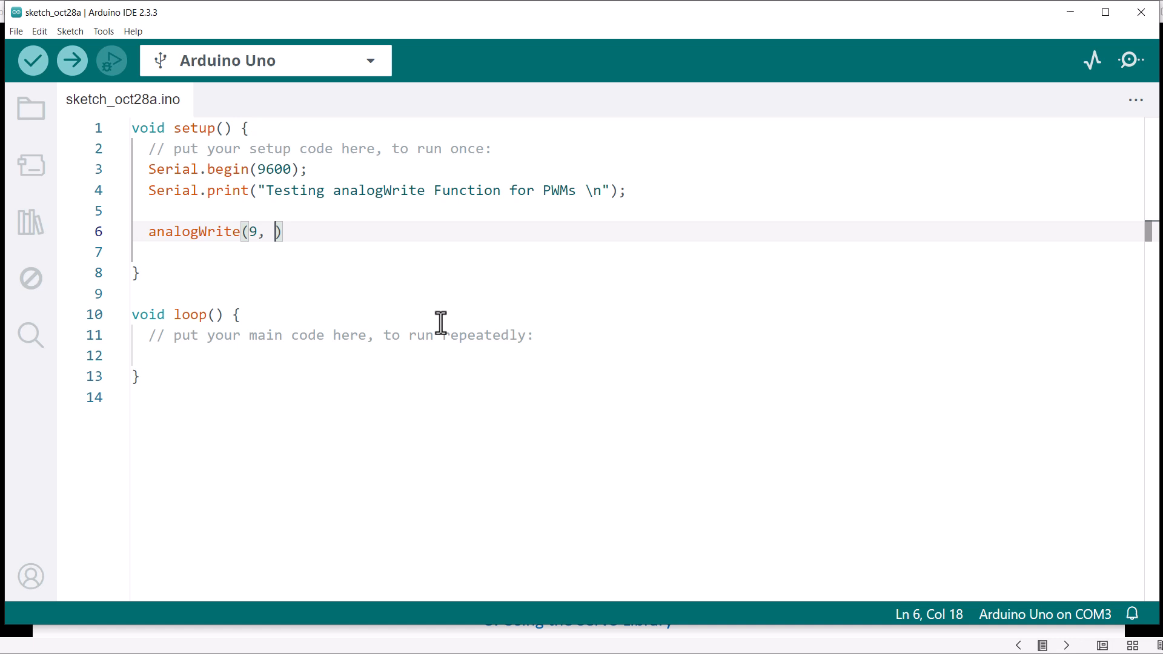
type("127")
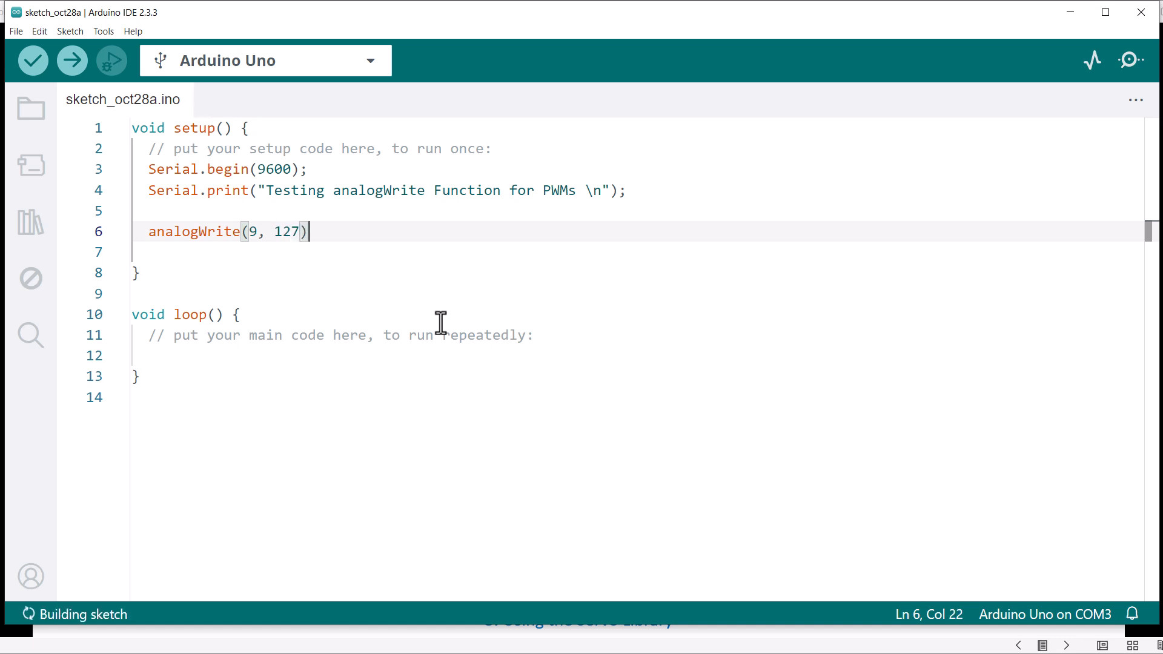
type(";")
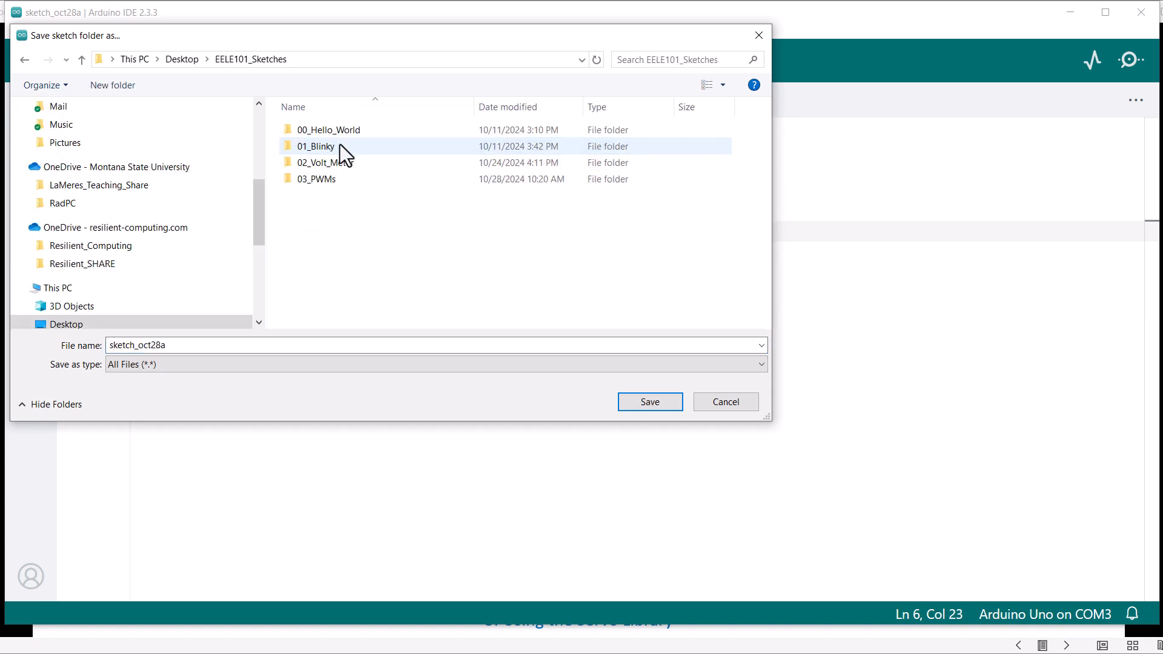
Save the sketch as 04_PWMs_LEDs and upload it to the Arduino Uno
type("0")
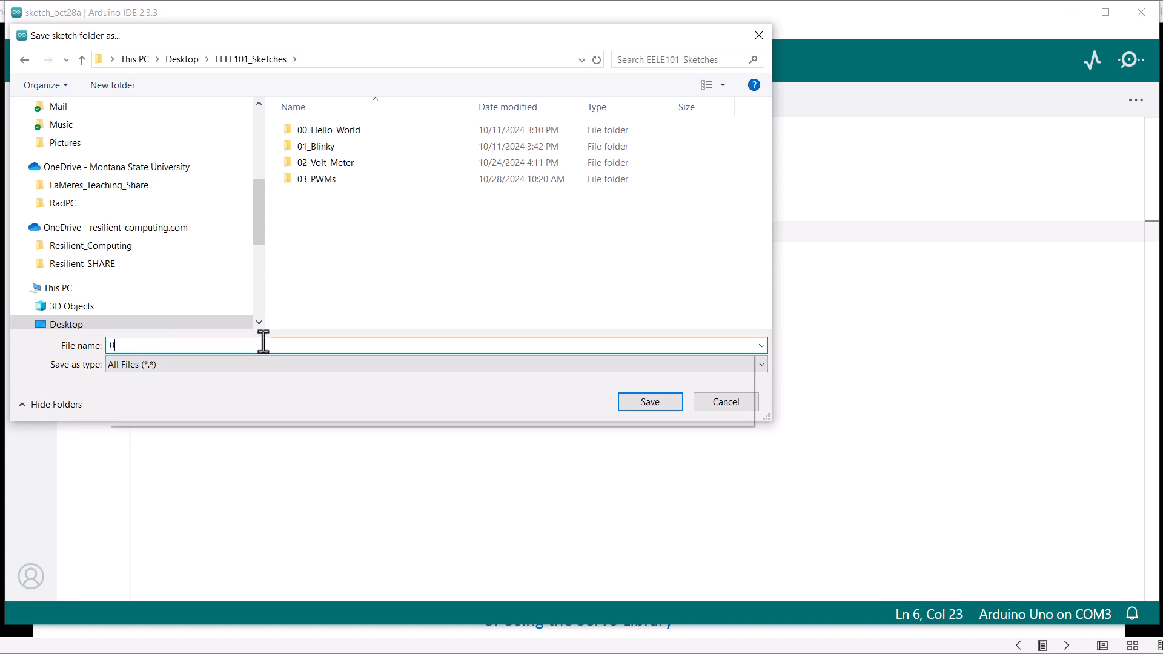
type("4_PWMs_LEDs")
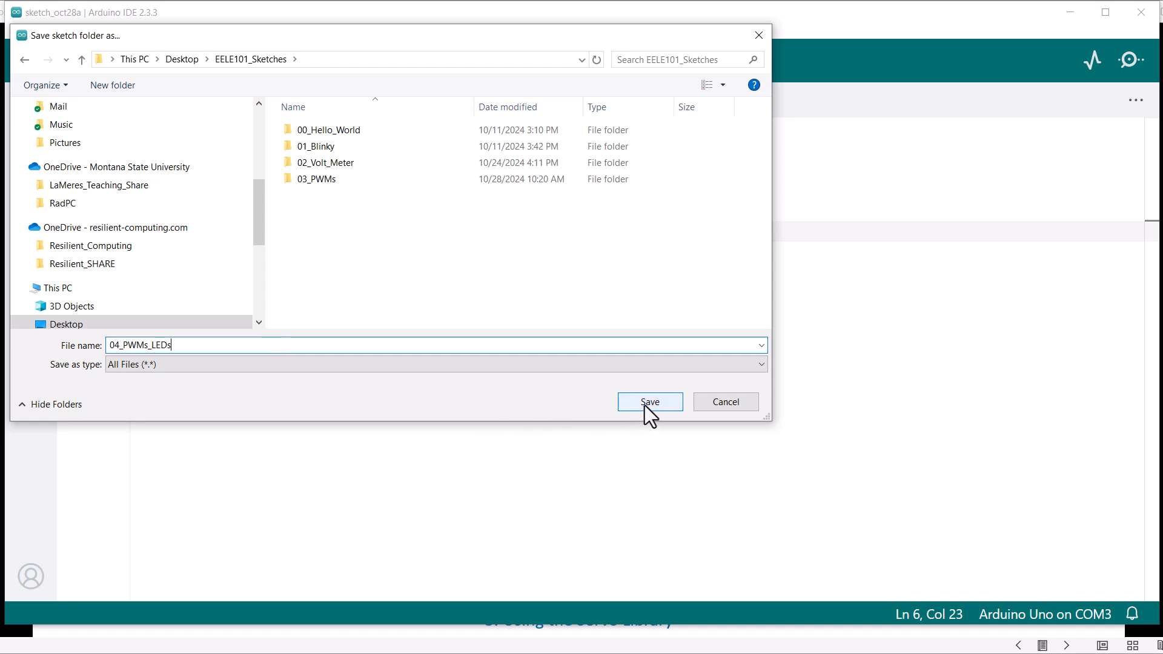
left_click(649, 401)
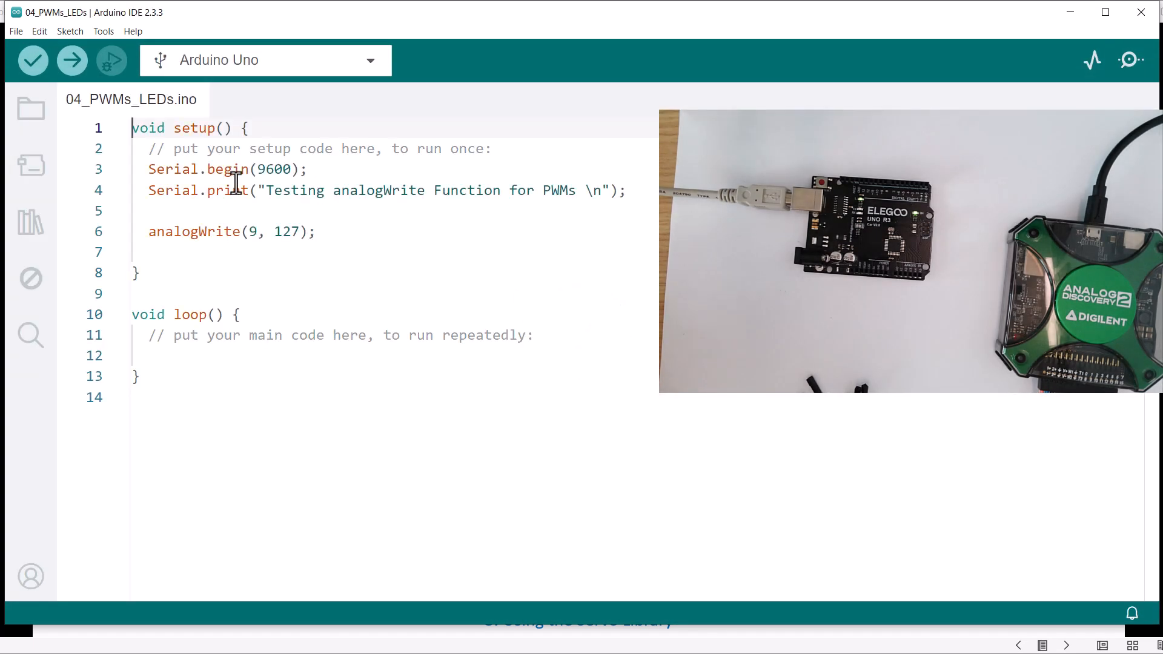
left_click(71, 60)
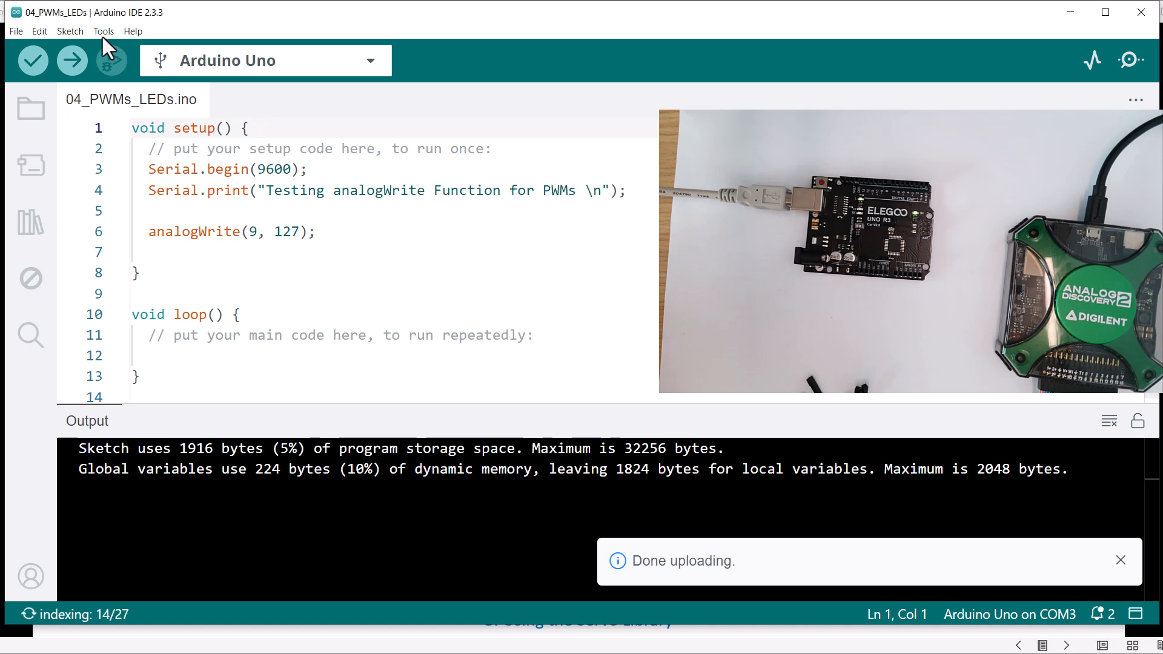
Open the Serial Monitor to view the board's "Testing analogWrite Function" output
left_click(102, 31)
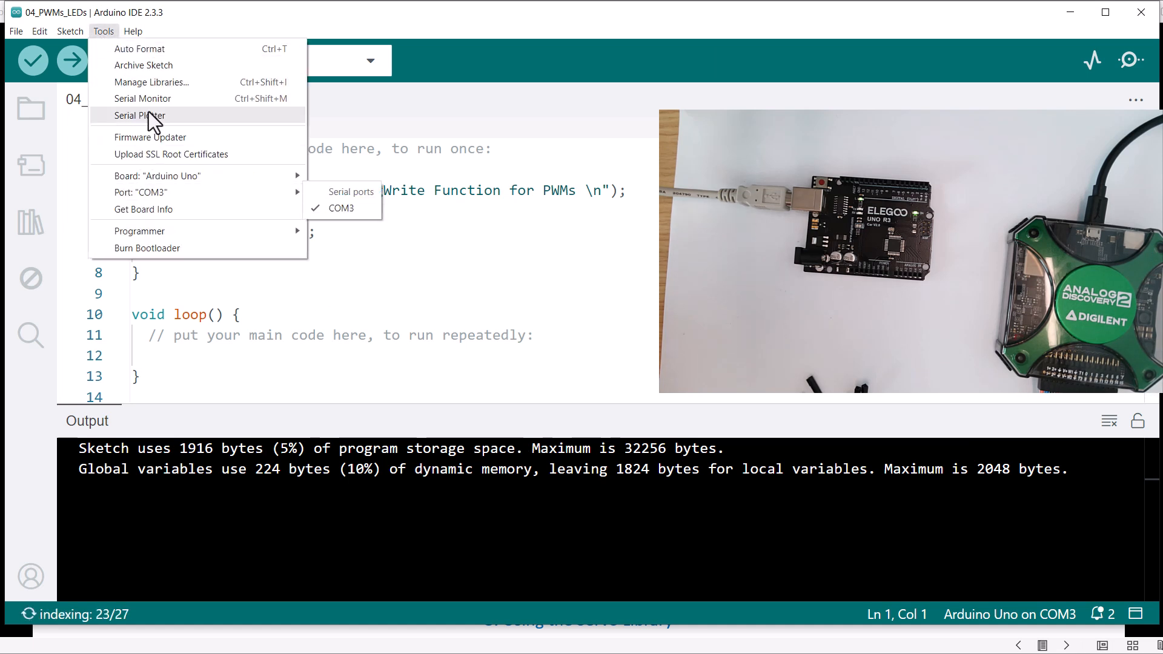
left_click(142, 99)
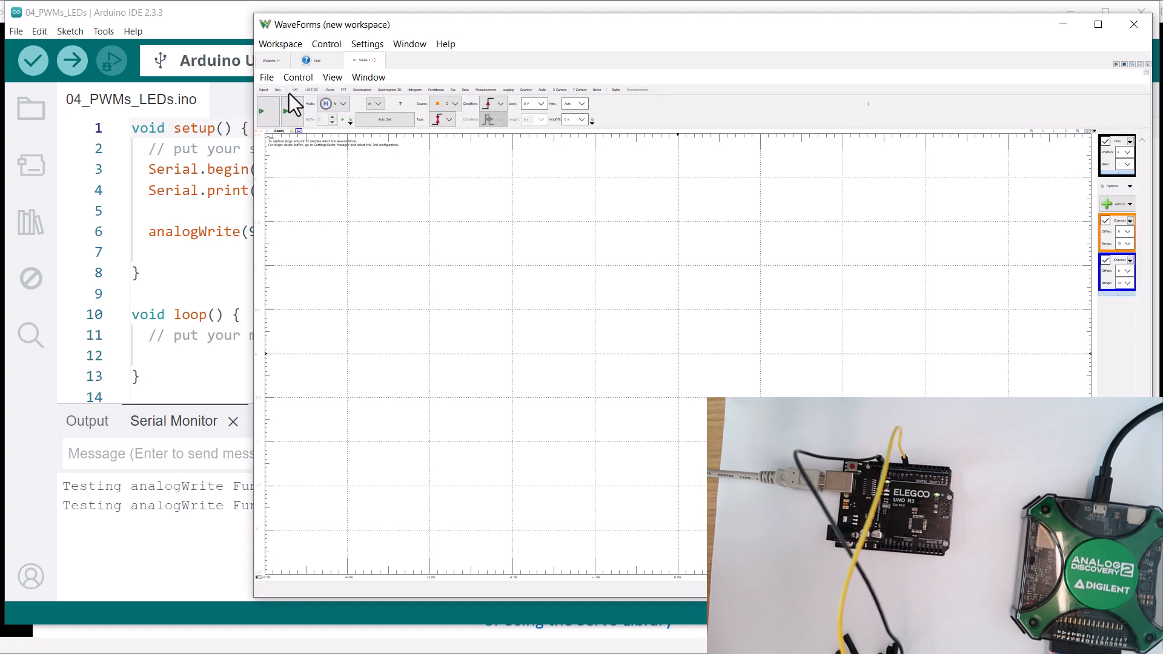
Run the Scope acquisition to capture the pin 9 PWM square wave
left_click(266, 110)
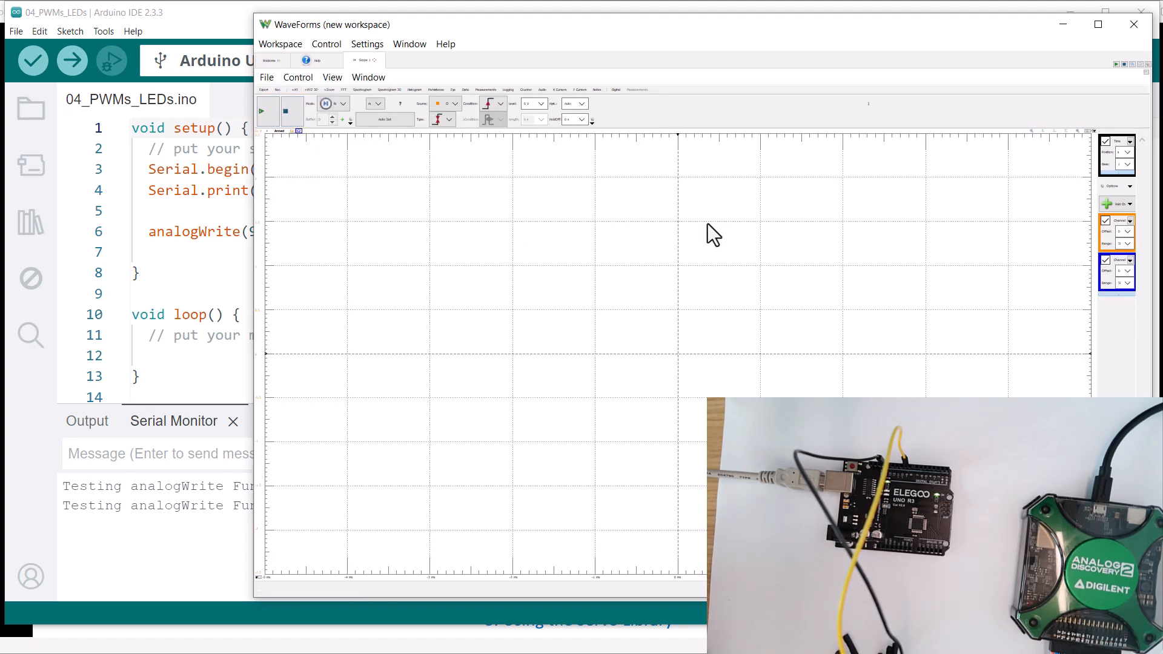
left_click(267, 112)
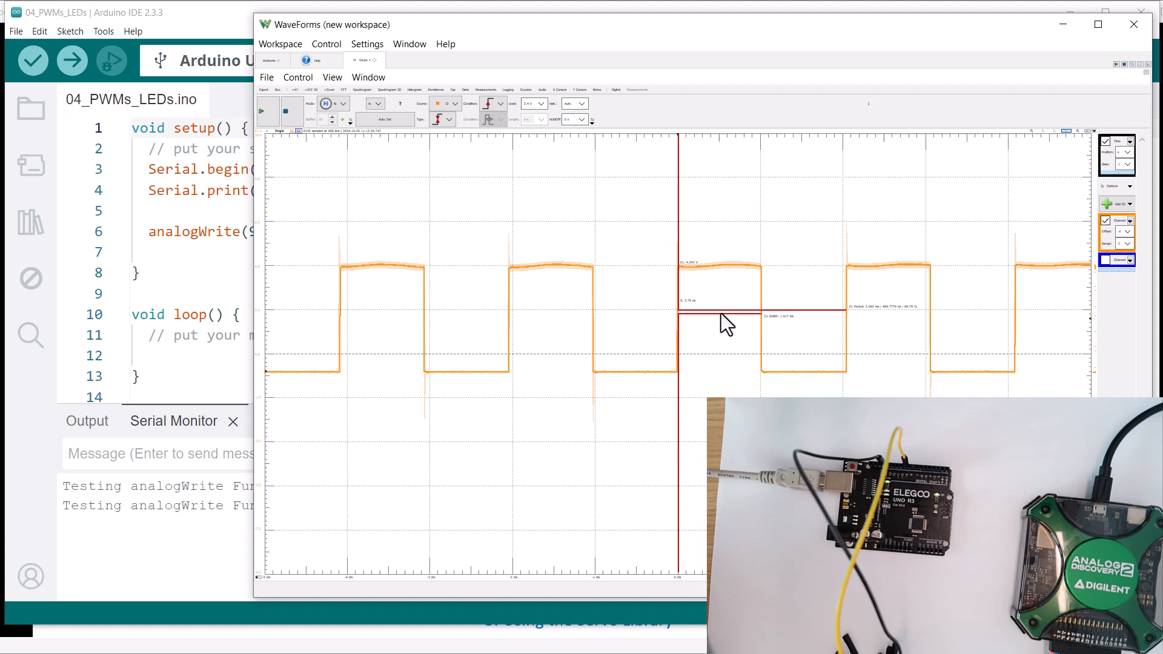
mouse_move(760, 340)
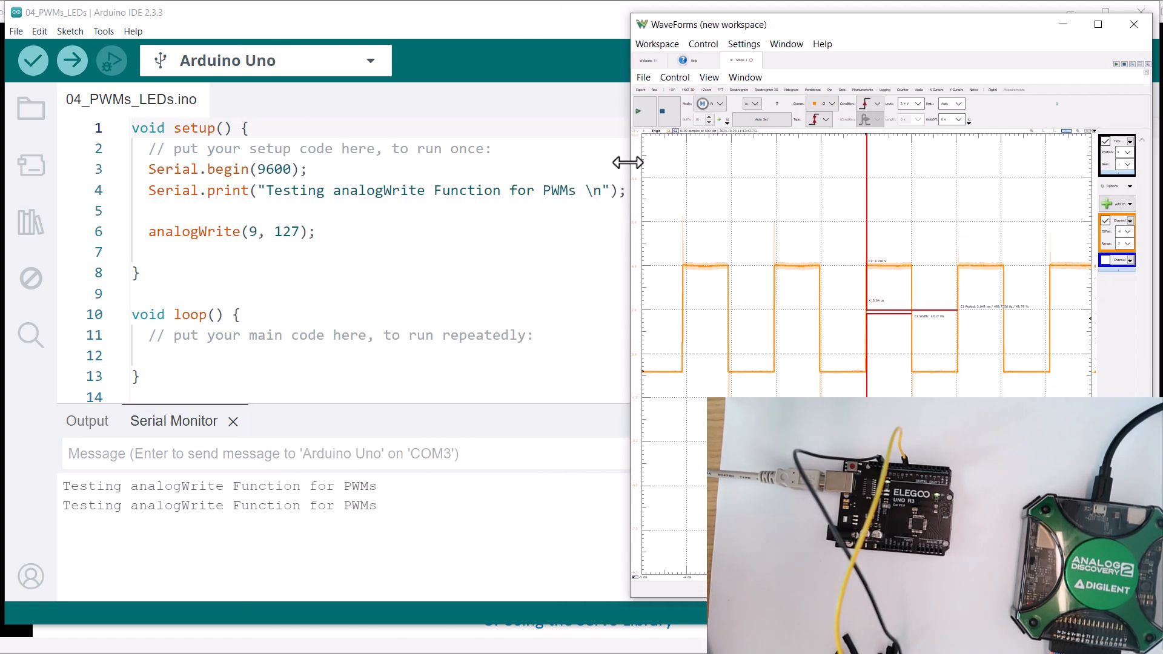
Add Serial.print("A little dimmer \n"); at the start of loop()
left_click(319, 281)
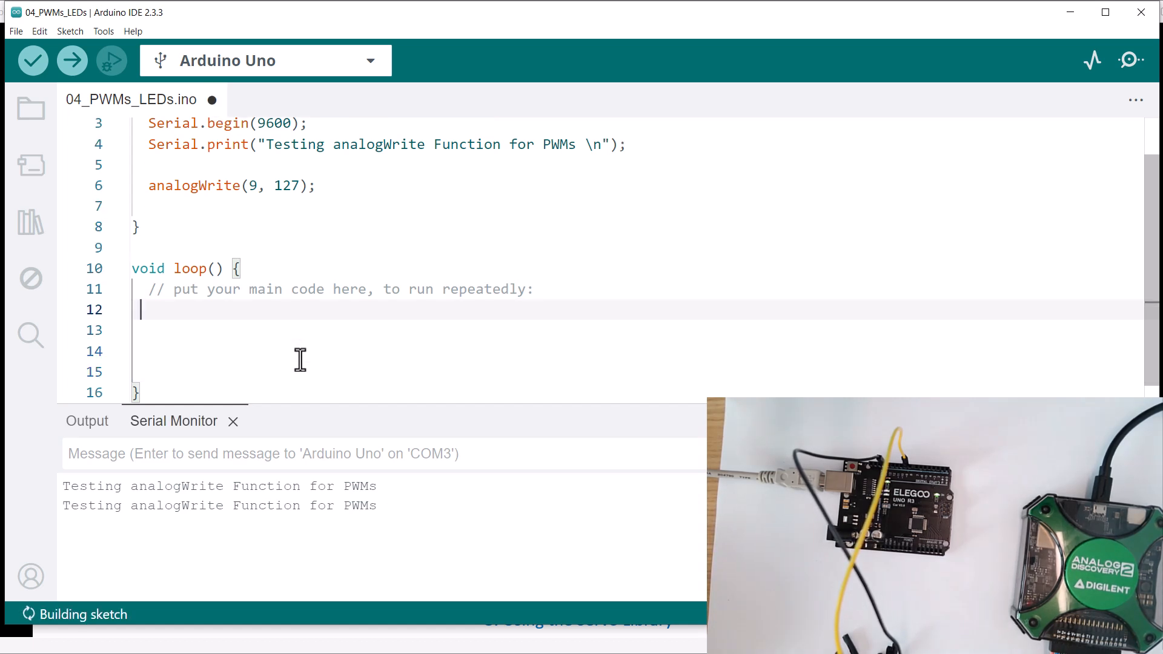
type("S")
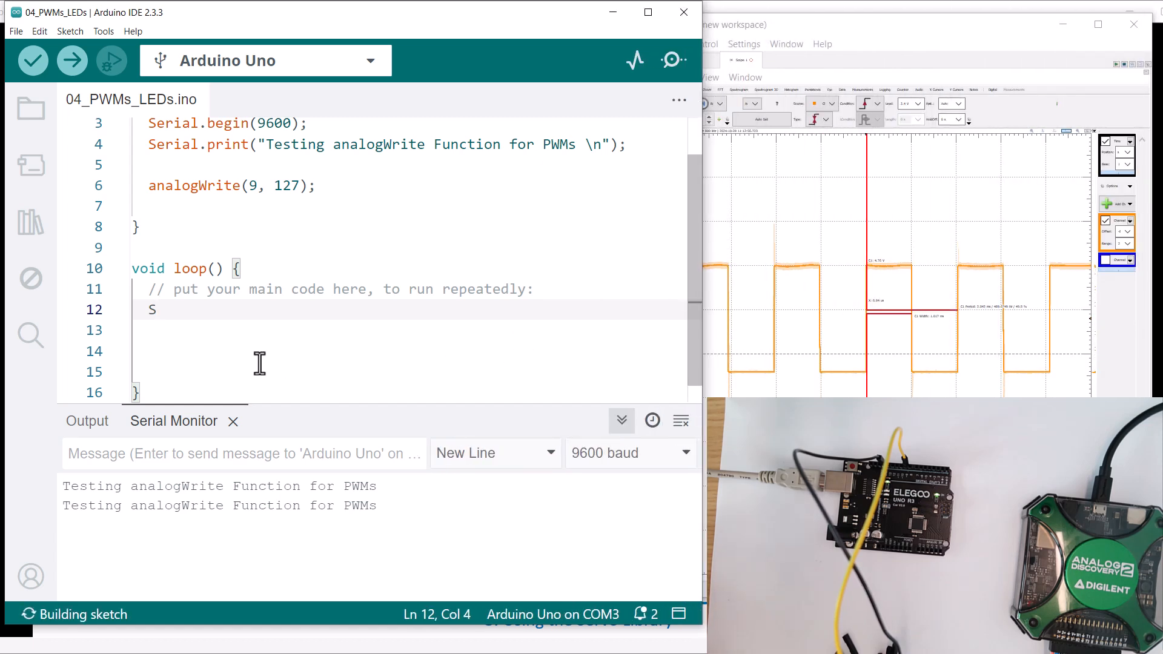
type("erial.p")
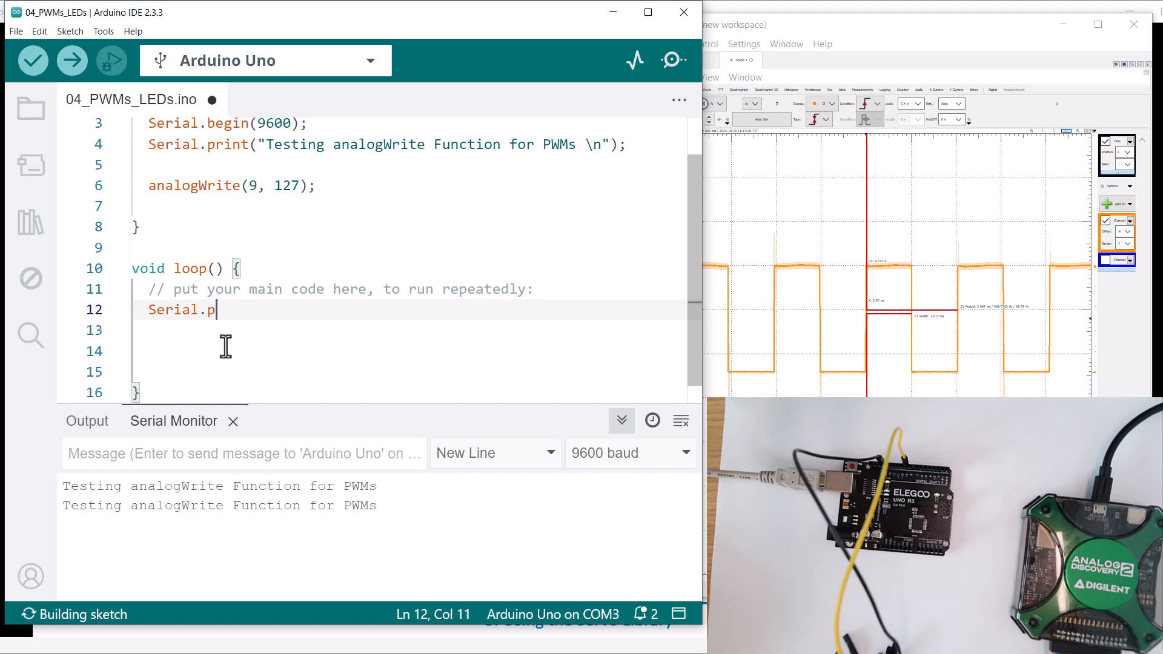
type("rint(\"A\")")
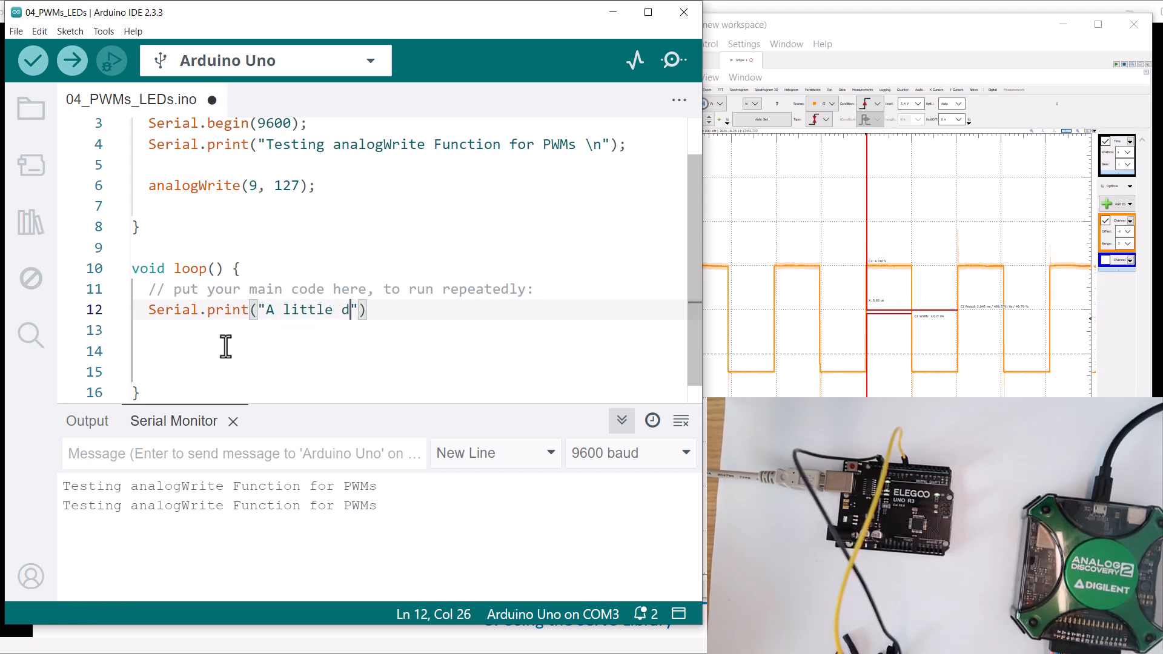
type("immer")
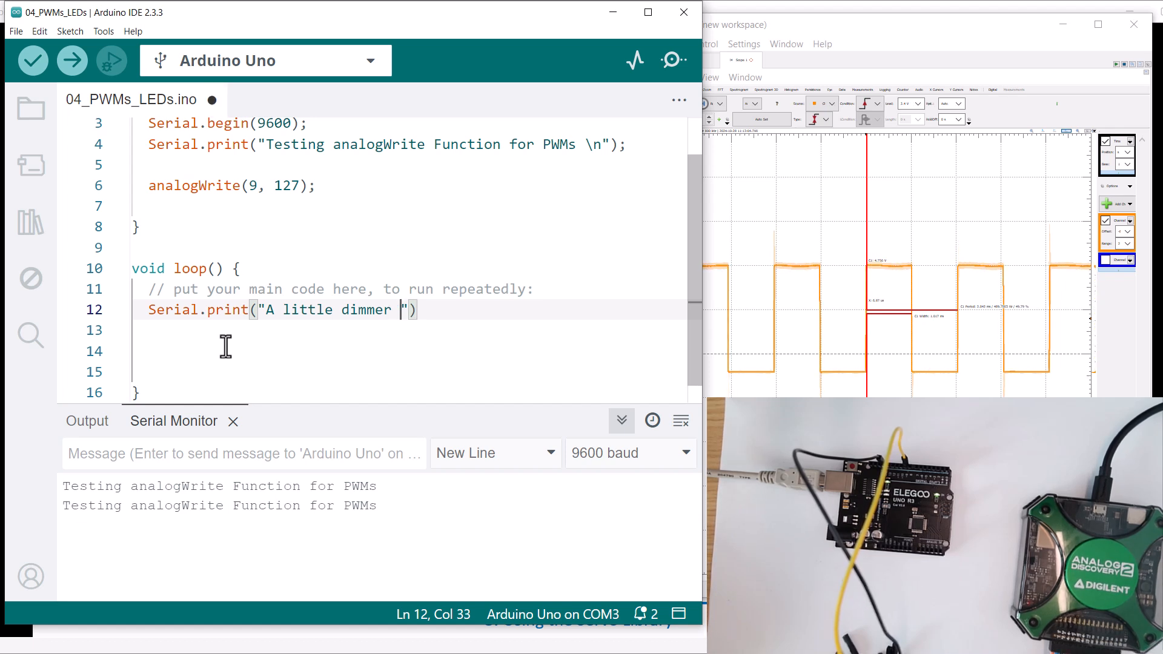
type("\\n")
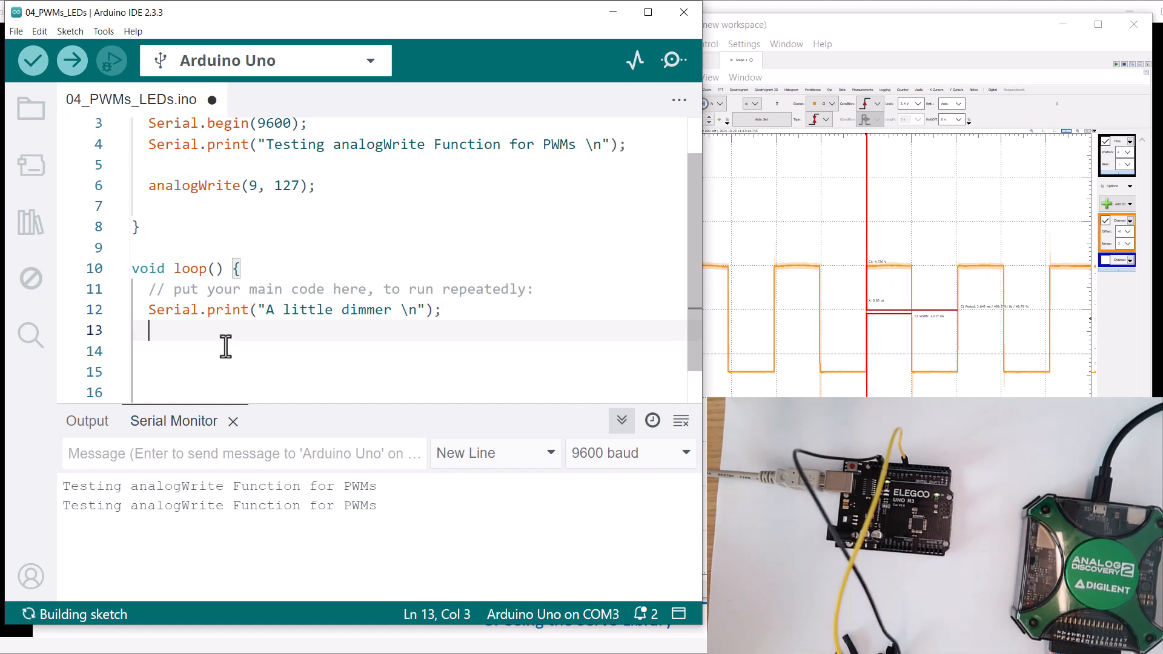
Follow it with analogWrite(9, 25) and a 500 ms delay
type("analogWrite(9,")
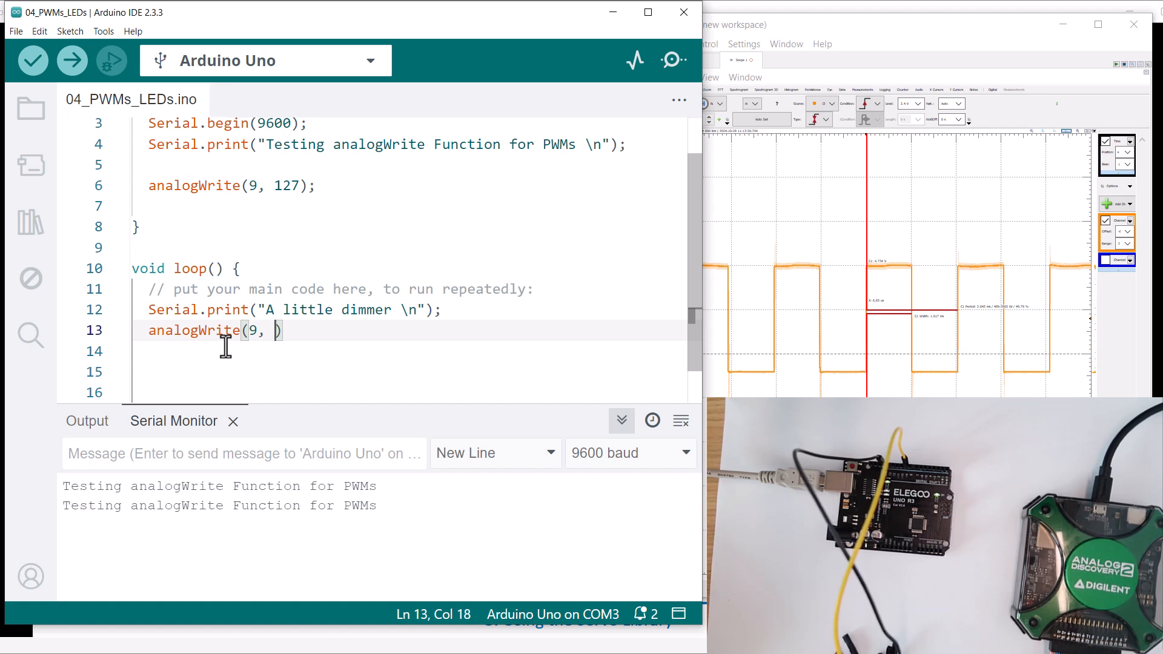
type("25")
left_click(410, 351)
type("dea")
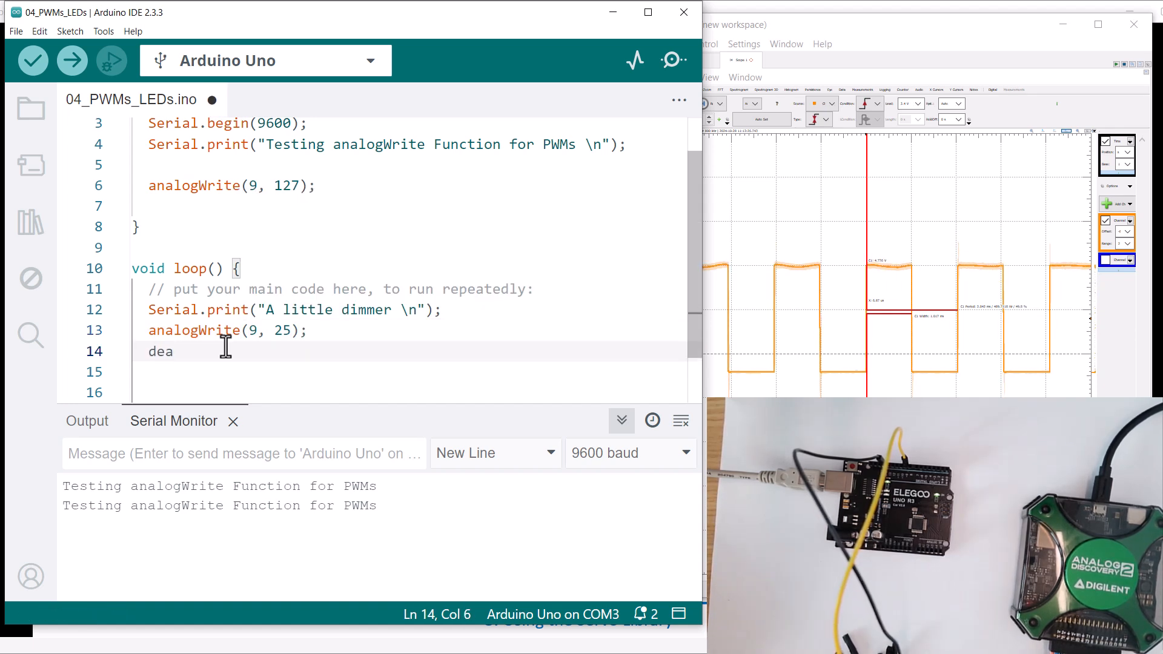
type("lay(50)")
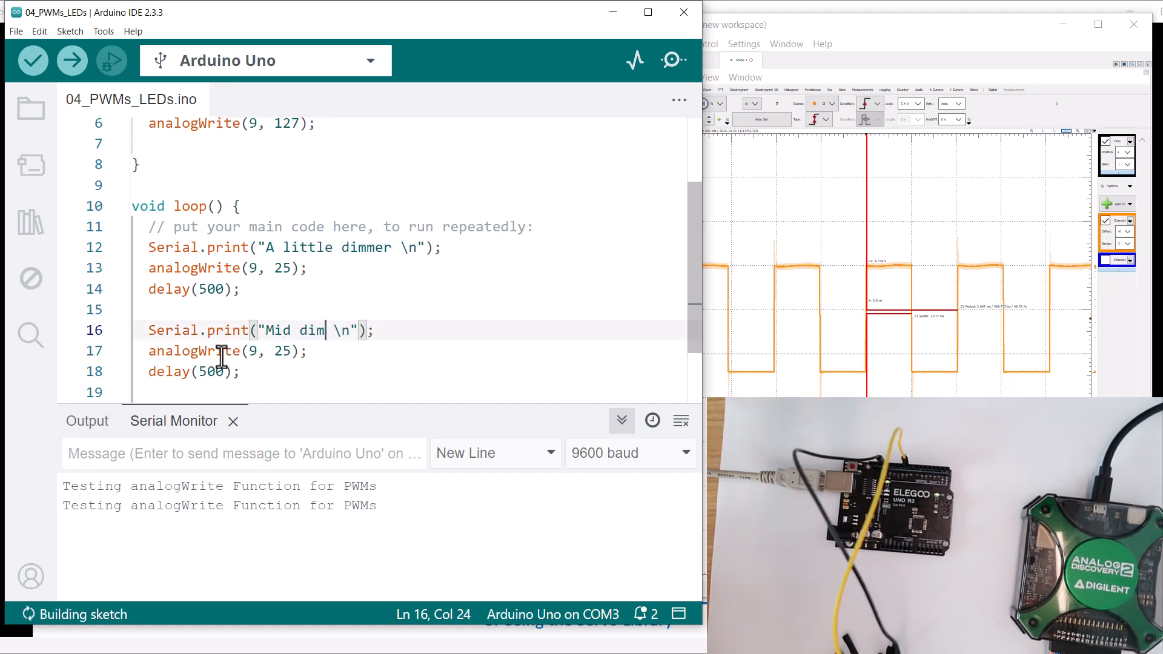
Paste another print/write/delay block and change it to "A little brighter" writing 222
key("Backspace")
type("127")
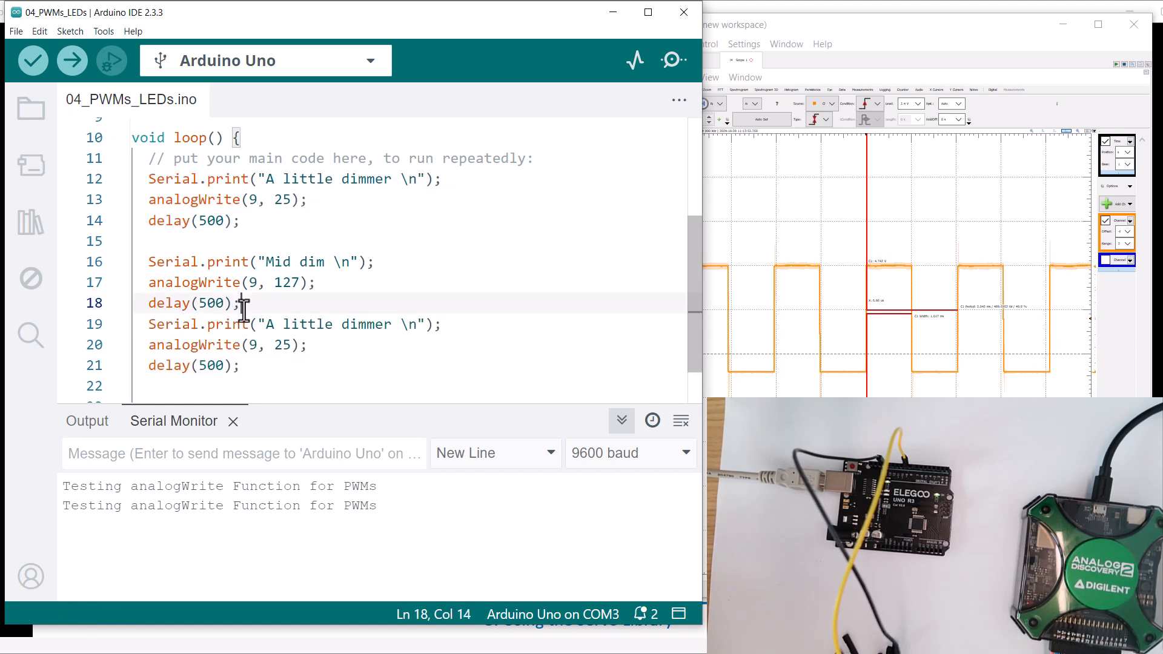
double_click(365, 344)
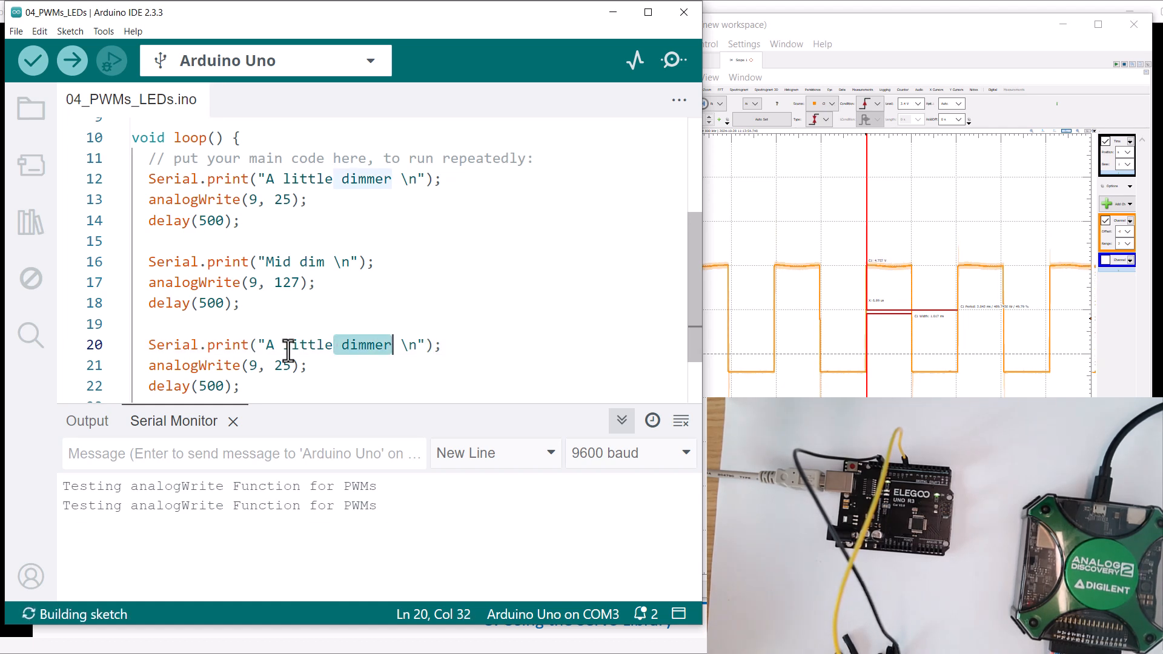
type("brig")
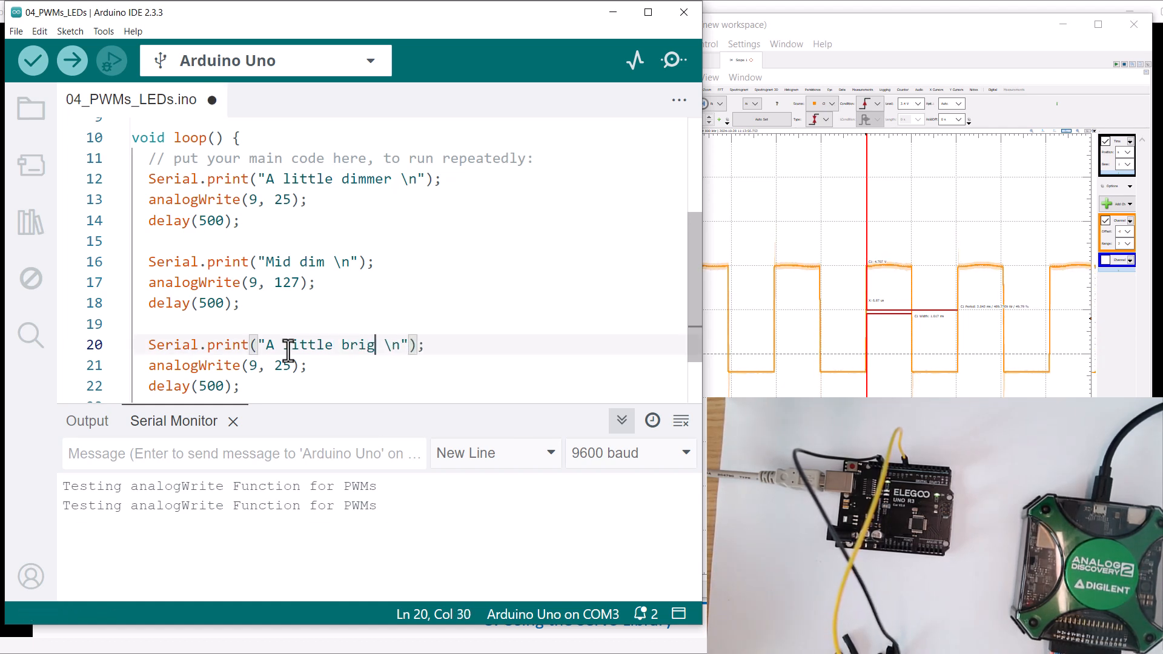
type("hter")
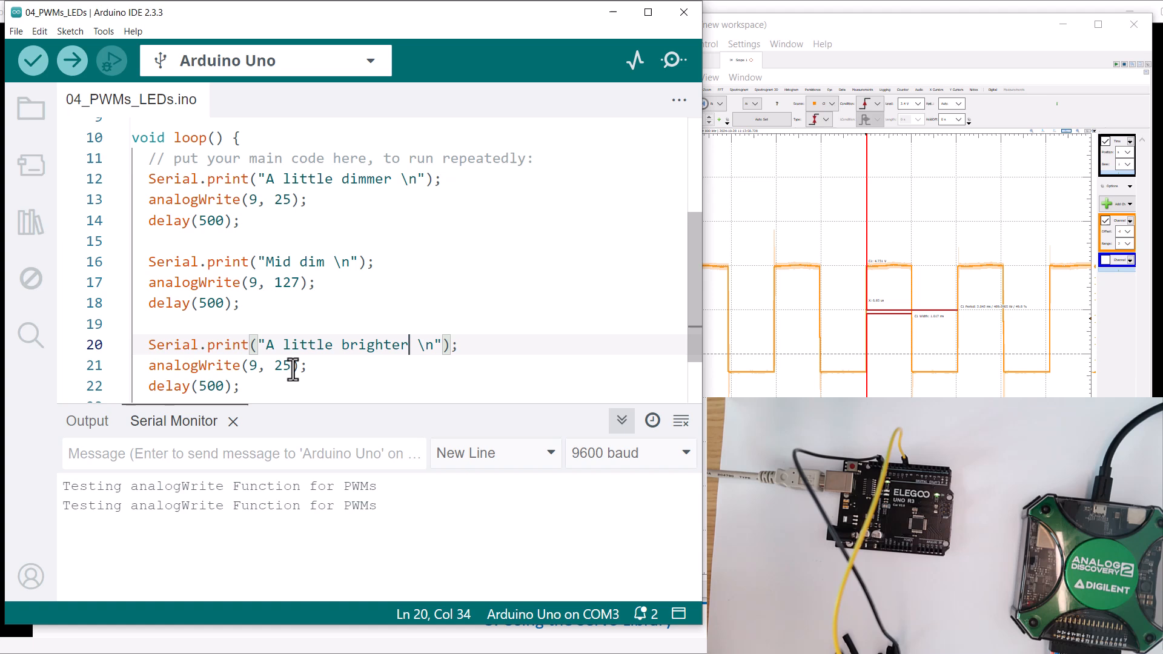
key("BackSpace")
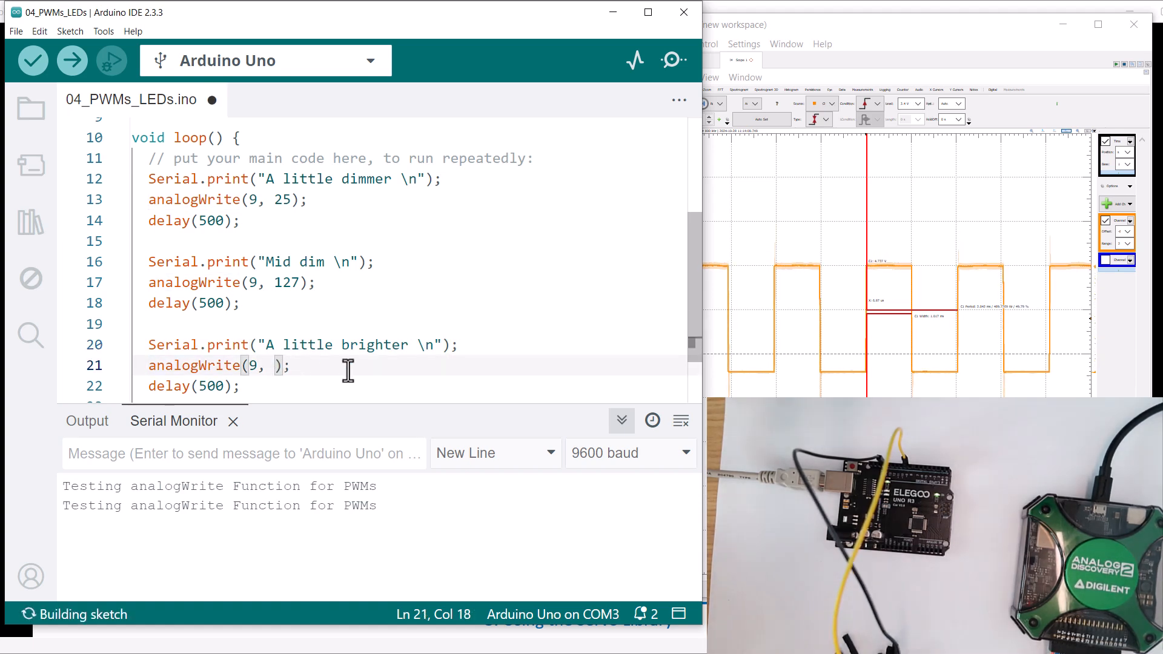
type("222")
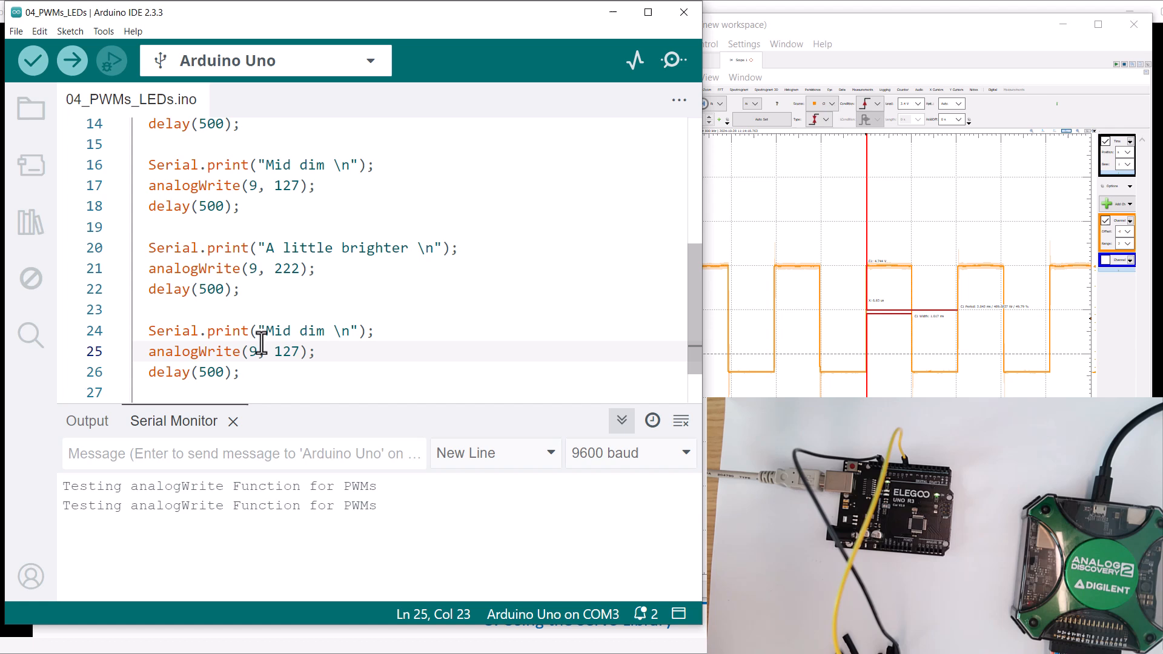
Upload the edited dimming loop sketch to the Uno
left_click(72, 60)
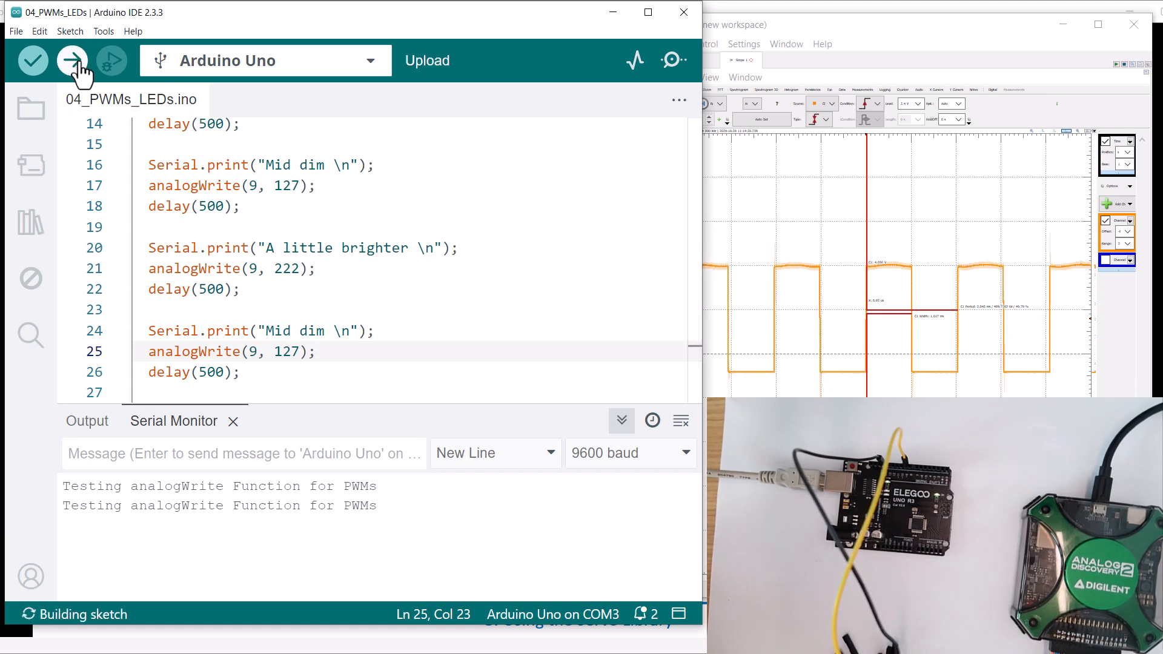
left_click(72, 60)
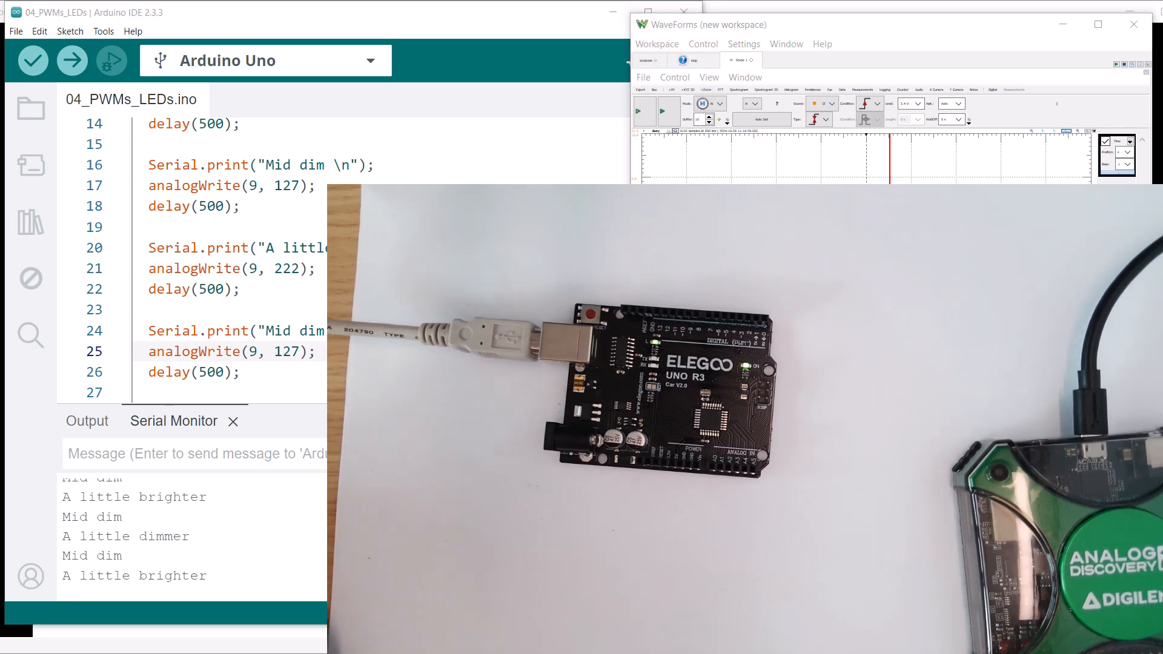
left_click(297, 12)
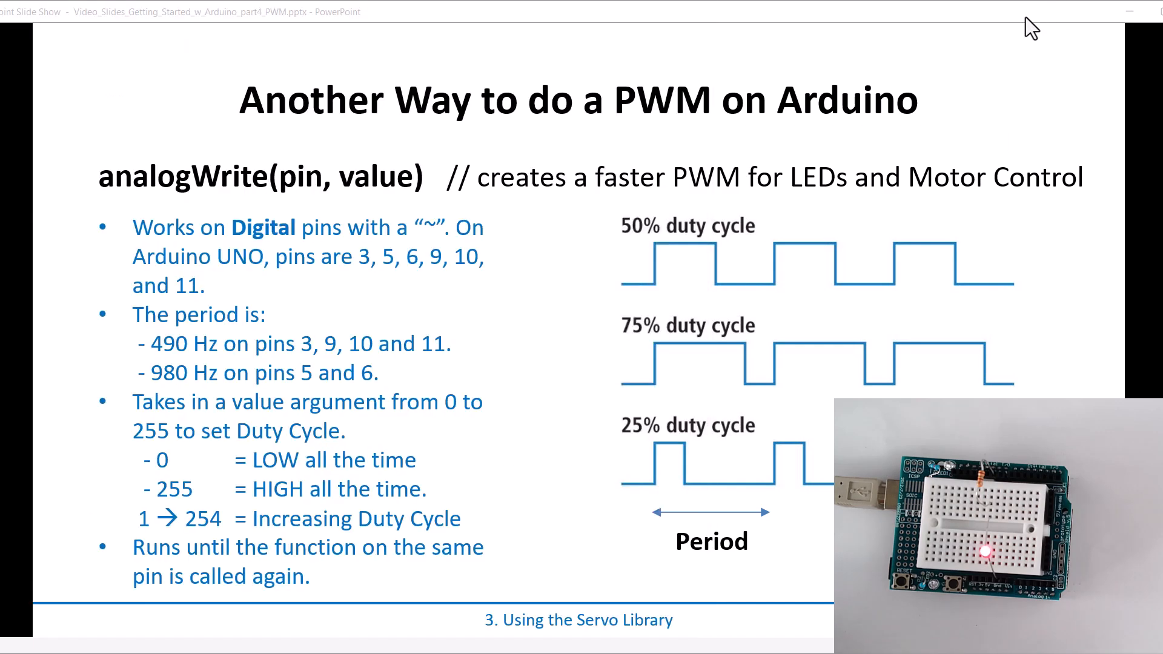
mouse_move(628, 171)
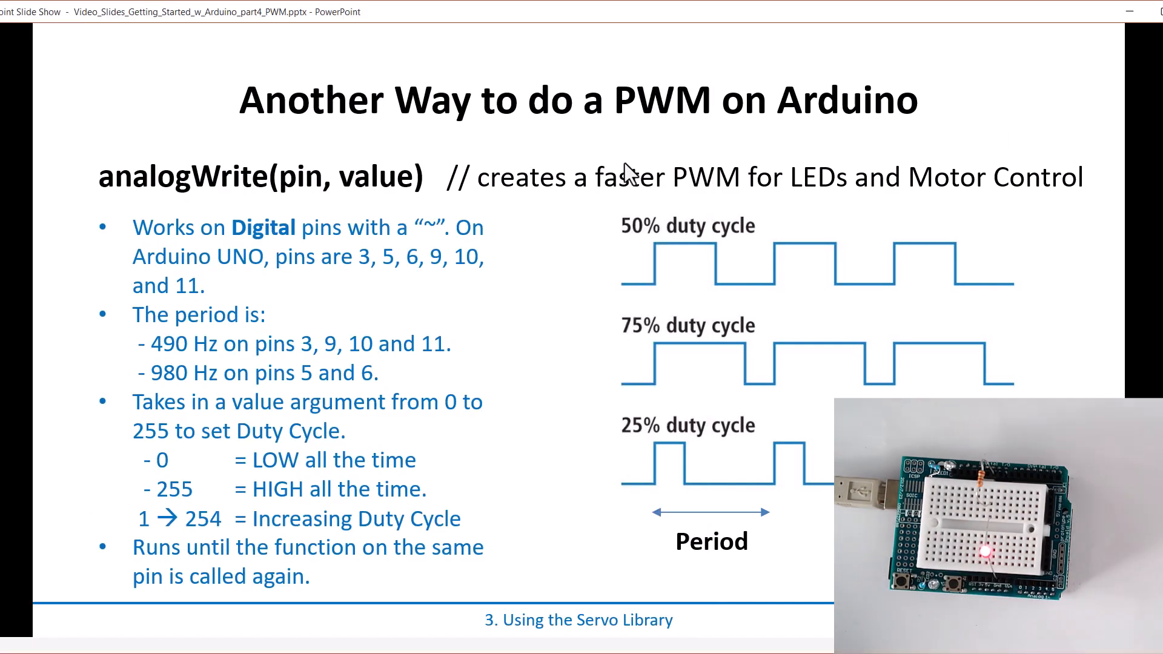